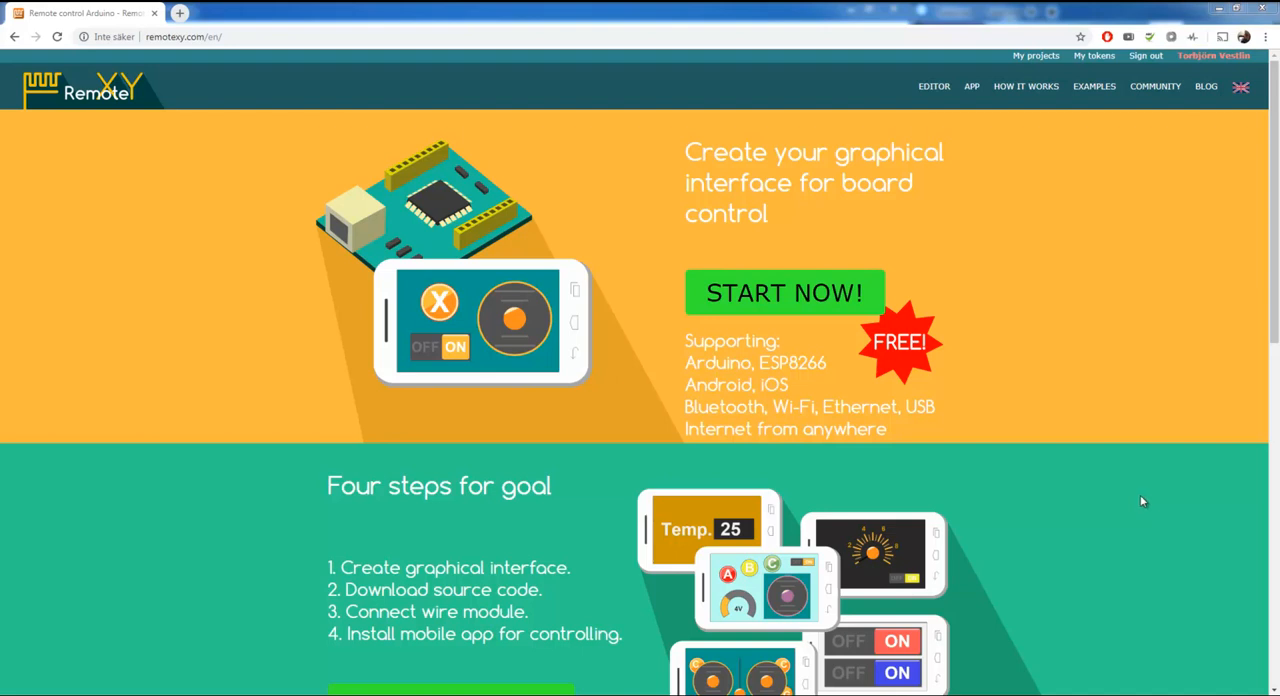
{"action": "mouse_move", "coordinate": [1156, 428]}
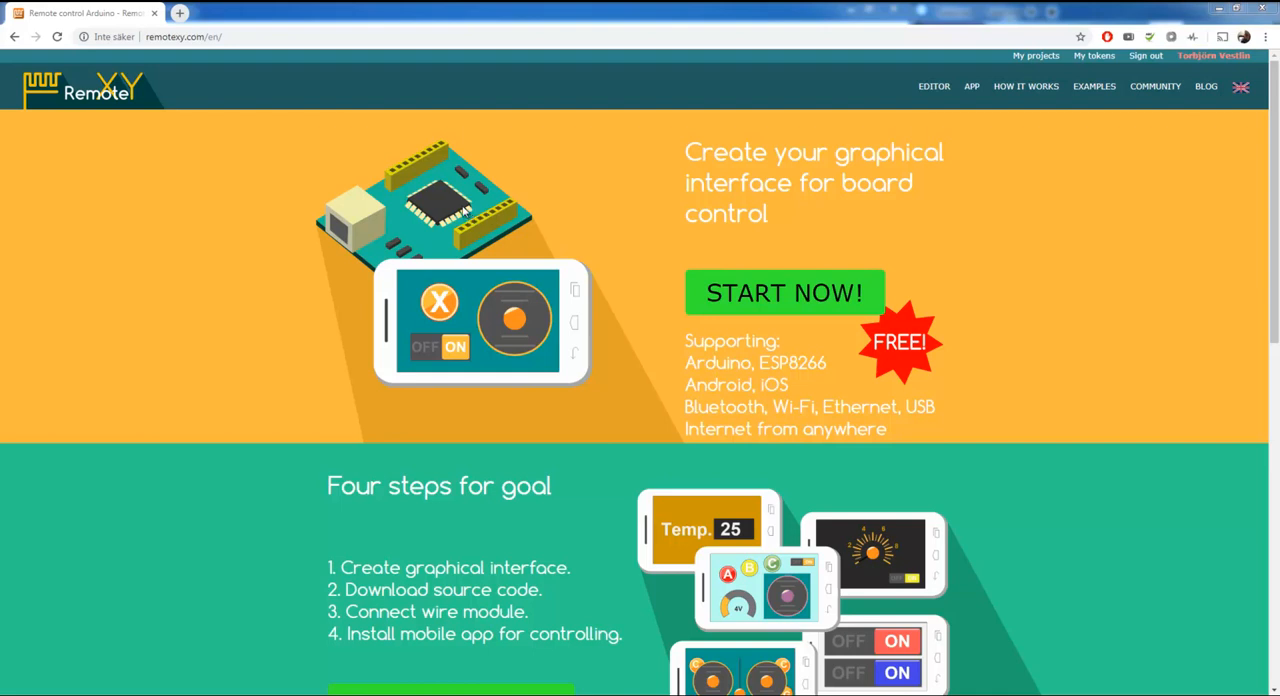
{"action": "mouse_move", "coordinate": [918, 138]}
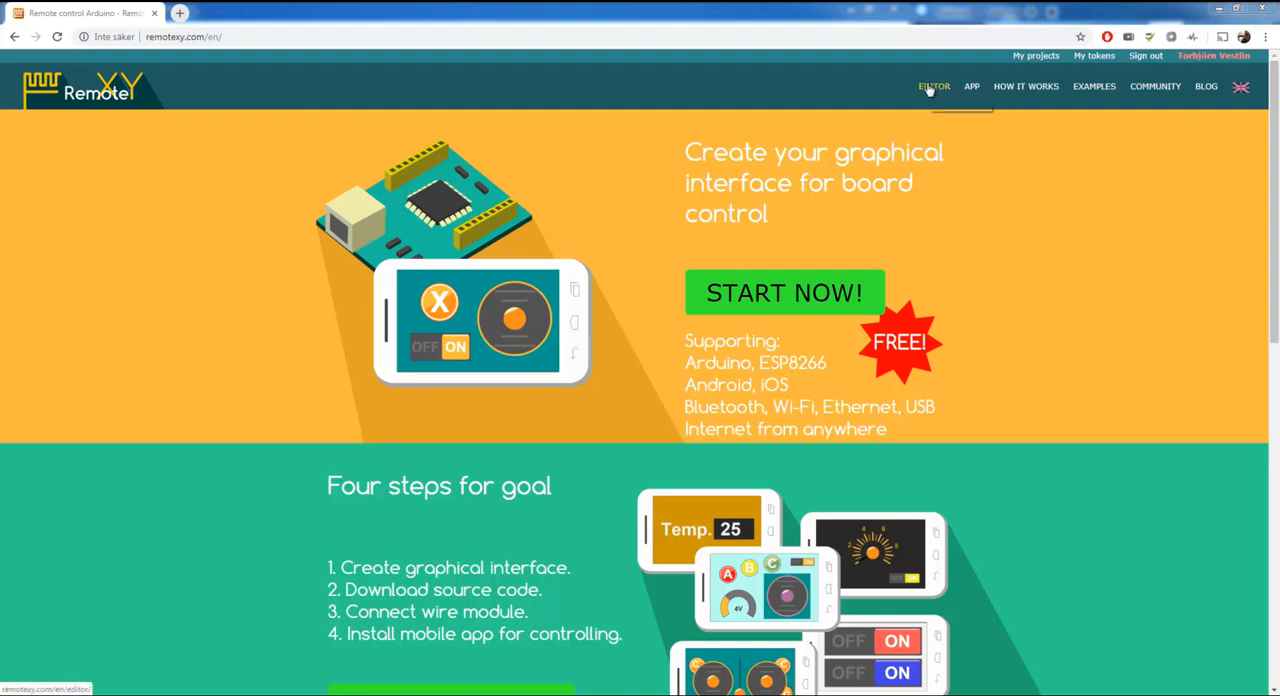
Enter the RemoteXY interface editor with a new project holding a slider and switch
{"action": "left_click", "coordinate": [932, 86]}
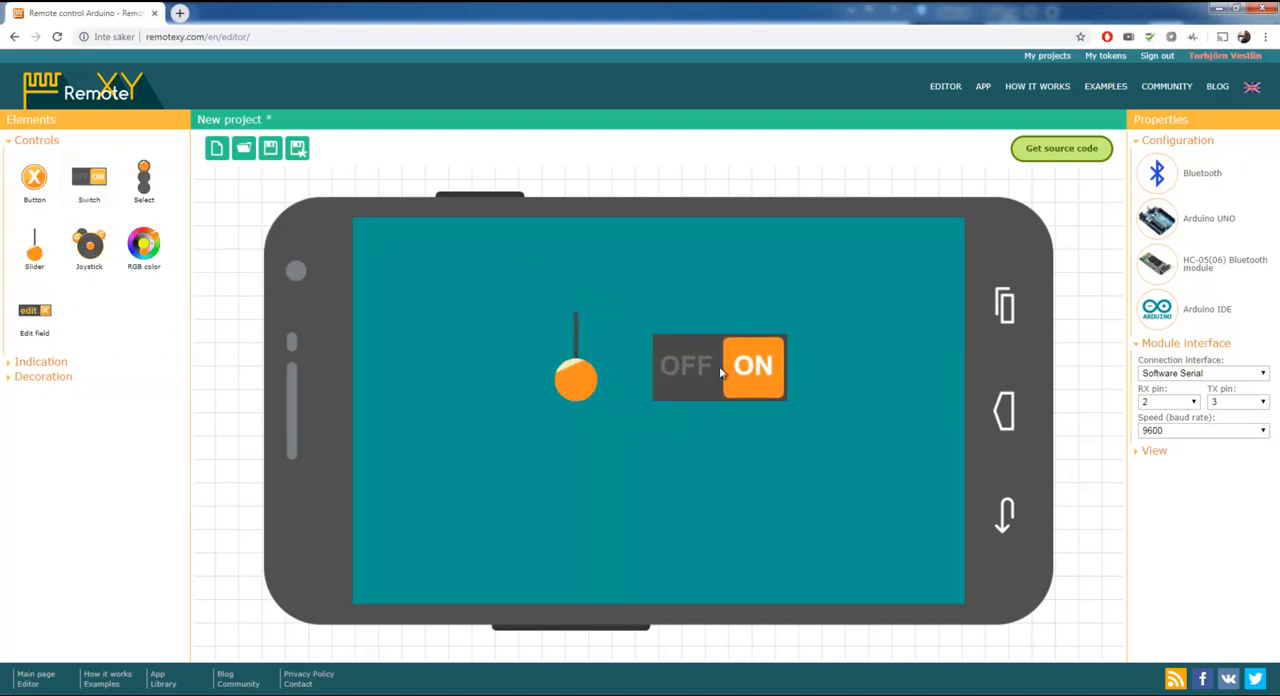
{"action": "mouse_move", "coordinate": [584, 378]}
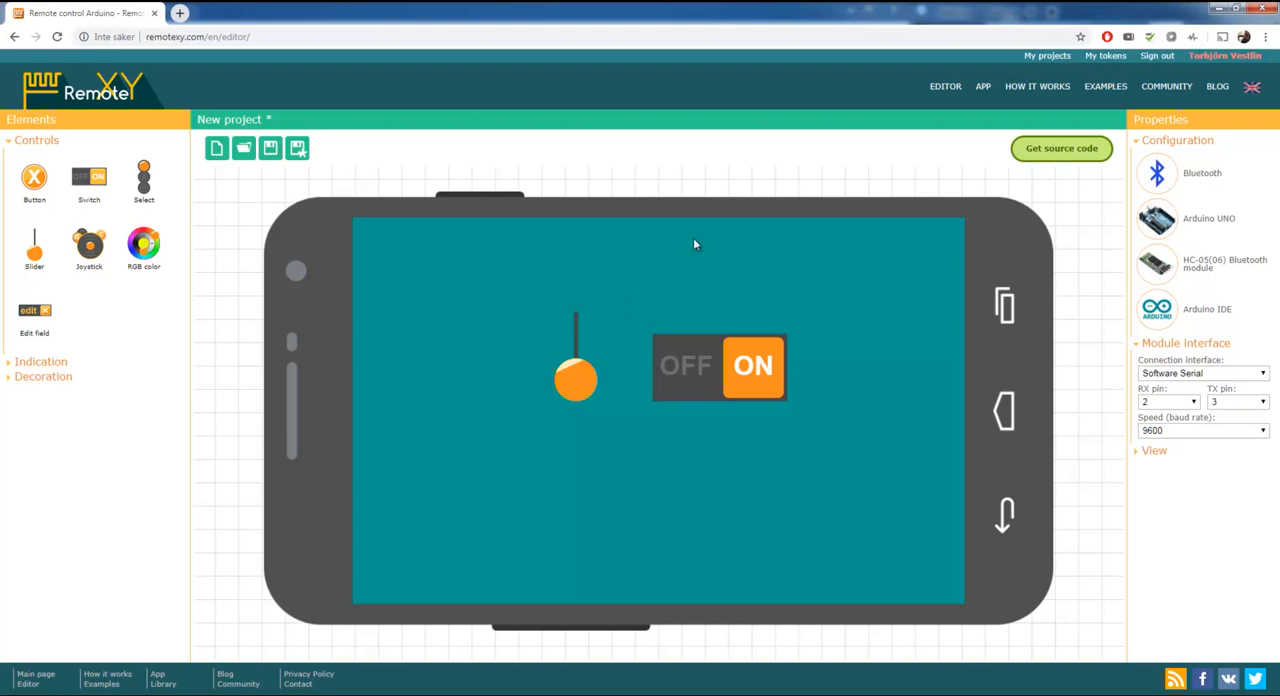
Save the project, replacing the default name with 'Test'
{"action": "left_click", "coordinate": [270, 148]}
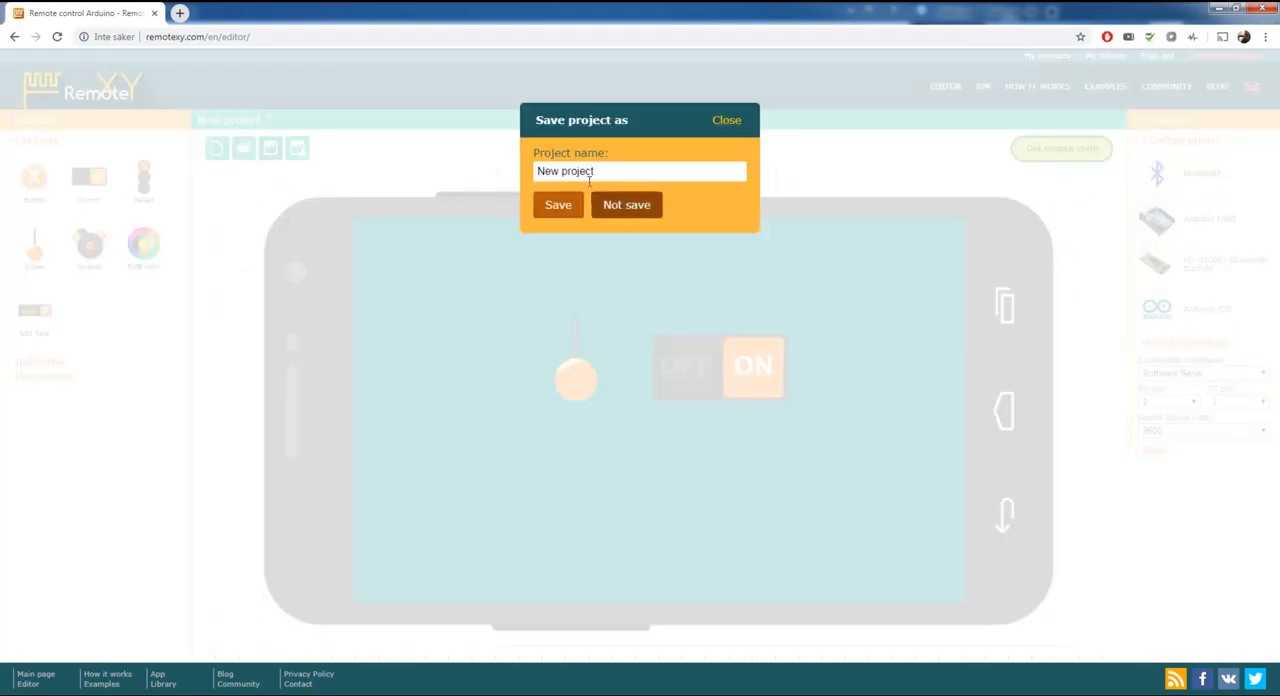
{"action": "double_click", "coordinate": [564, 172]}
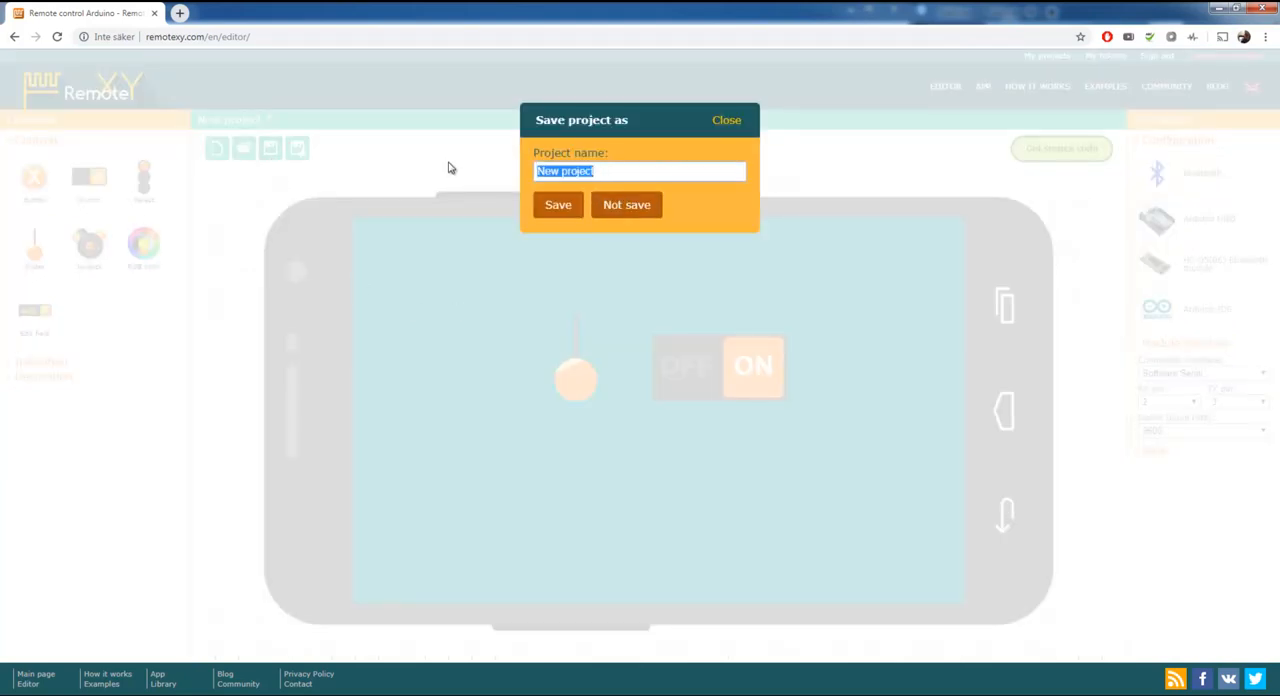
{"action": "type", "text": "Test"}
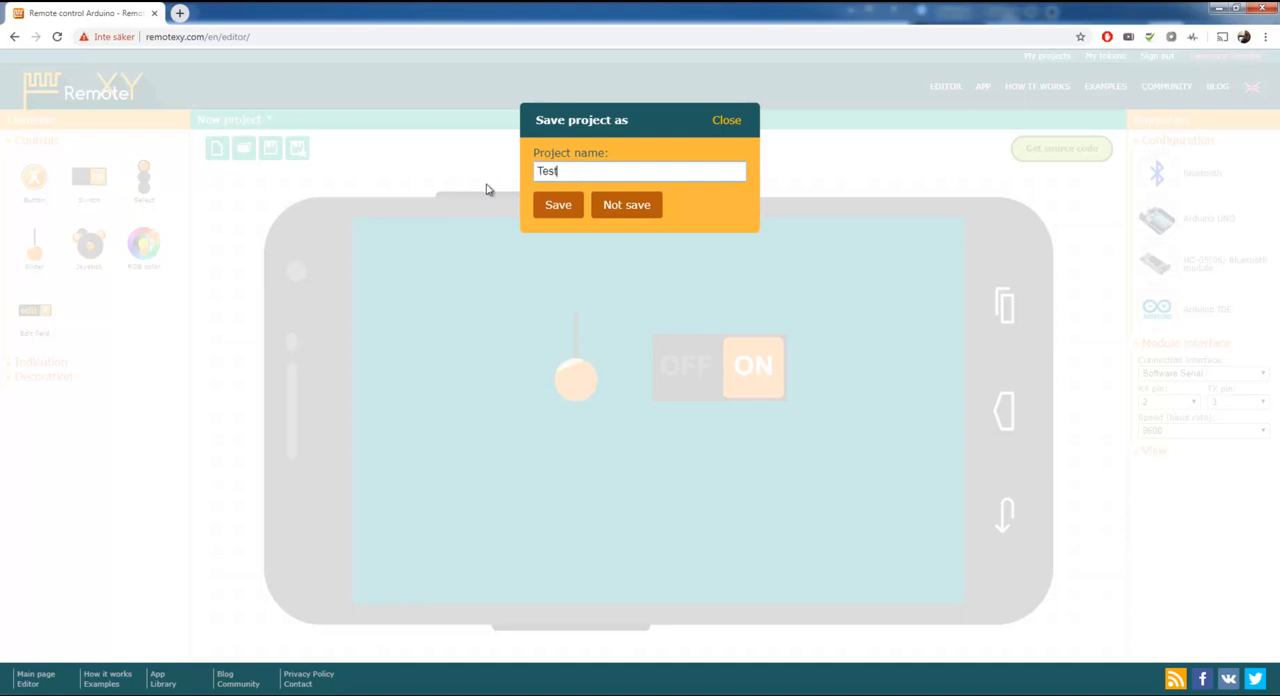
{"action": "left_click", "coordinate": [558, 204]}
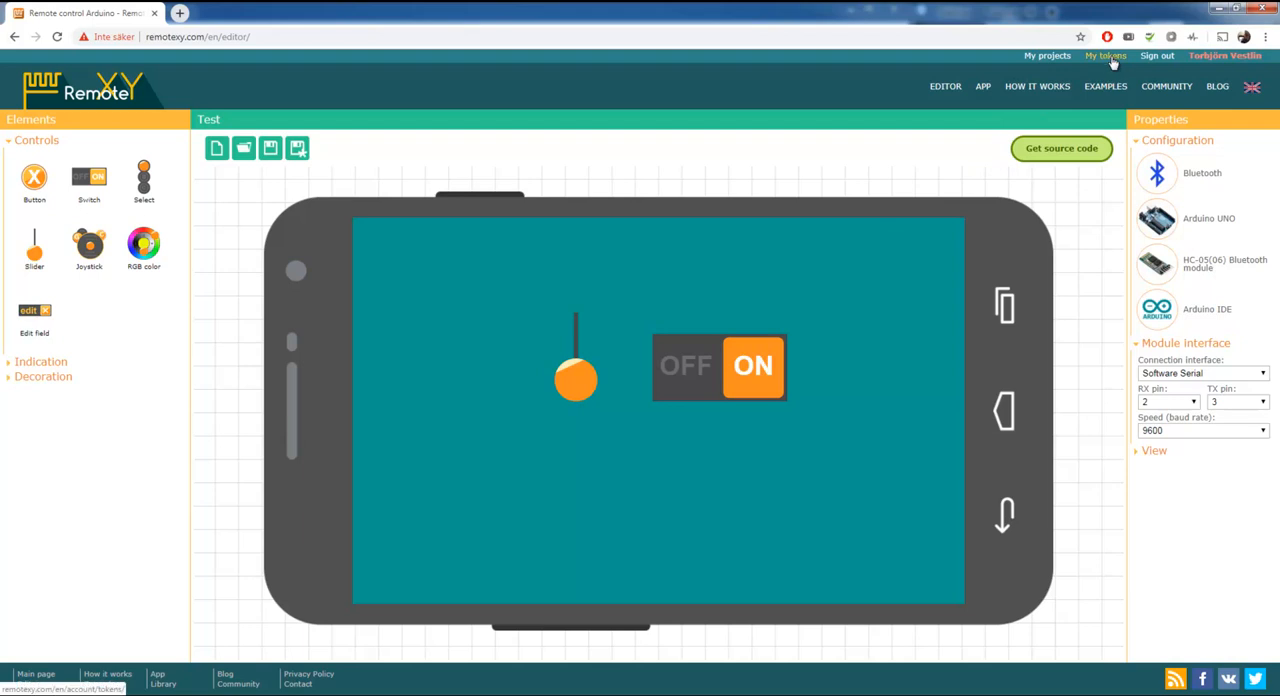
Create a cloud token for device 'ESP' on My tokens and select it for copying
{"action": "left_click", "coordinate": [1104, 56]}
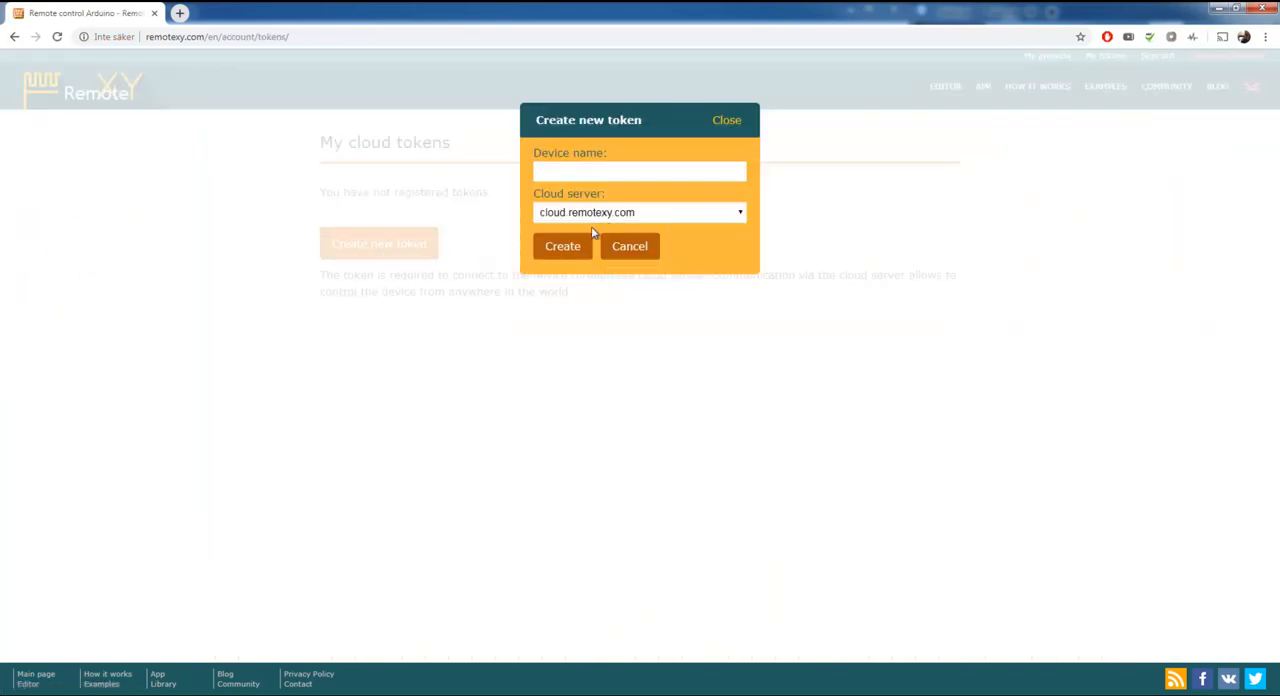
{"action": "left_click", "coordinate": [640, 170]}
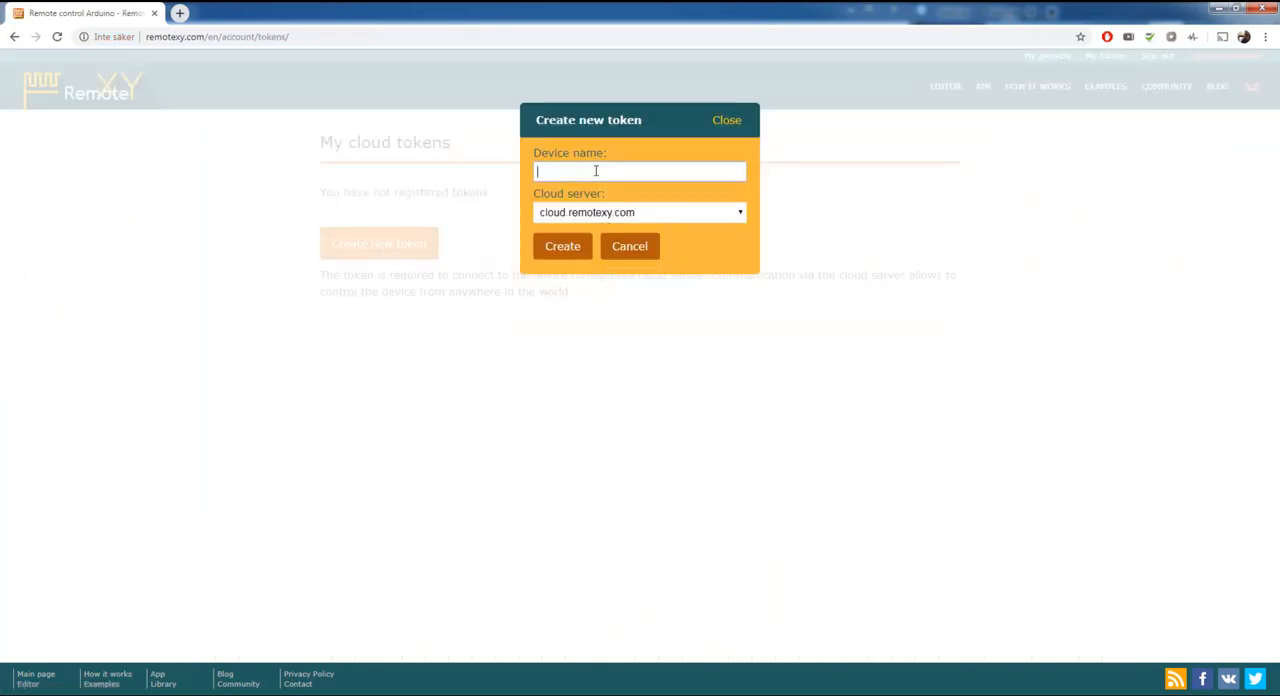
{"action": "type", "text": "ESP"}
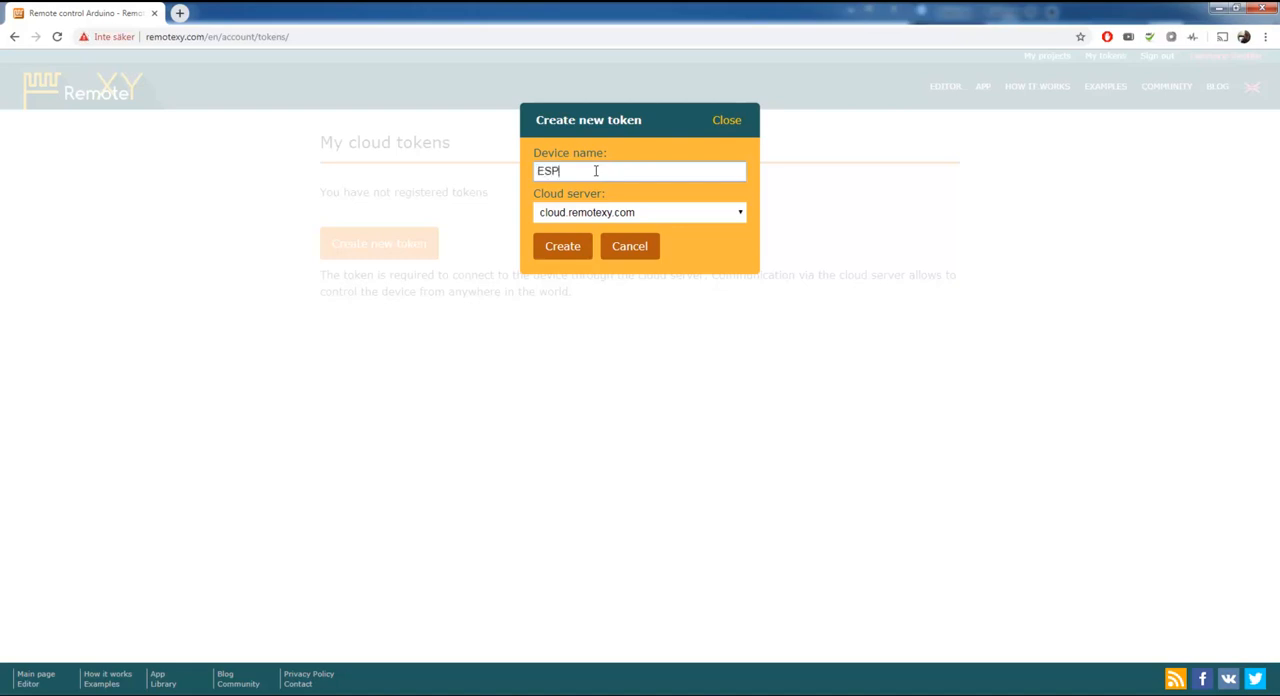
{"action": "left_click", "coordinate": [562, 246]}
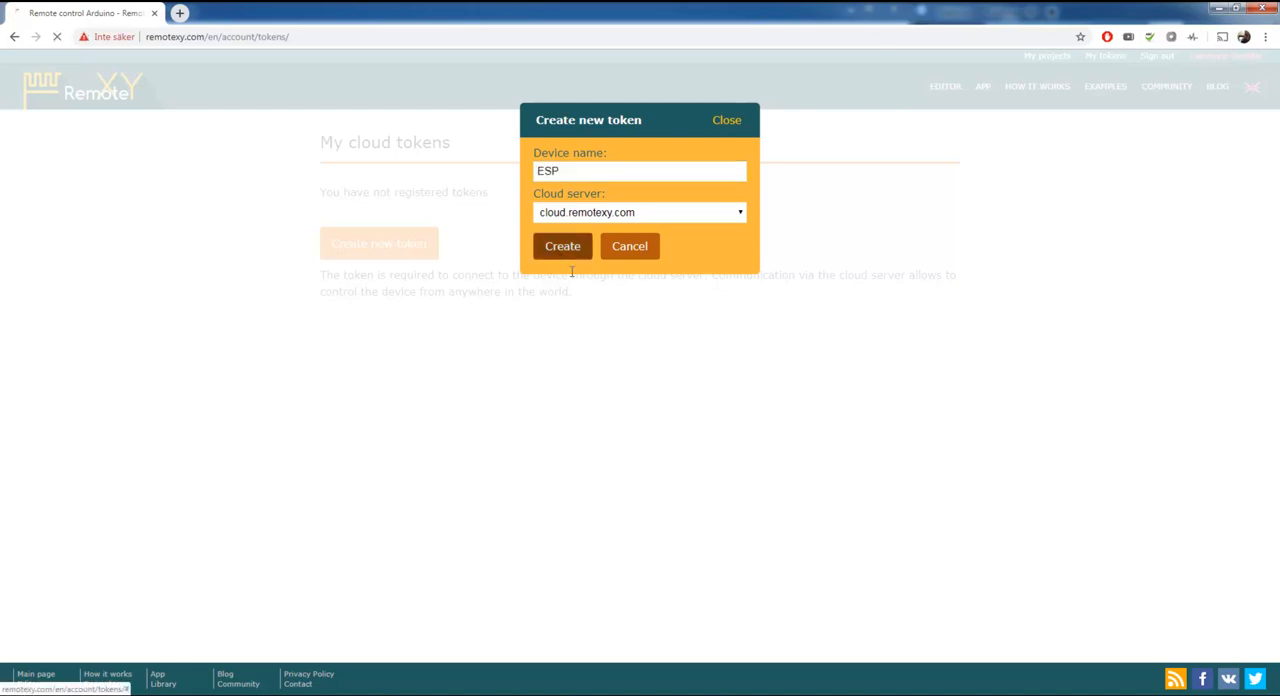
{"action": "left_click", "coordinate": [562, 246]}
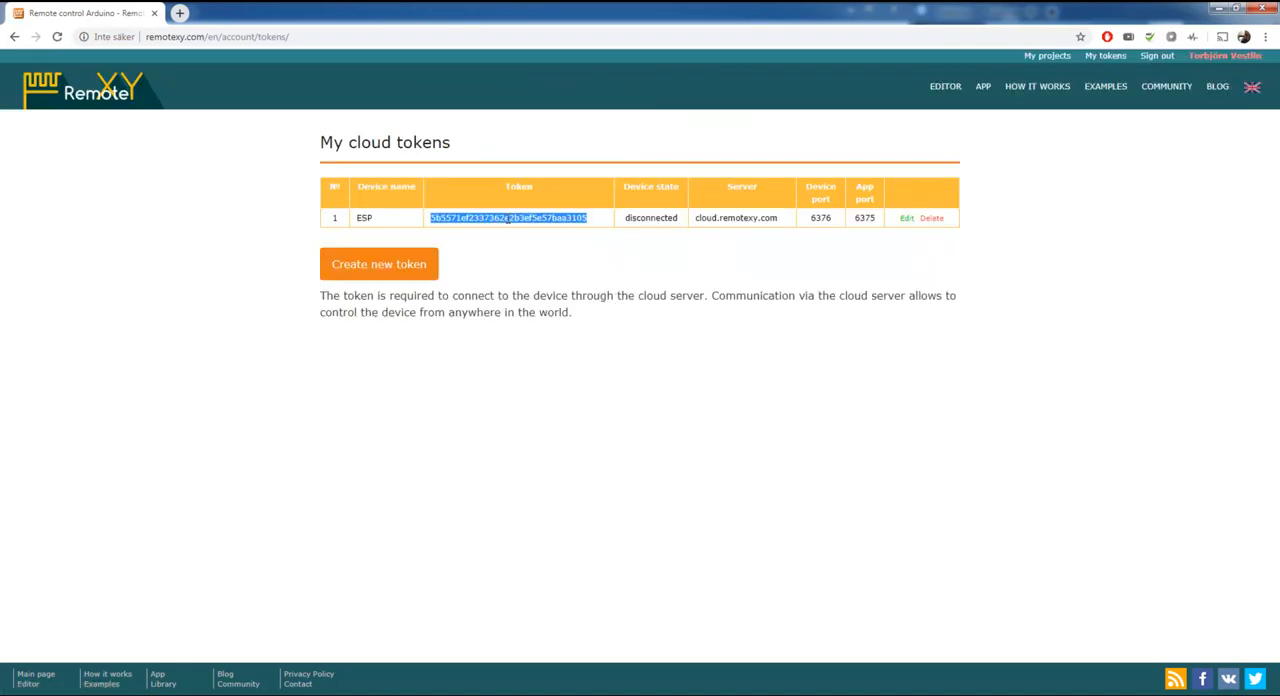
{"action": "mouse_move", "coordinate": [504, 274]}
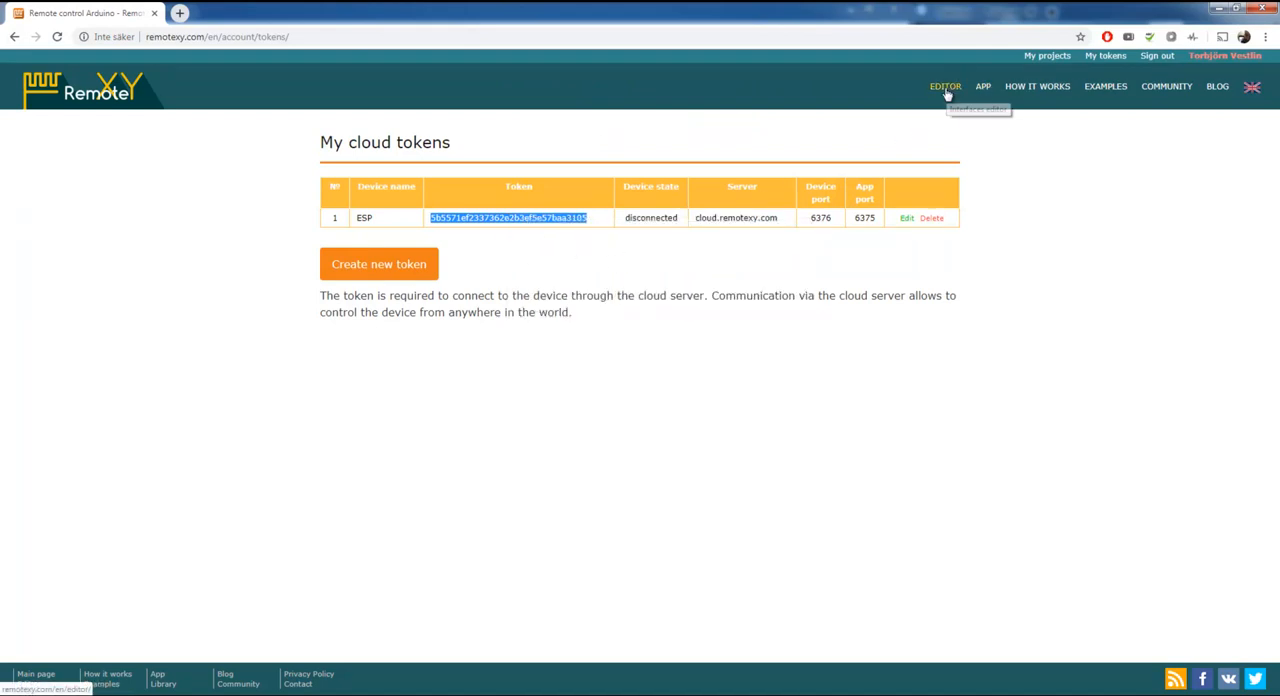
Return to the editor with the Test project reopened
{"action": "left_click", "coordinate": [944, 86]}
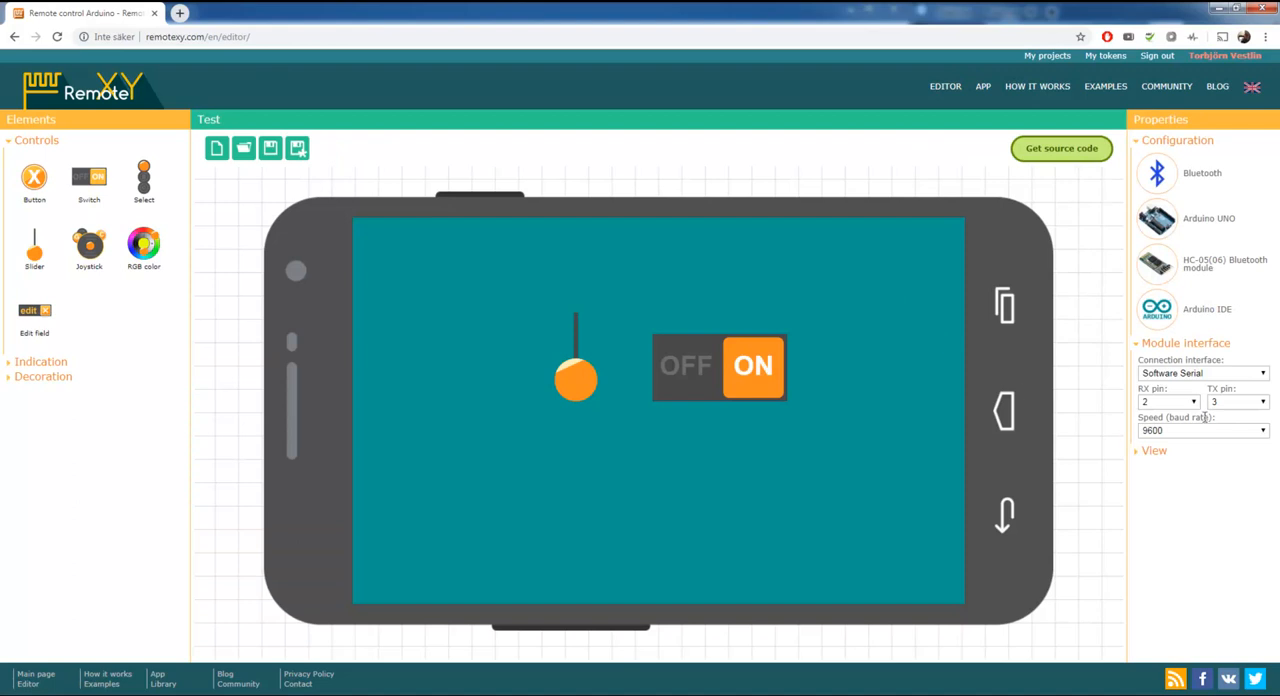
{"action": "mouse_move", "coordinate": [1098, 484]}
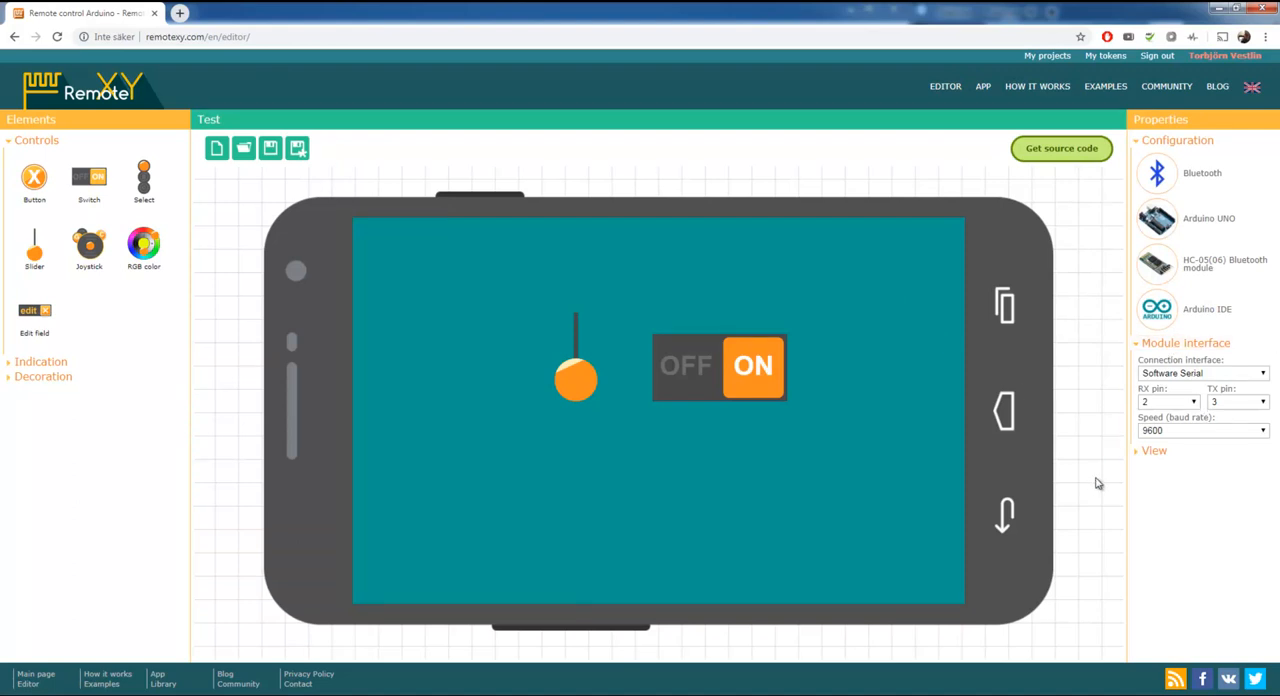
{"action": "mouse_move", "coordinate": [1080, 392]}
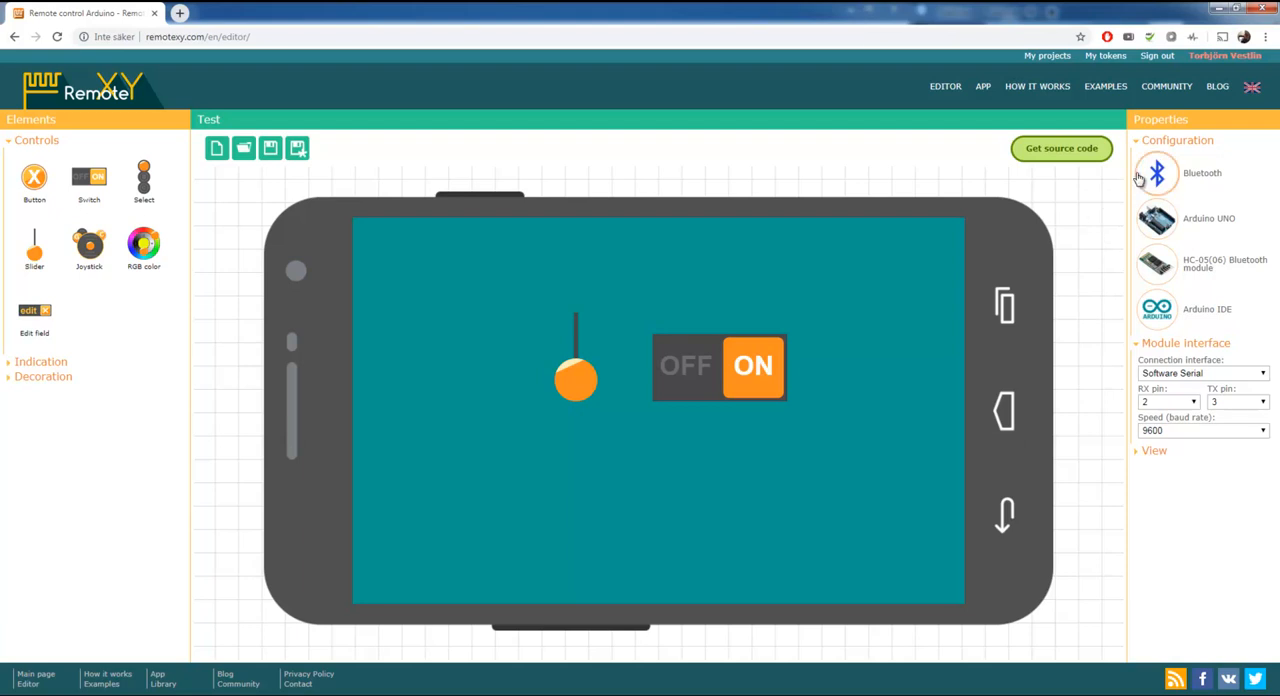
{"action": "mouse_move", "coordinate": [1122, 208]}
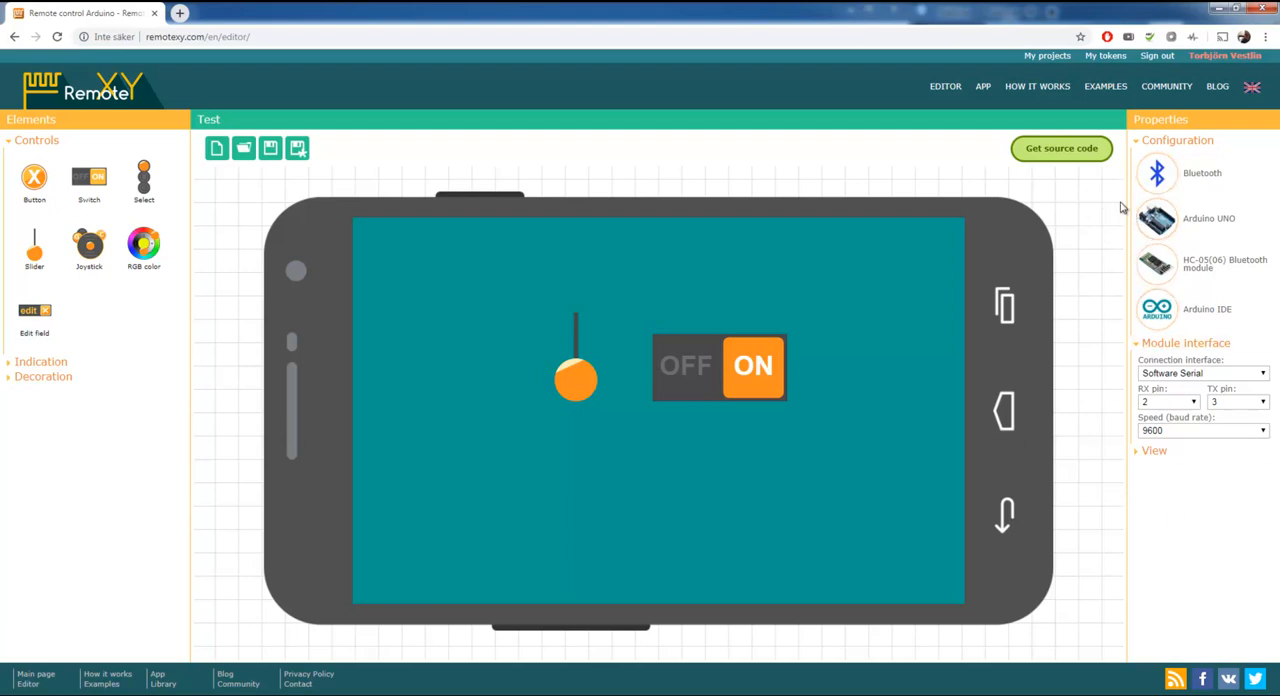
{"action": "mouse_move", "coordinate": [1156, 174]}
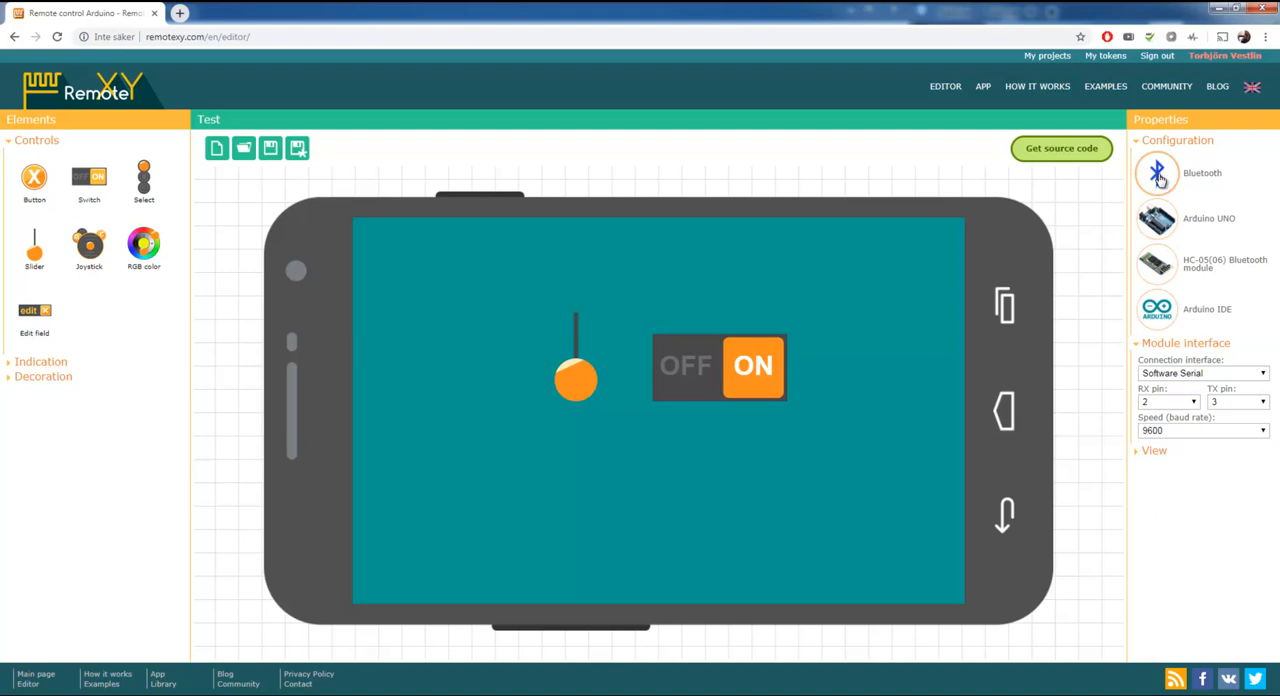
Configure the connection as Cloud server with a WeMos D1 R2 board and its WiFi on chip, then apply
{"action": "left_click", "coordinate": [1156, 172]}
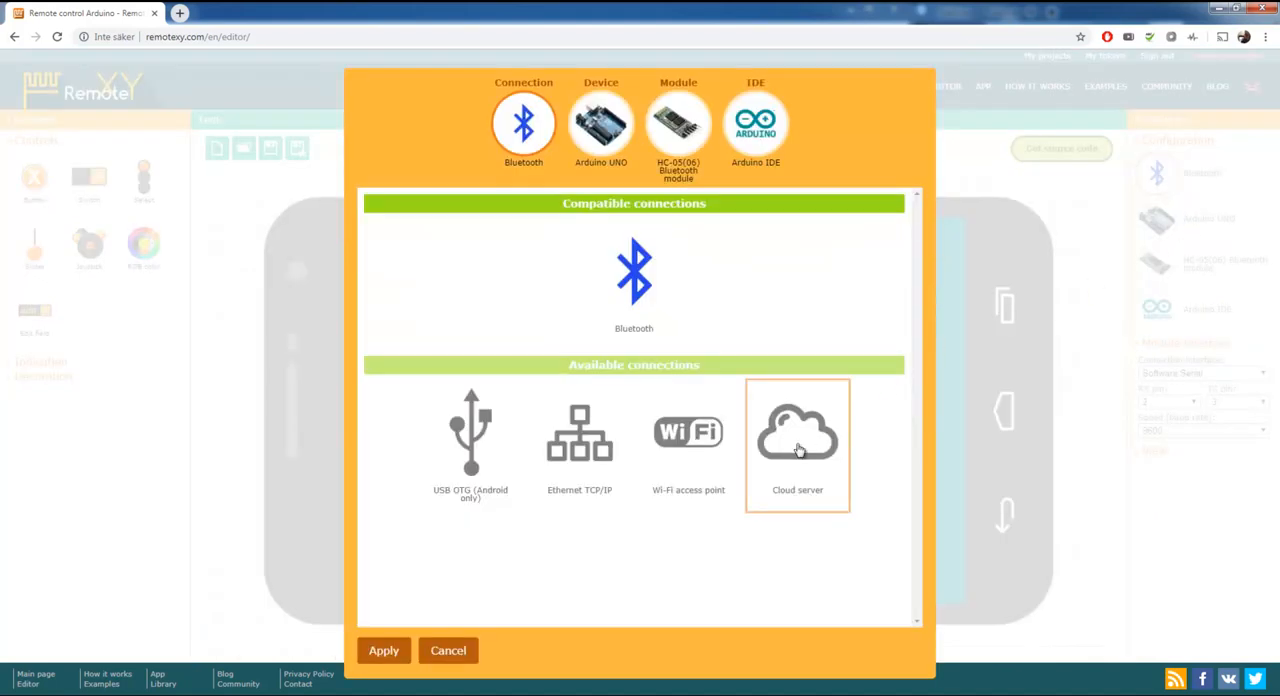
{"action": "left_click", "coordinate": [796, 432]}
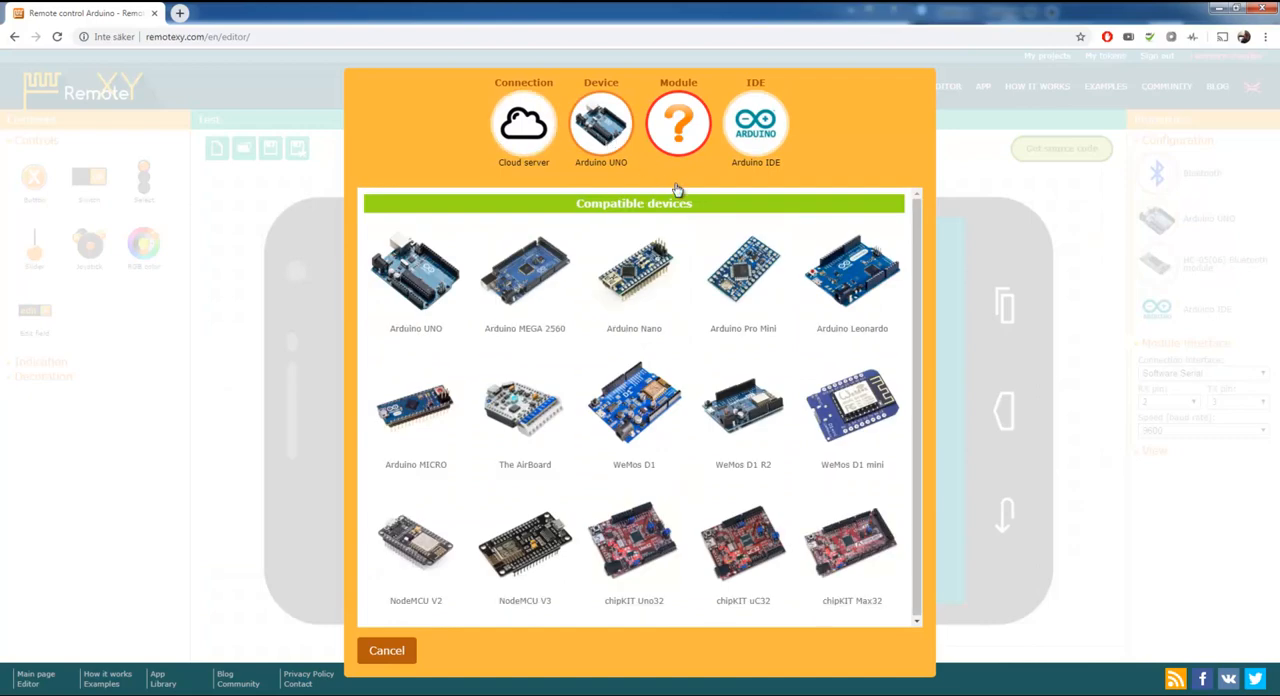
{"action": "left_click", "coordinate": [742, 410]}
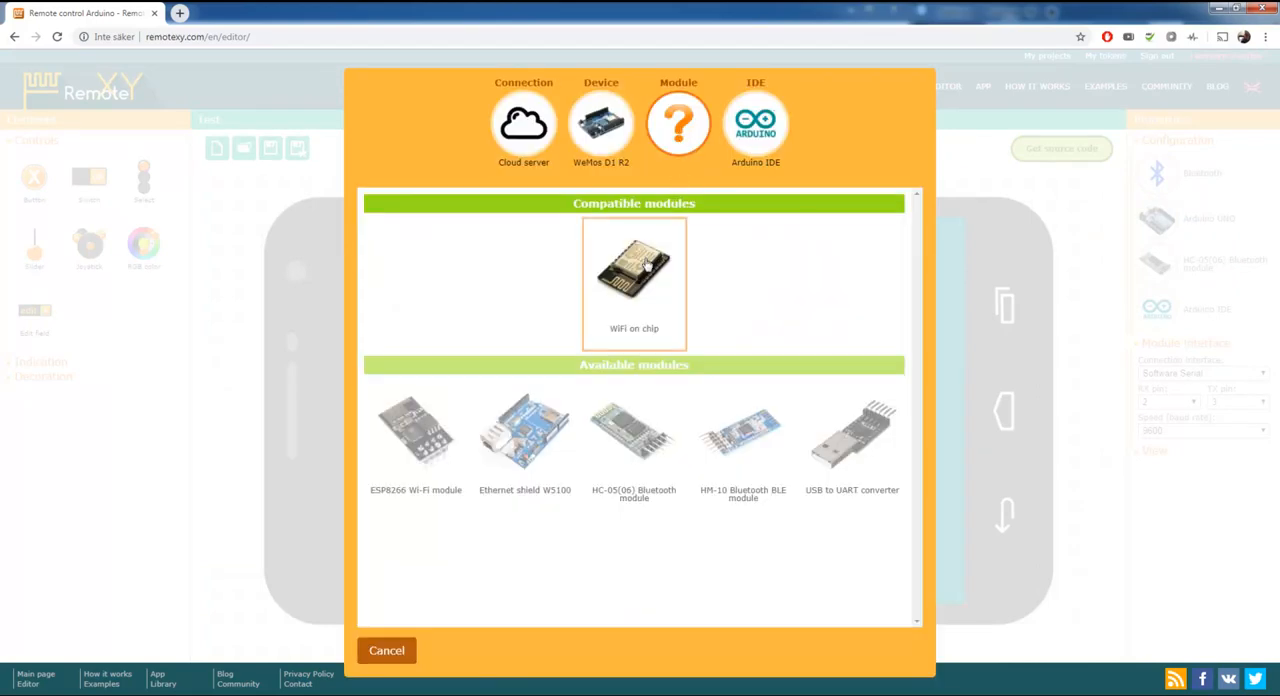
{"action": "left_click", "coordinate": [634, 284]}
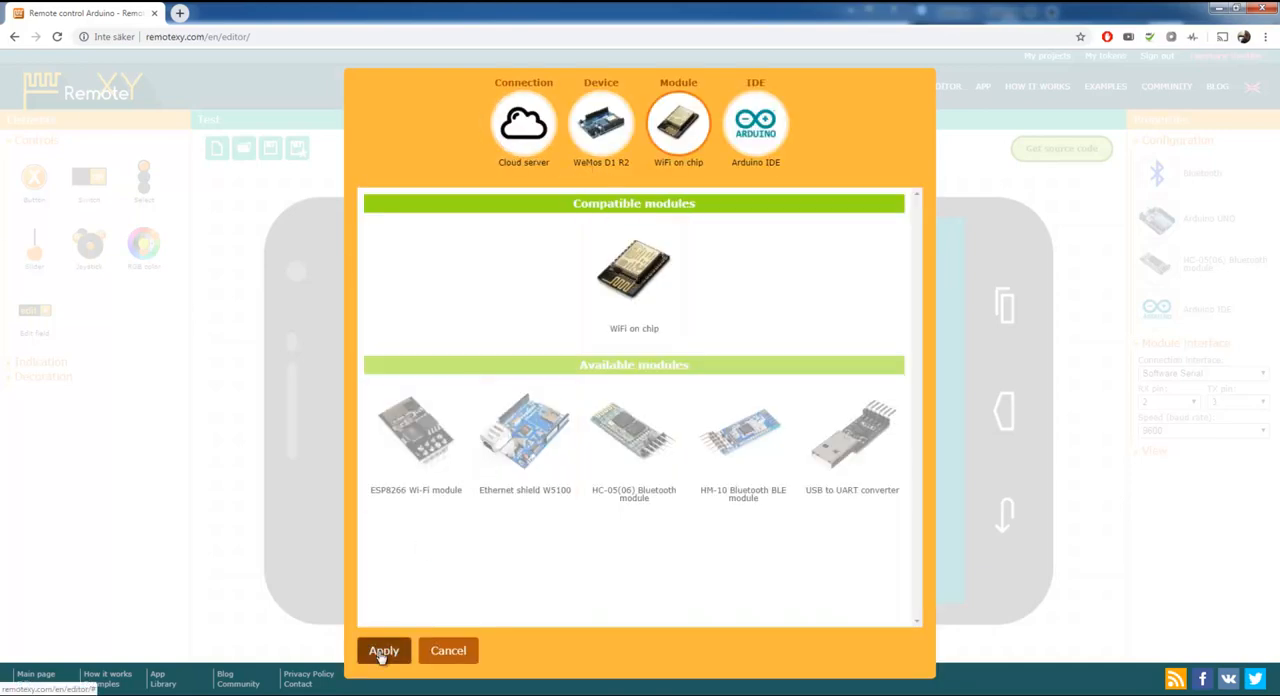
{"action": "left_click", "coordinate": [384, 650]}
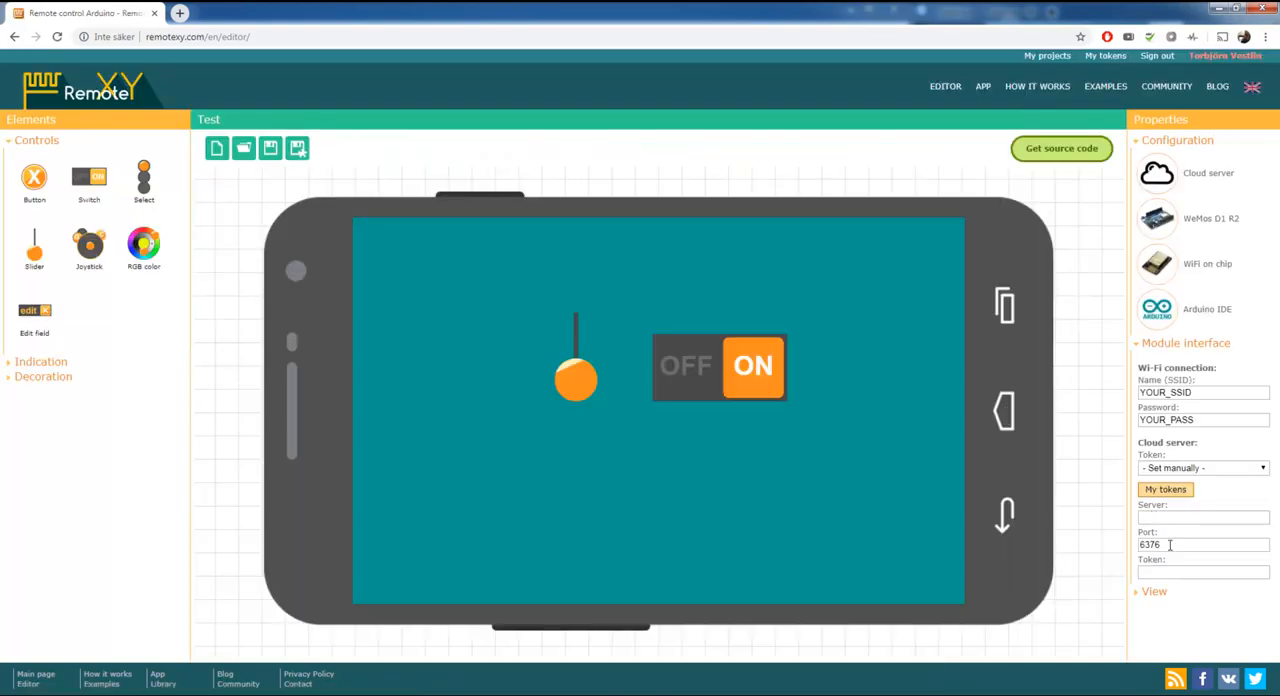
Paste the ESP cloud token into the settings and select the YOUR_SSID and YOUR_PASS Wi-Fi placeholders
{"action": "right_click", "coordinate": [1200, 544]}
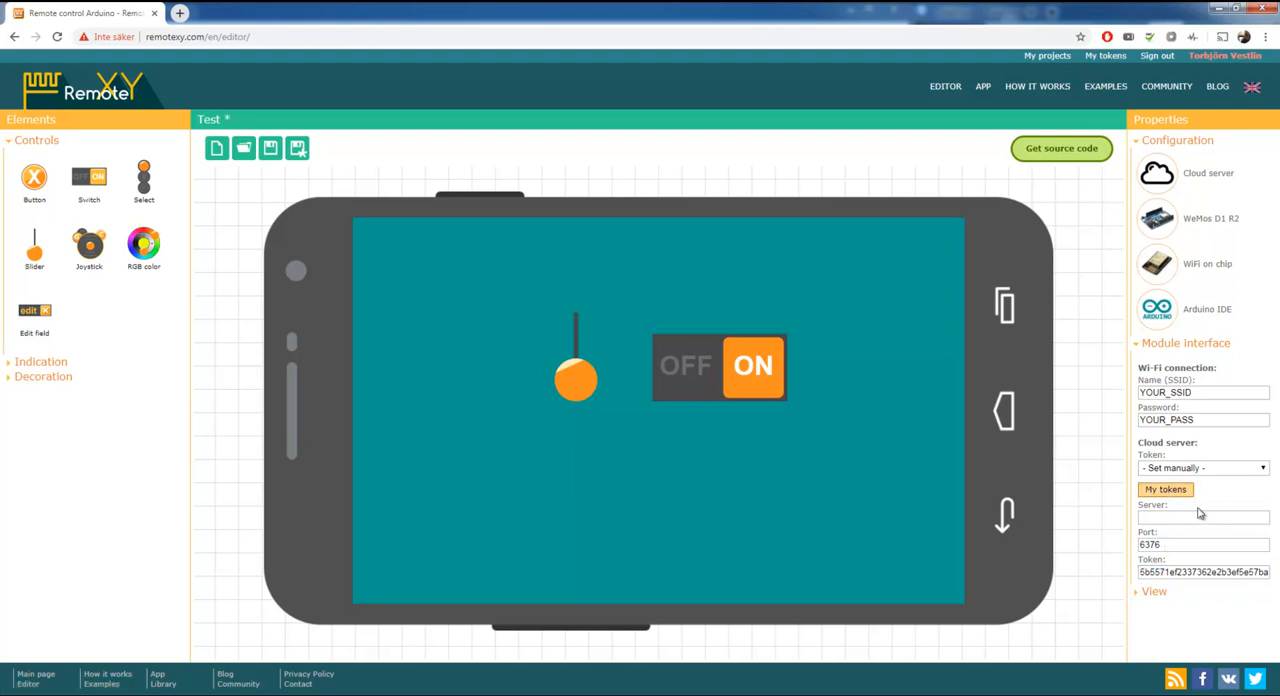
{"action": "left_click", "coordinate": [1200, 392]}
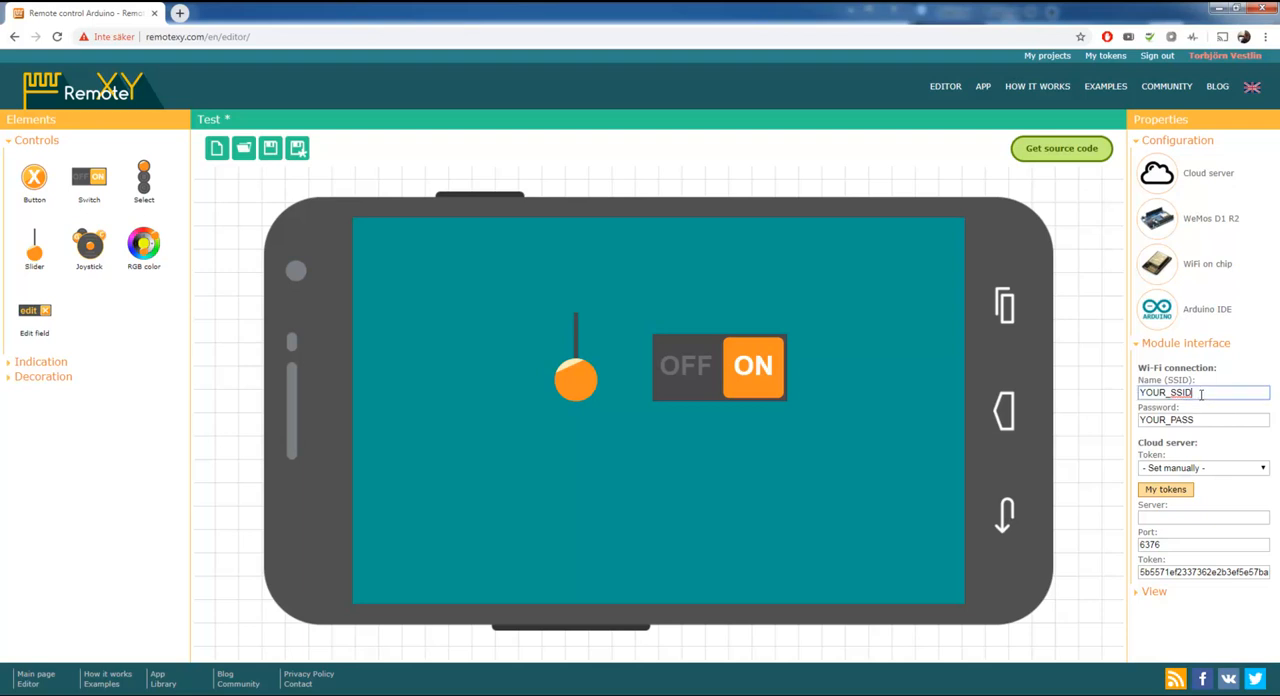
{"action": "double_click", "coordinate": [1176, 392]}
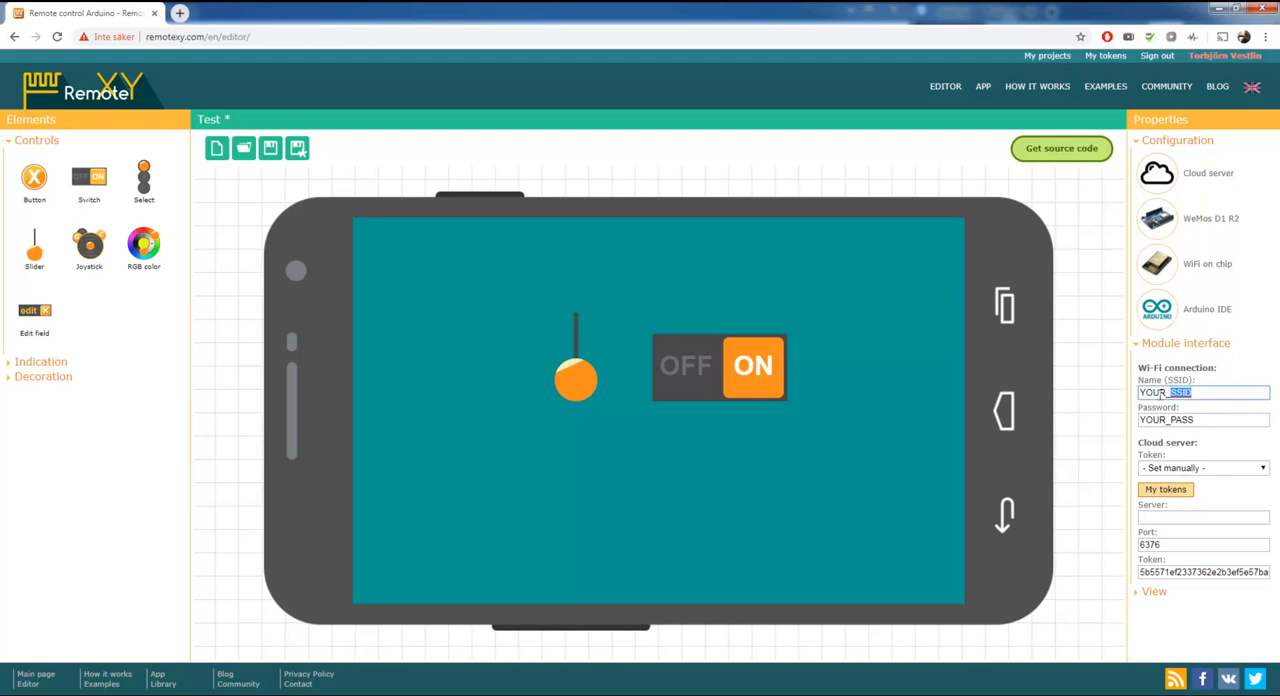
{"action": "left_click", "coordinate": [1204, 420]}
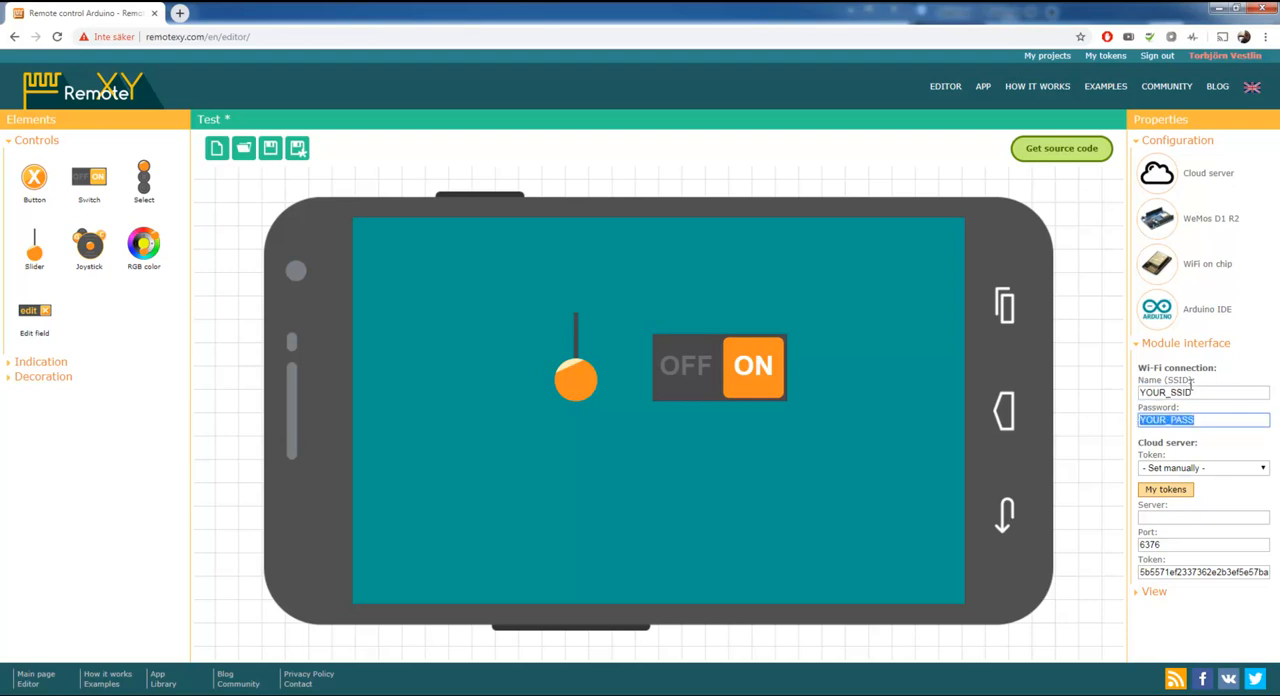
{"action": "left_click", "coordinate": [1204, 392]}
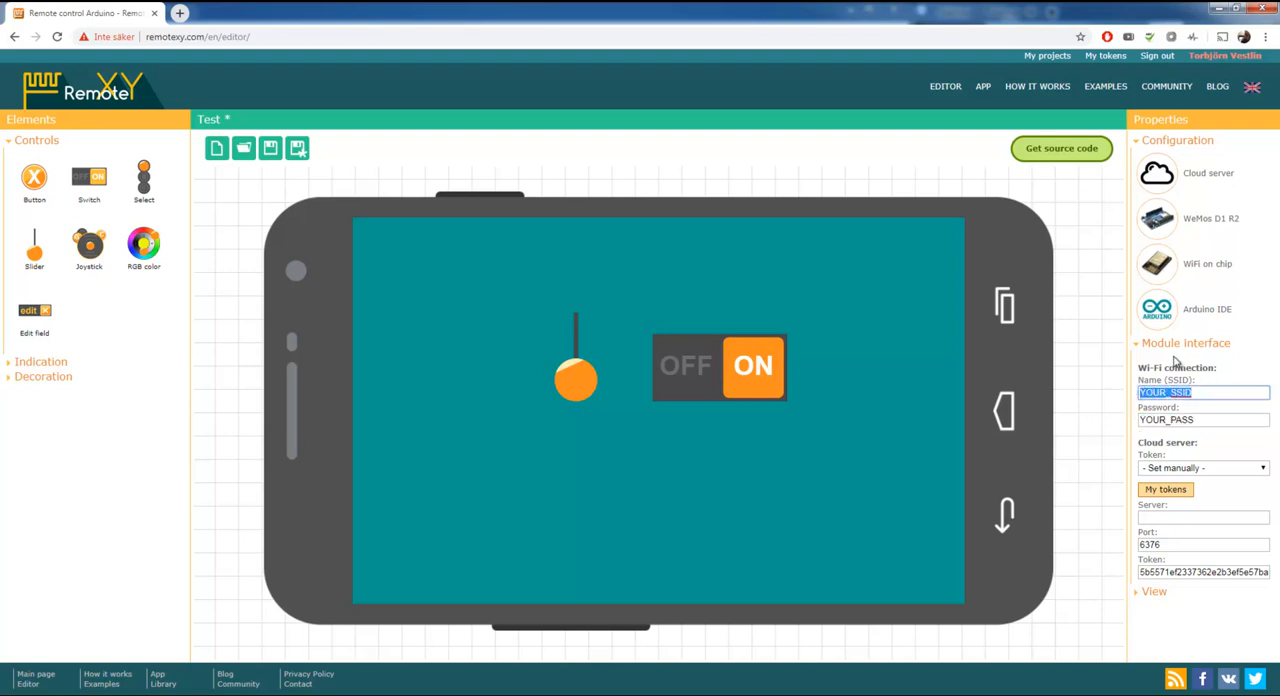
{"action": "mouse_move", "coordinate": [480, 384]}
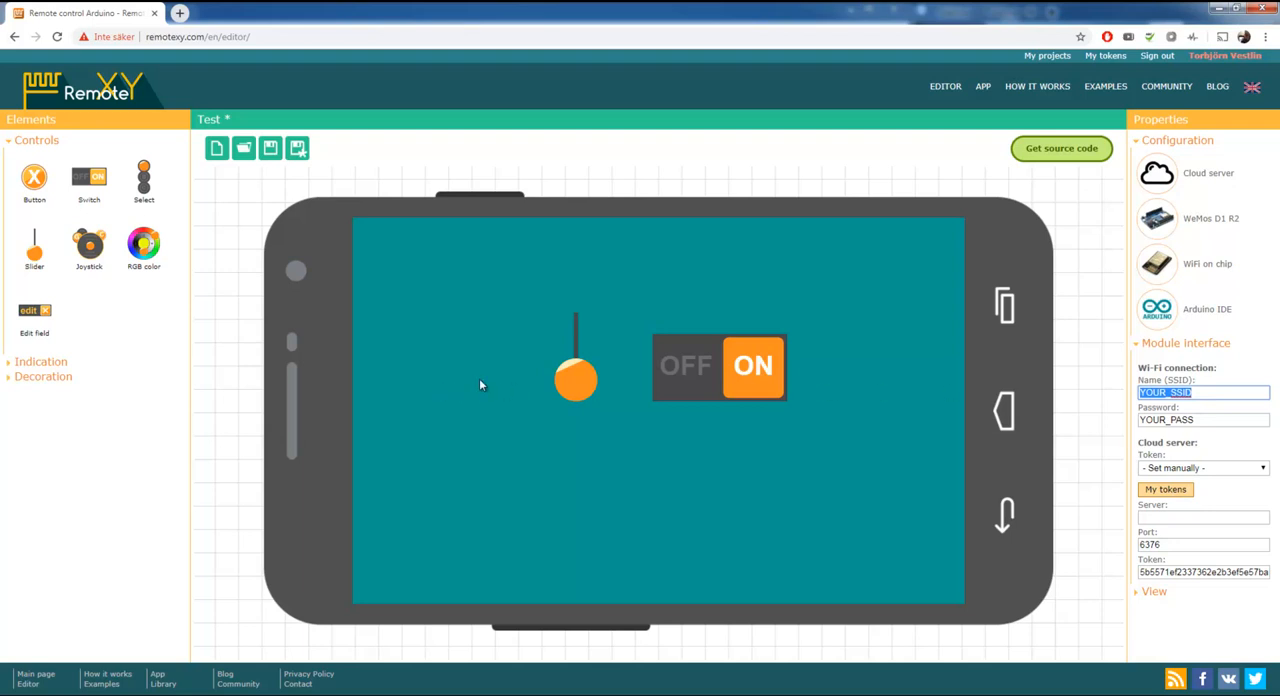
Drag the slider over the switch to check layering, return it left, and reach its layering options
{"action": "left_click", "coordinate": [576, 380]}
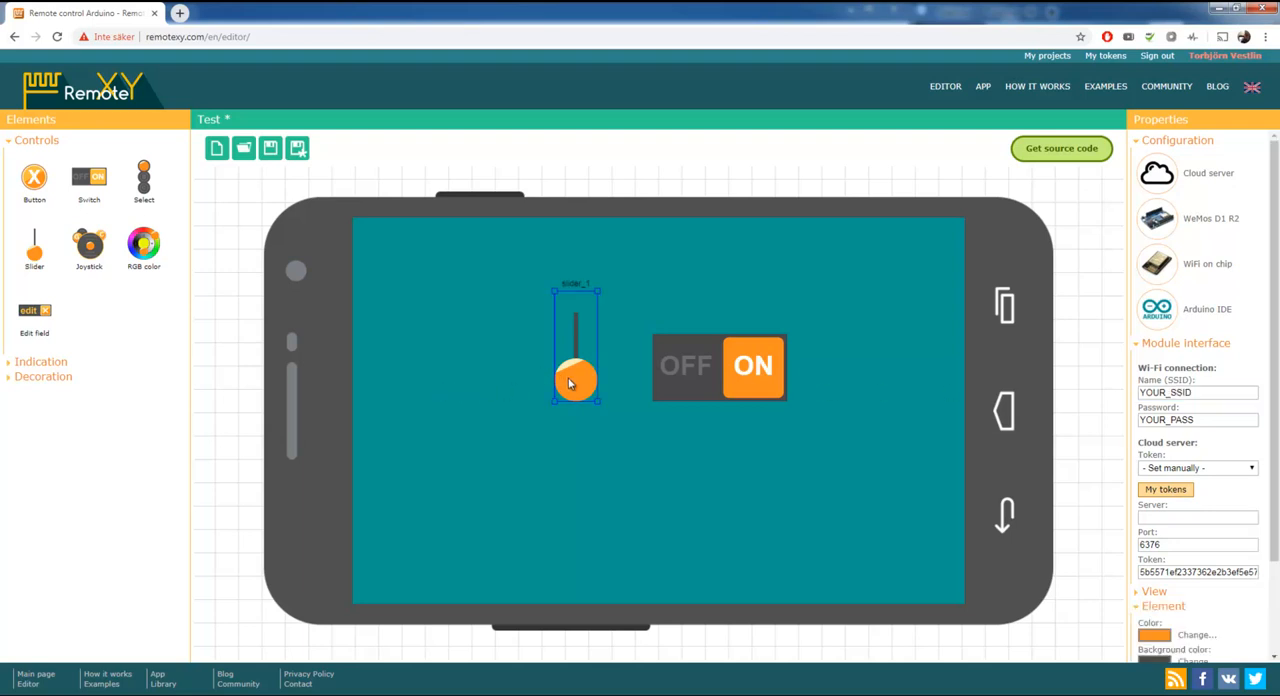
{"action": "left_click_drag", "start_coordinate": [576, 384], "coordinate": [580, 388]}
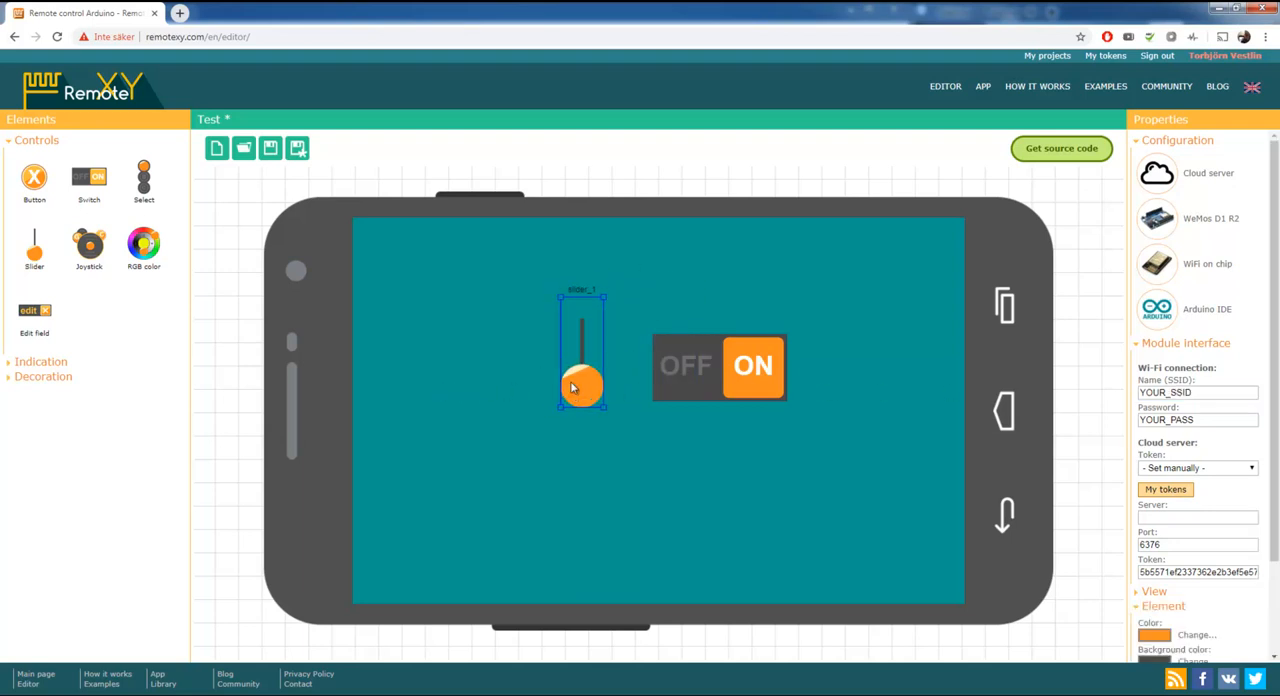
{"action": "left_click_drag", "start_coordinate": [582, 388], "coordinate": [704, 336]}
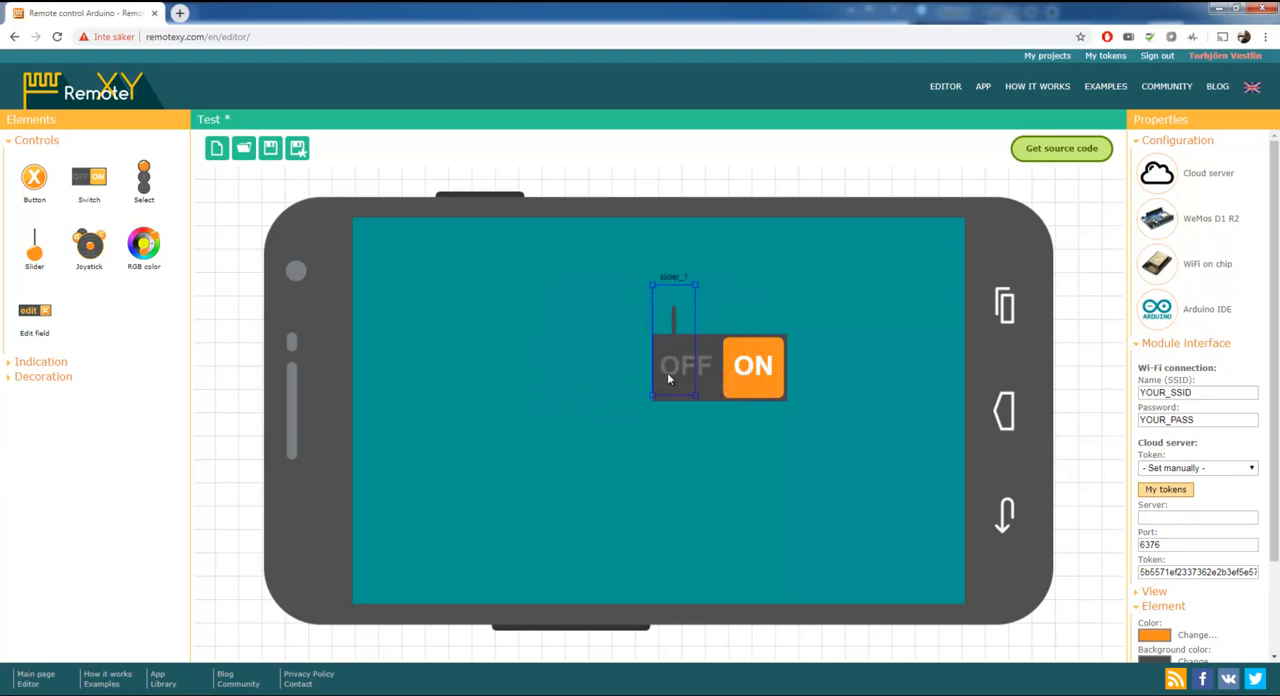
{"action": "left_click_drag", "start_coordinate": [676, 340], "coordinate": [588, 400]}
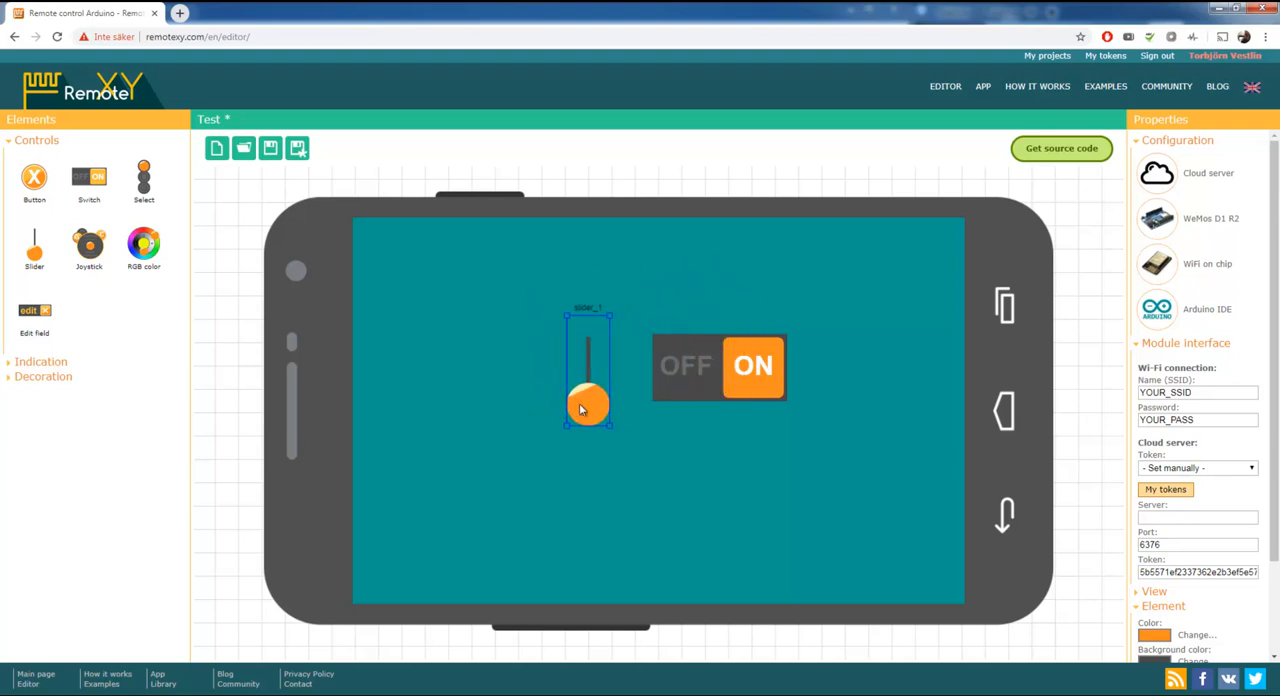
{"action": "left_click_drag", "start_coordinate": [588, 408], "coordinate": [550, 416]}
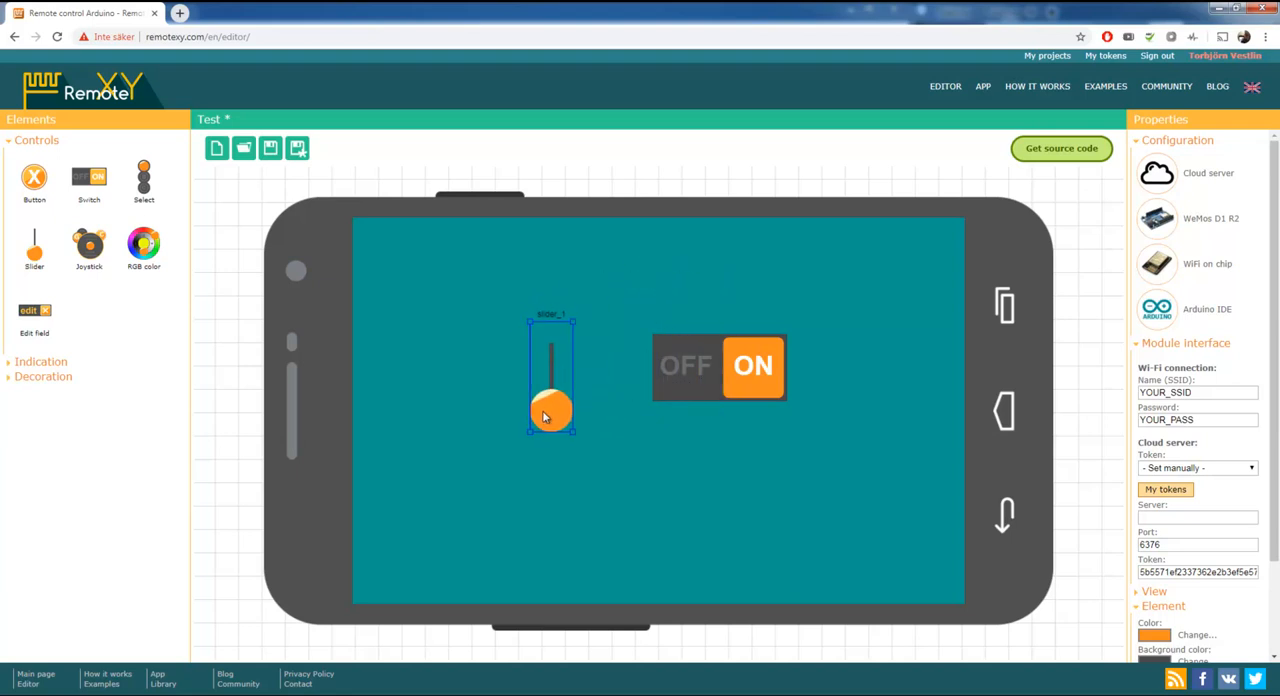
{"action": "left_click_drag", "start_coordinate": [550, 410], "coordinate": [556, 420]}
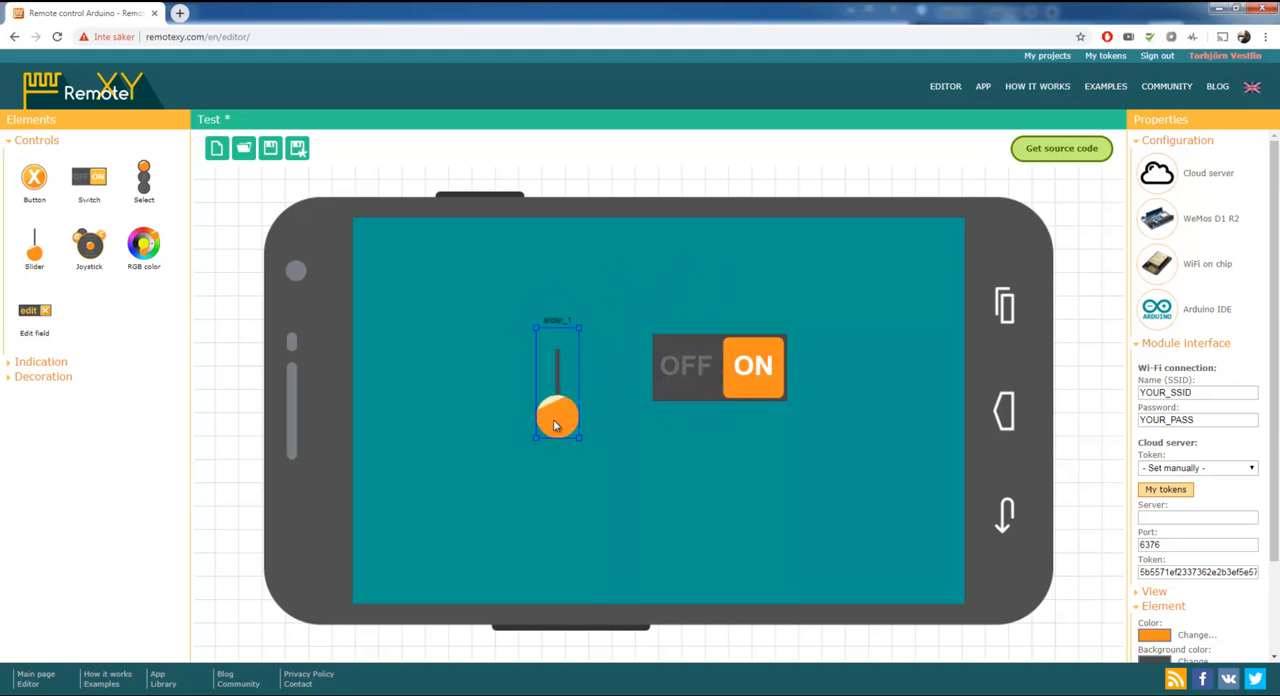
{"action": "right_click", "coordinate": [556, 416]}
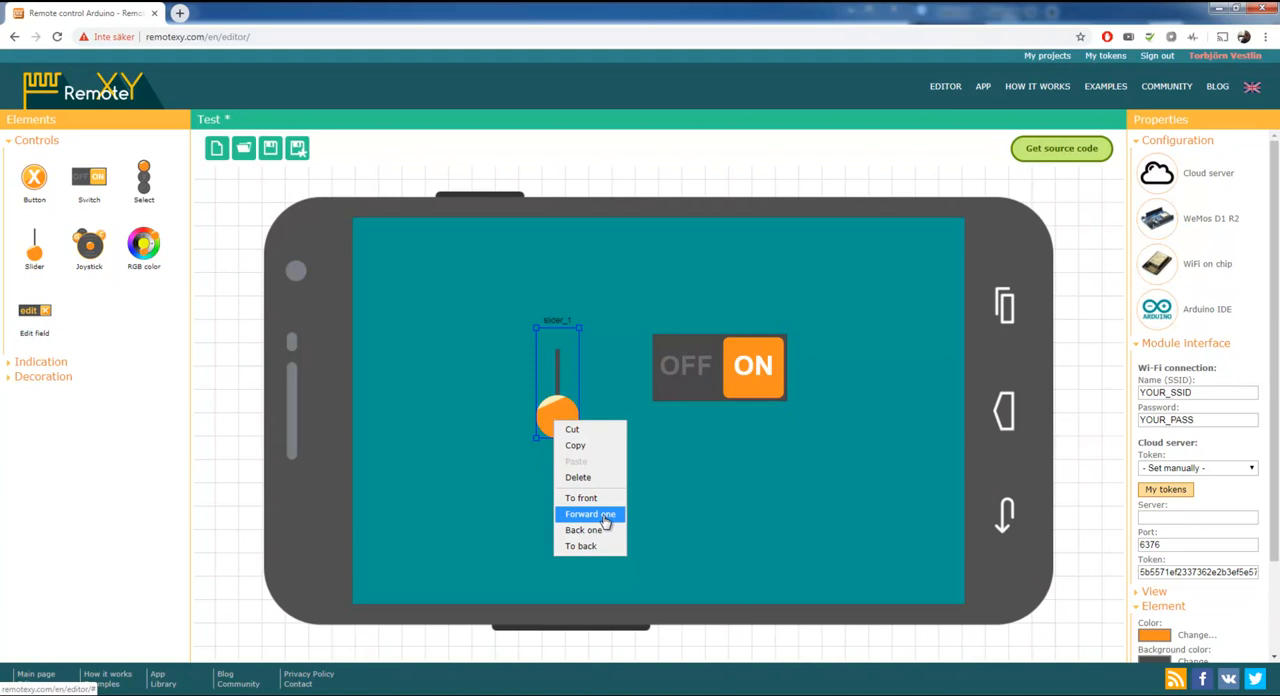
{"action": "mouse_move", "coordinate": [590, 496]}
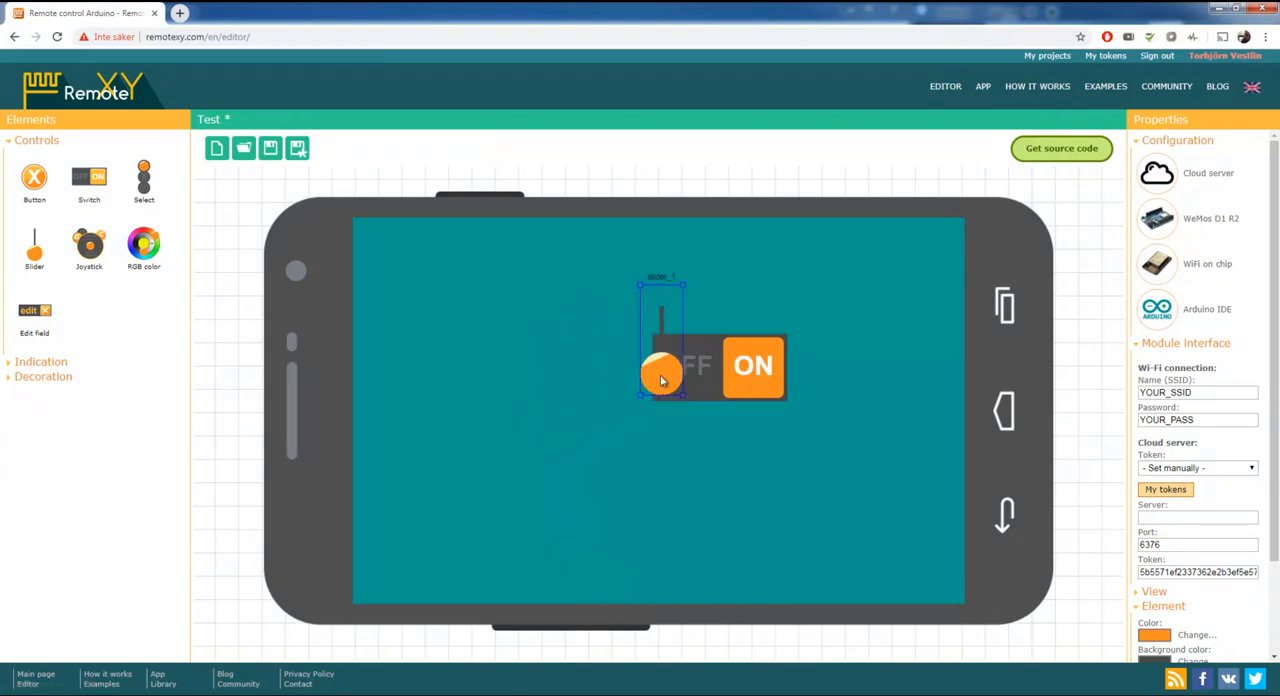
With the slider forward one, confirm it overlaps in front of the switch and leave it left of the switch
{"action": "left_click_drag", "start_coordinate": [660, 376], "coordinate": [680, 382]}
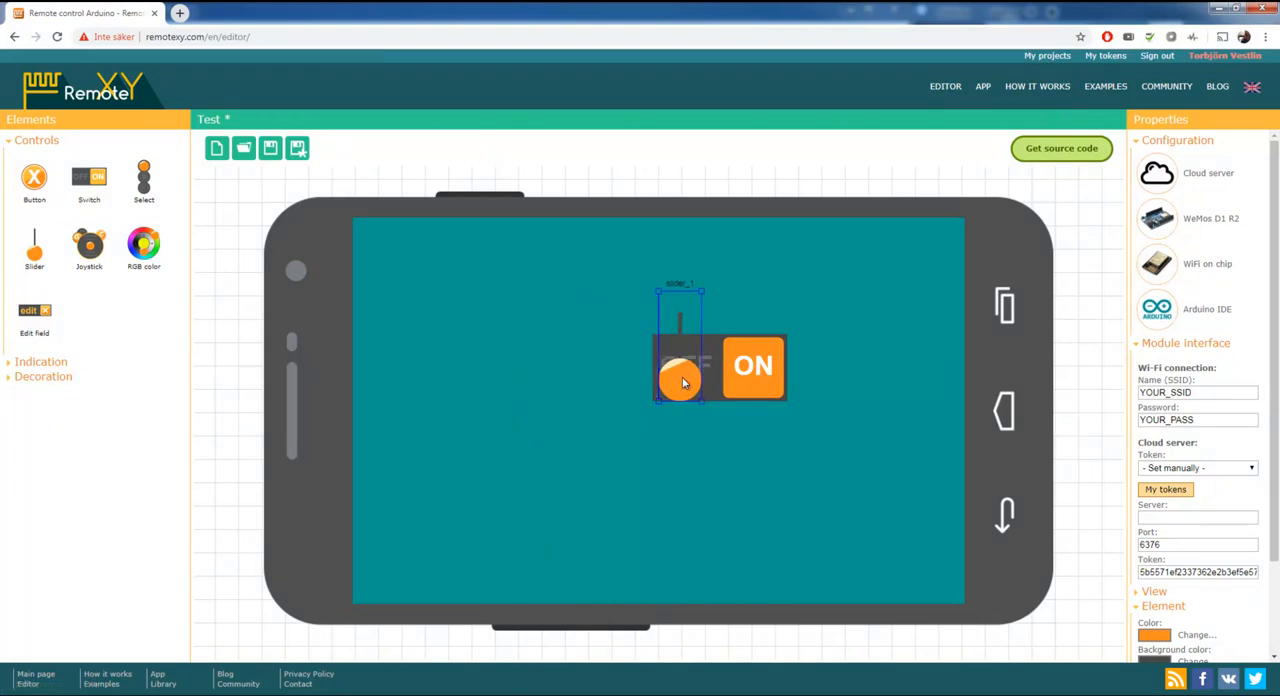
{"action": "left_click_drag", "start_coordinate": [680, 380], "coordinate": [528, 400]}
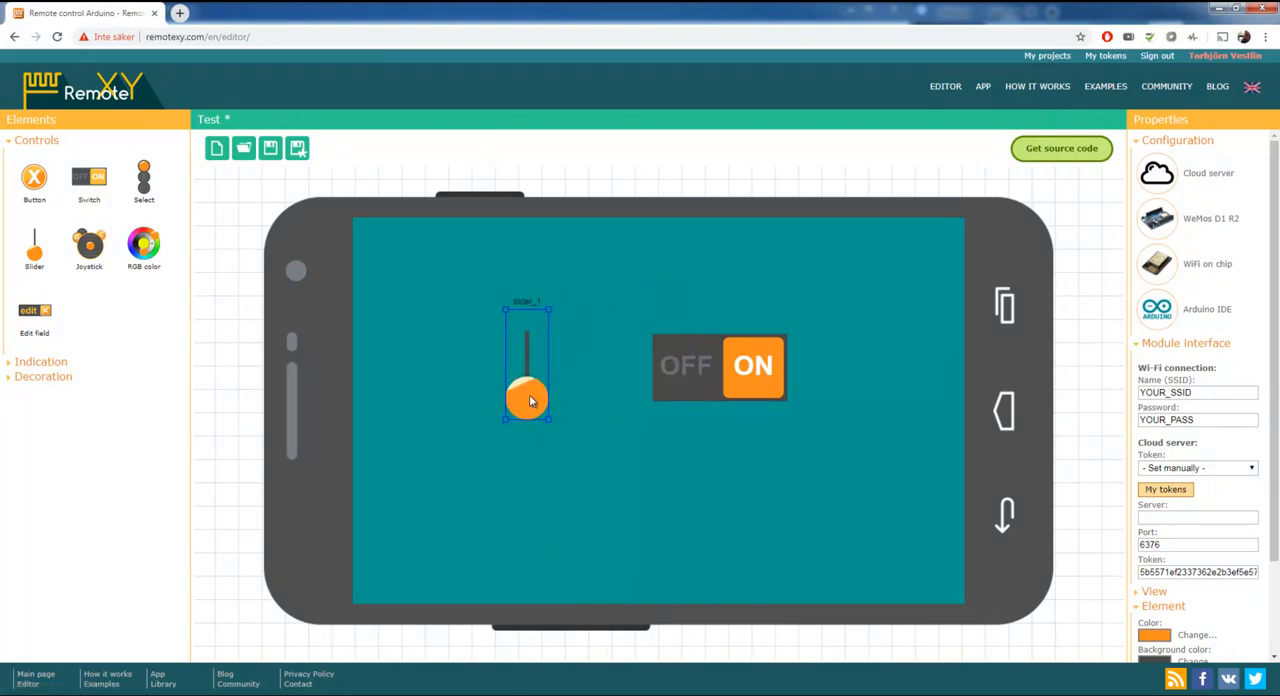
{"action": "left_click_drag", "start_coordinate": [528, 400], "coordinate": [532, 400]}
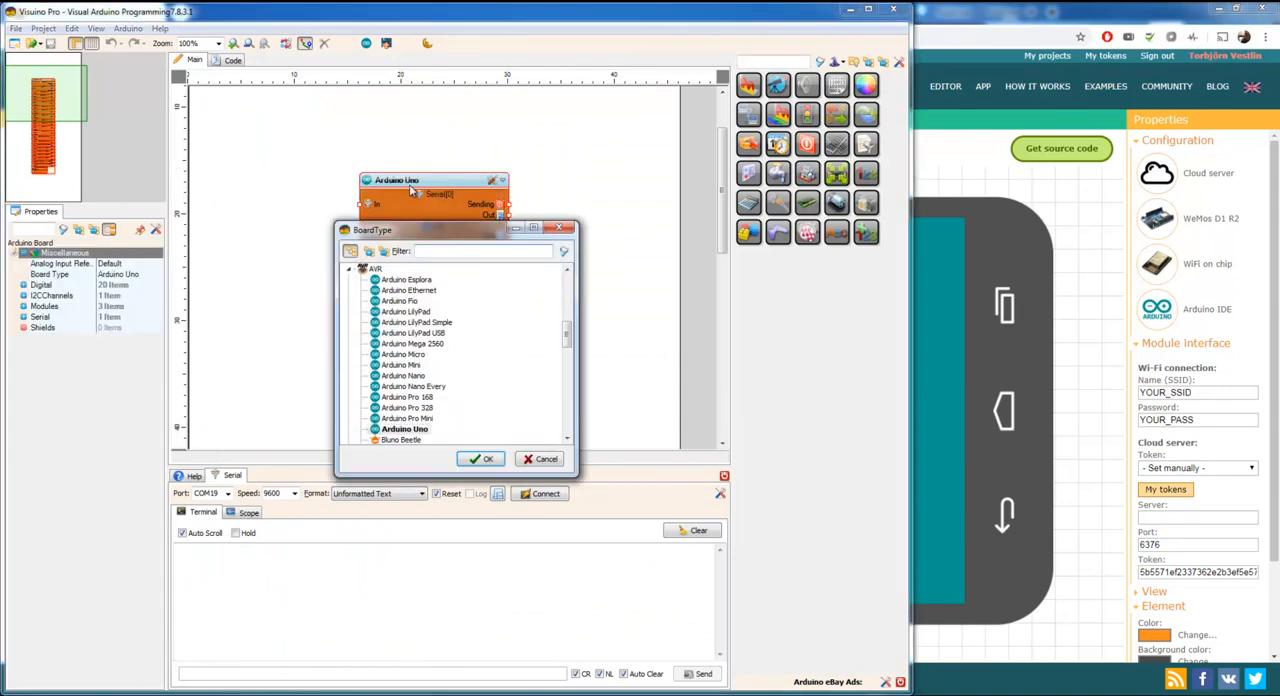
Filter the board list with 'we' and set the board to WeMos D1 R2
{"action": "type", "text": "we"}
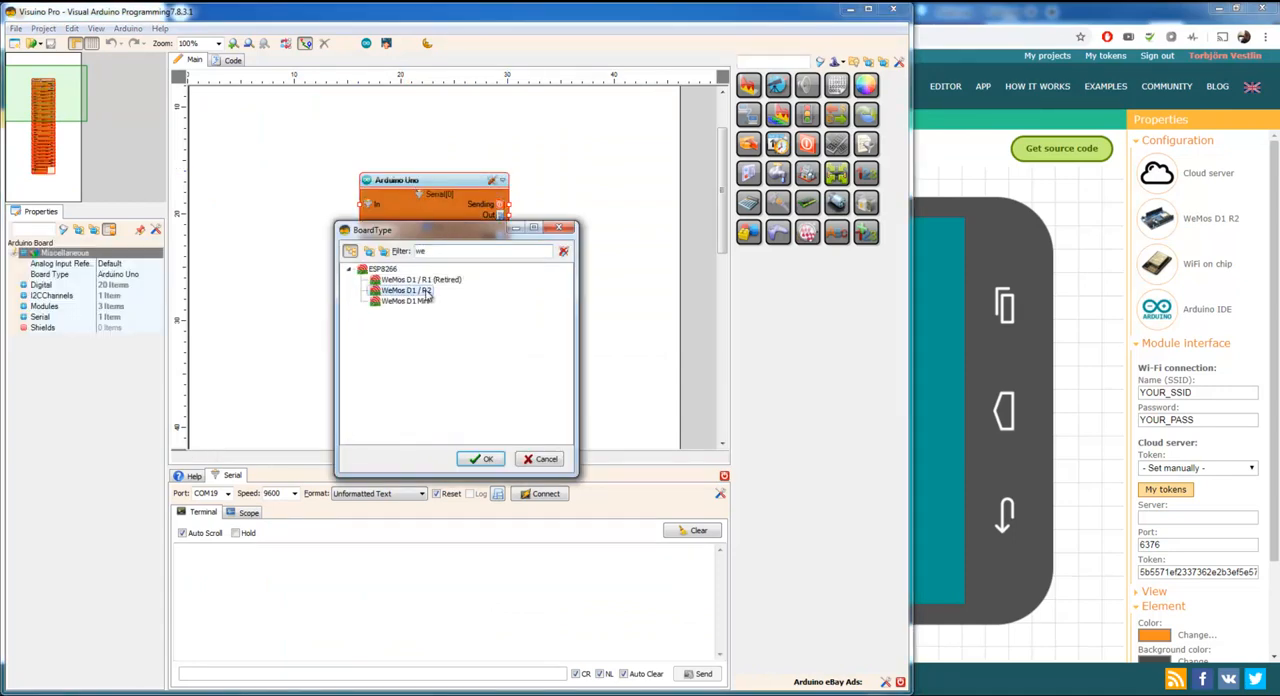
{"action": "left_click", "coordinate": [480, 458]}
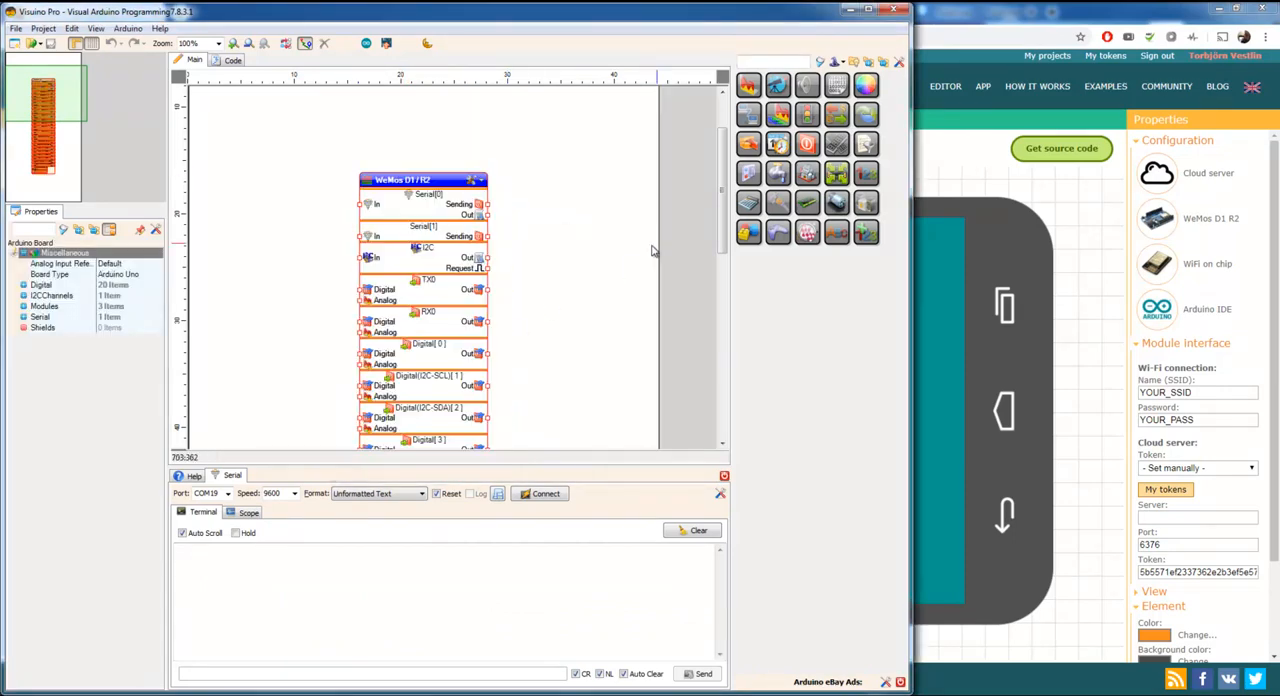
{"action": "left_click", "coordinate": [420, 180]}
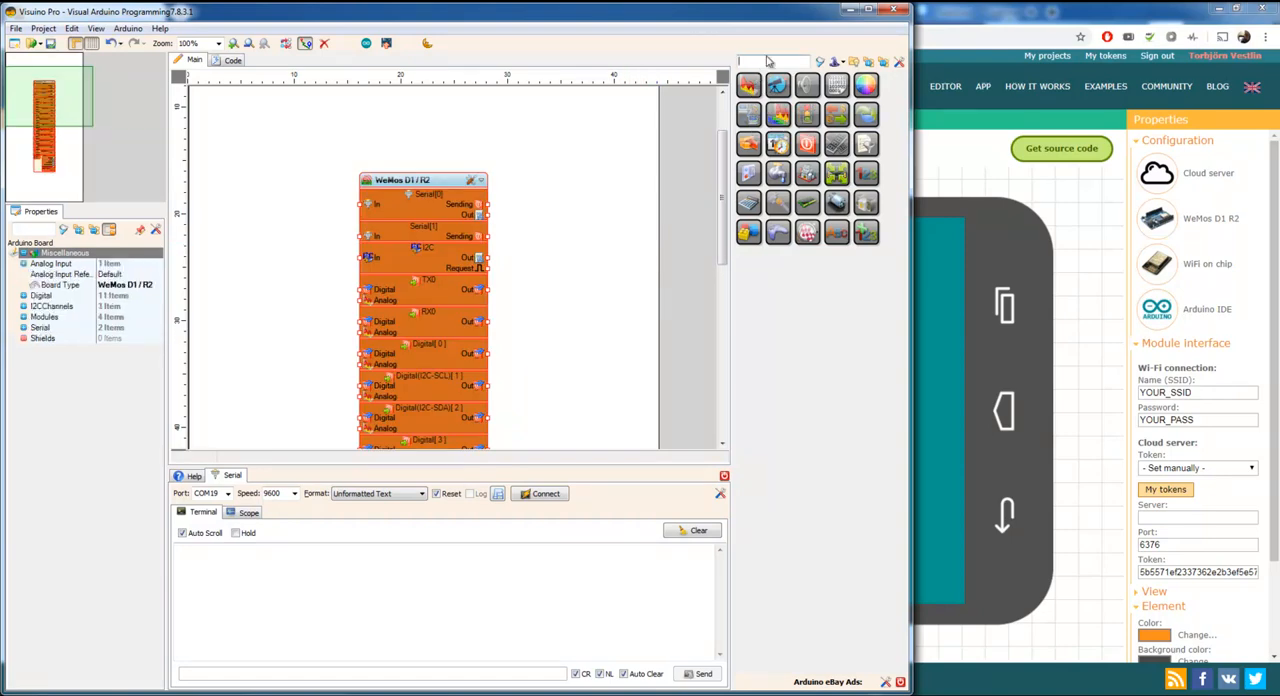
Find the RemoteXY component via 'reml' and add a Switch element to its remote elements
{"action": "type", "text": "reml"}
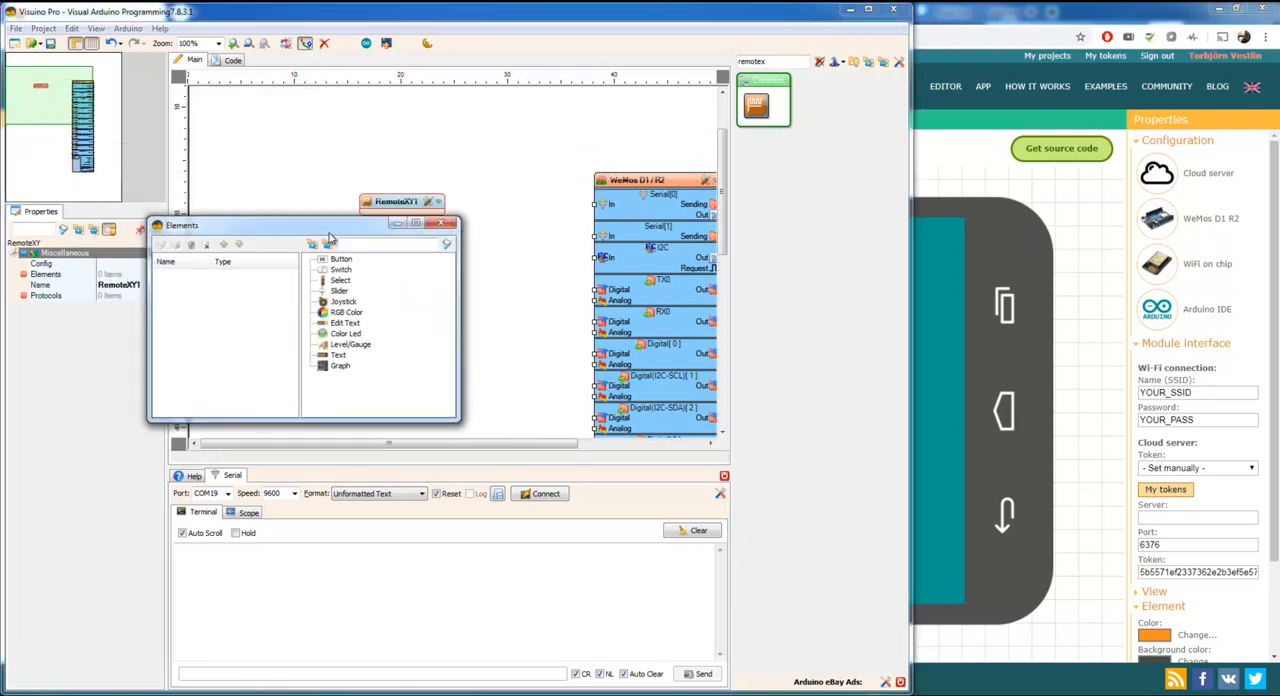
{"action": "left_click_drag", "start_coordinate": [182, 224], "coordinate": [202, 266]}
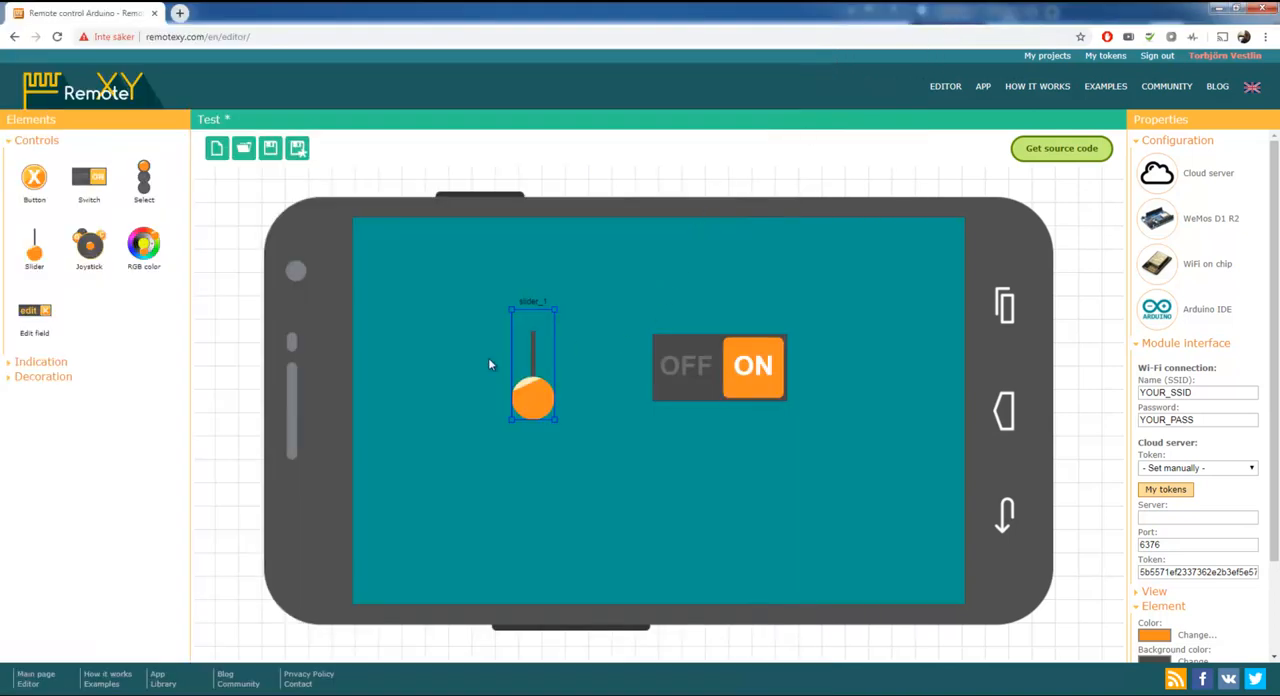
{"action": "mouse_move", "coordinate": [490, 364]}
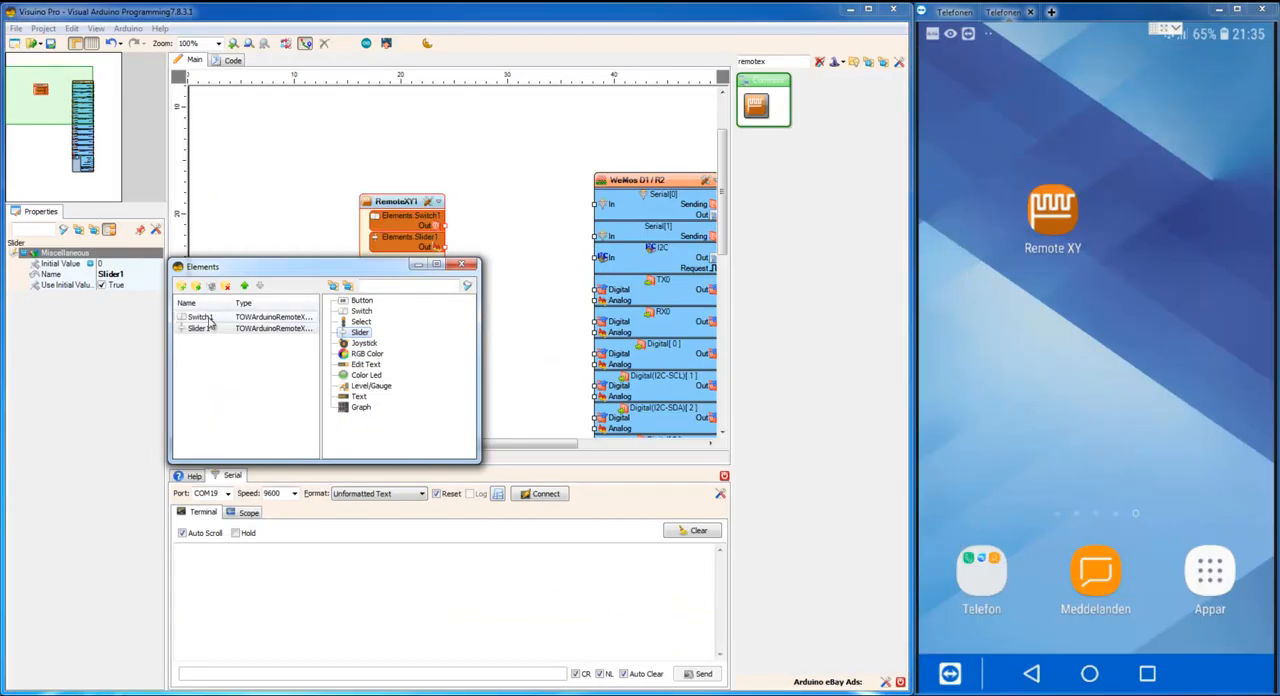
View Slider1's settings, then bring the RemoteXY slider to front and place it over the switch
{"action": "left_click", "coordinate": [200, 316]}
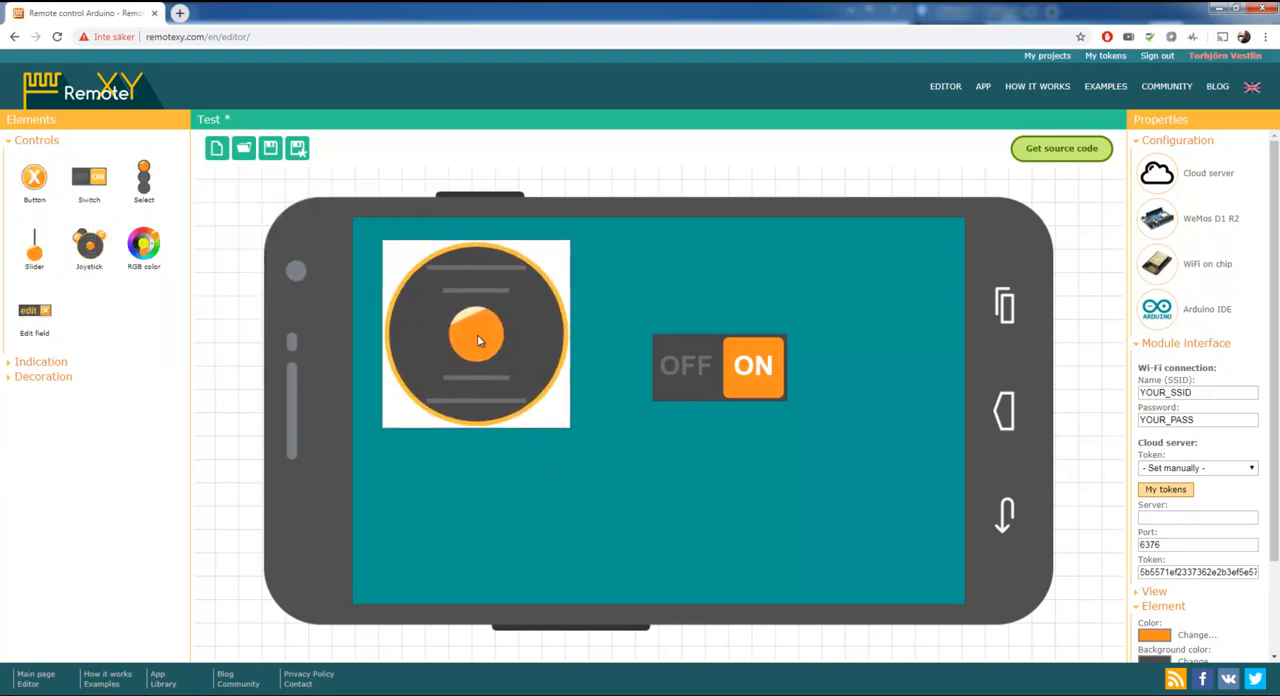
{"action": "left_click_drag", "start_coordinate": [476, 336], "coordinate": [518, 370]}
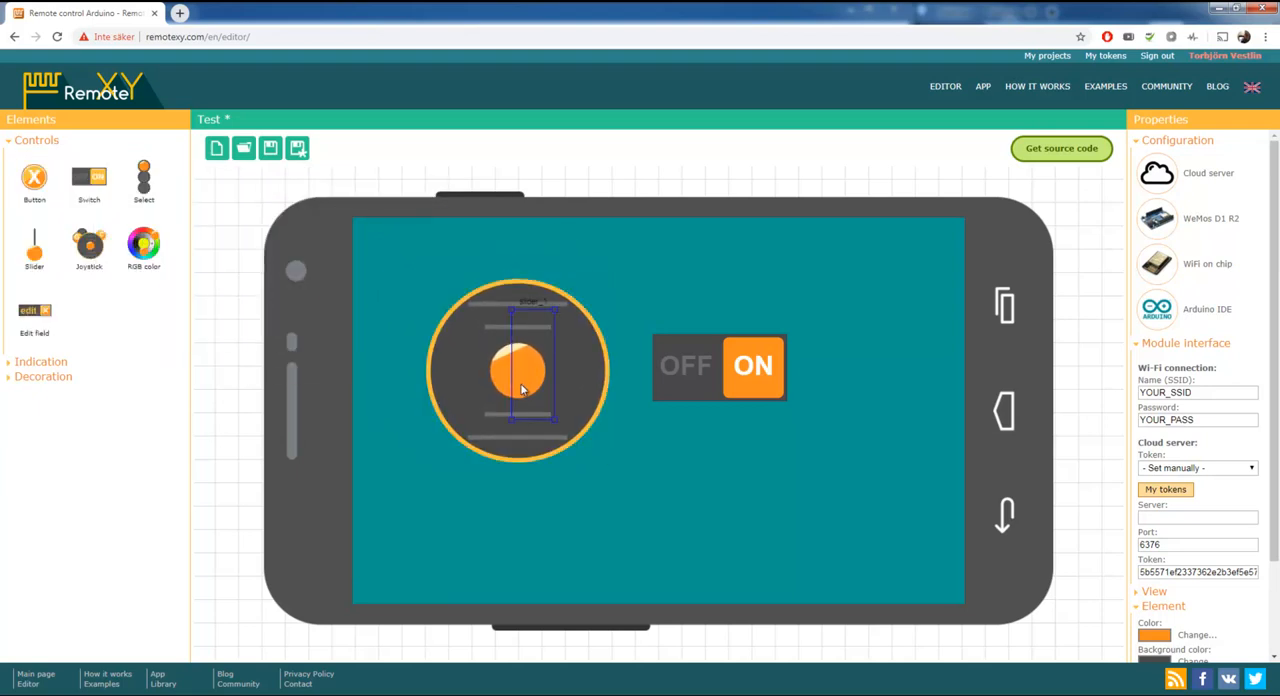
{"action": "right_click", "coordinate": [520, 388]}
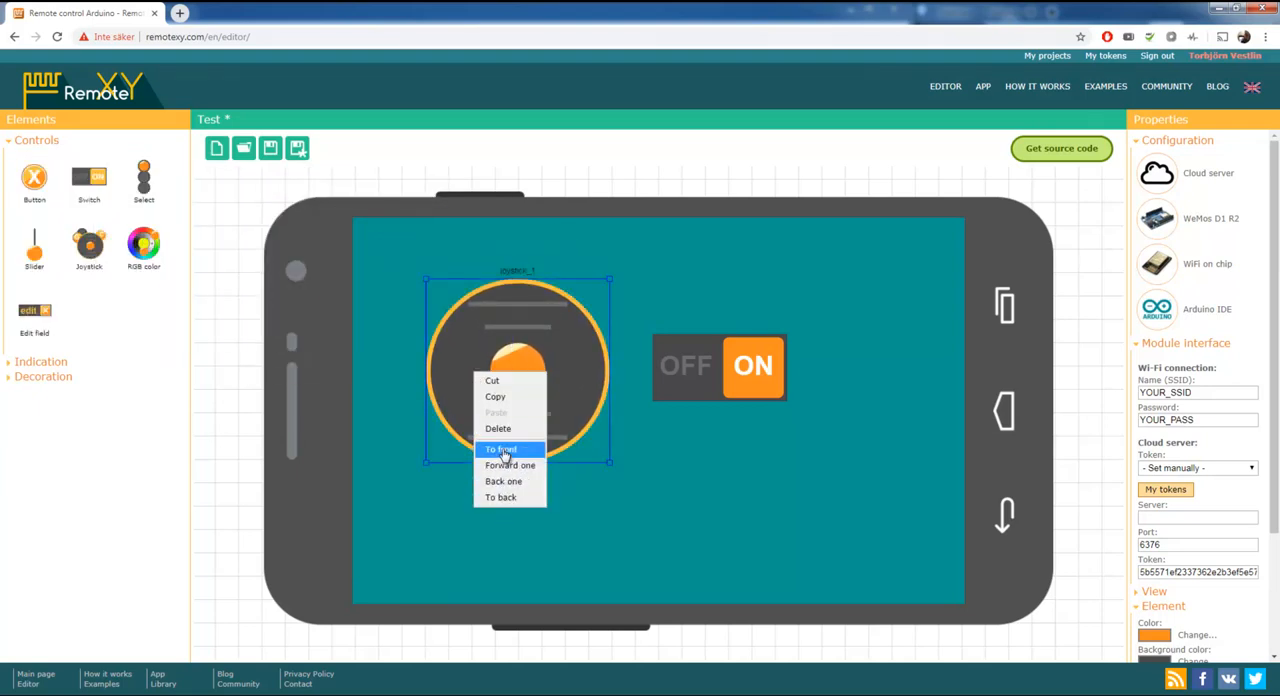
{"action": "left_click", "coordinate": [500, 448]}
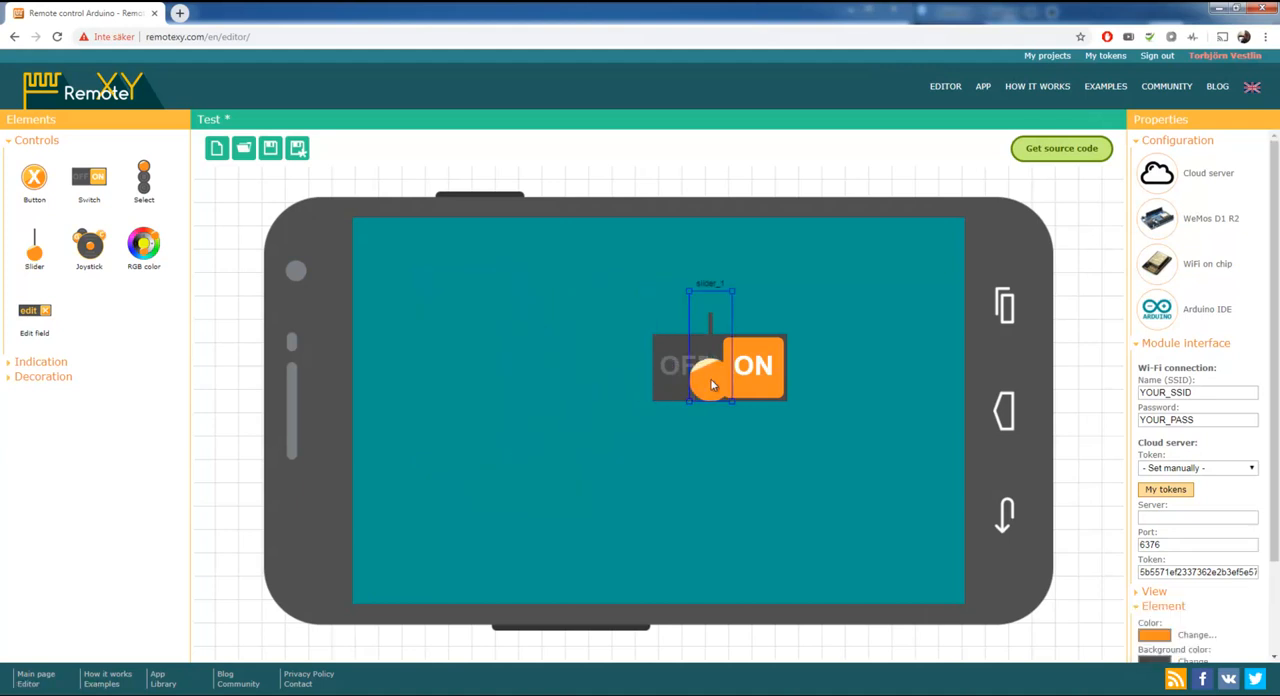
{"action": "left_click_drag", "start_coordinate": [710, 390], "coordinate": [624, 390]}
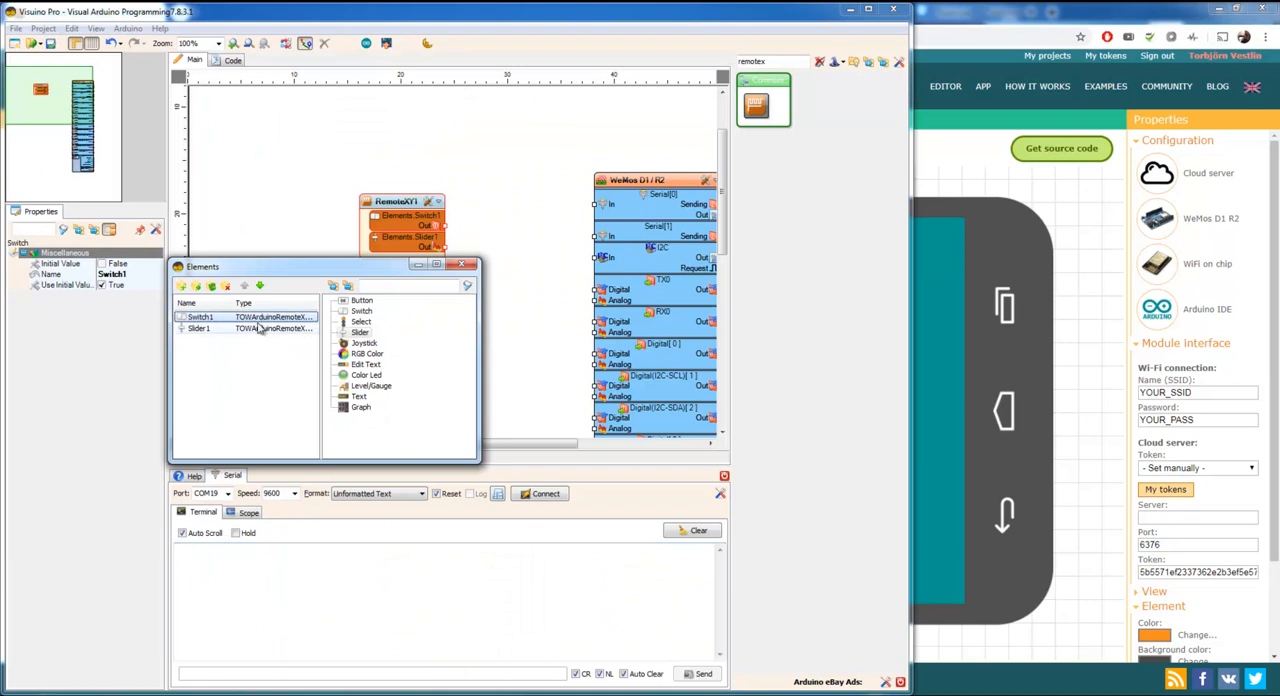
Review the Switch1 and Slider1 element settings in the Elements editor
{"action": "left_click", "coordinate": [198, 328]}
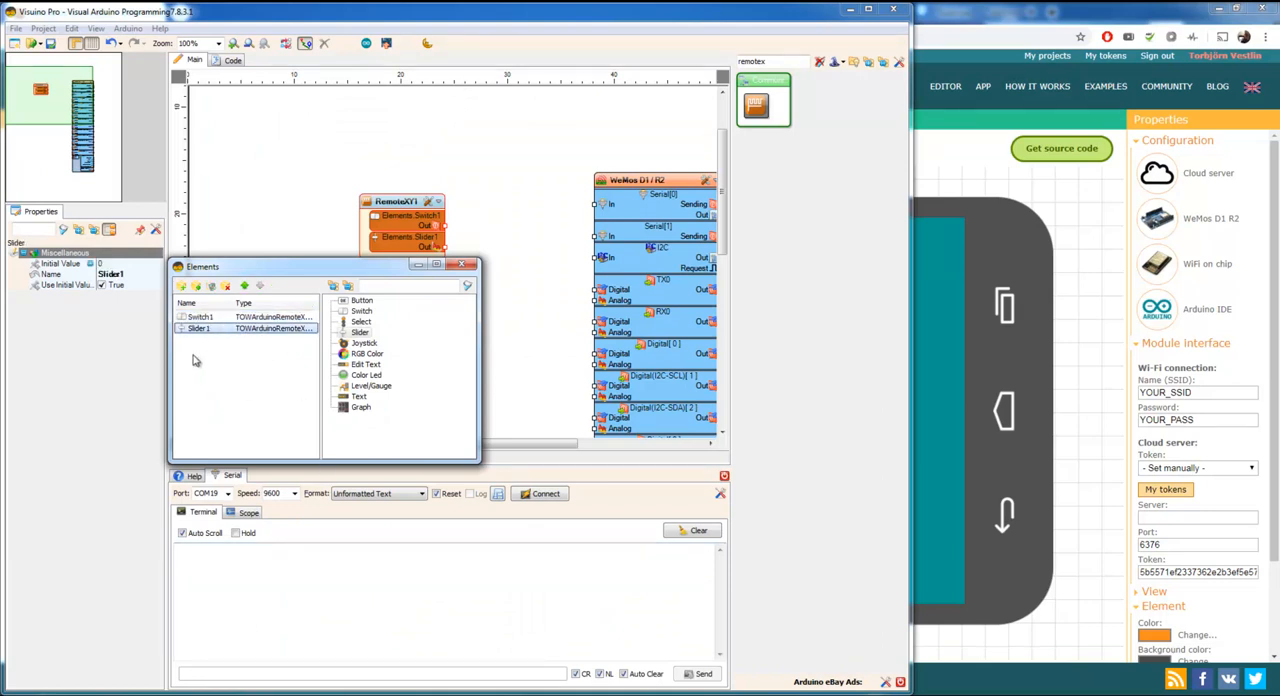
{"action": "left_click", "coordinate": [196, 328]}
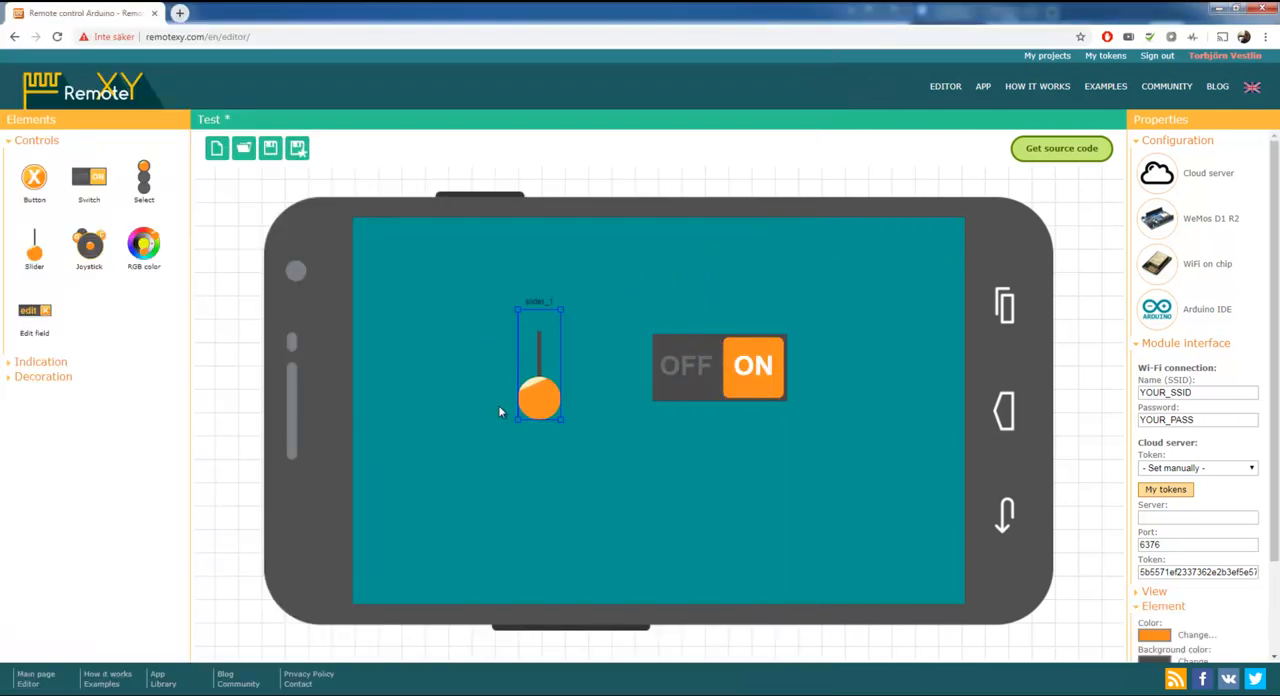
Send the slider back one layer and place it left of the ON/OFF switch
{"action": "left_click_drag", "start_coordinate": [540, 398], "coordinate": [528, 424]}
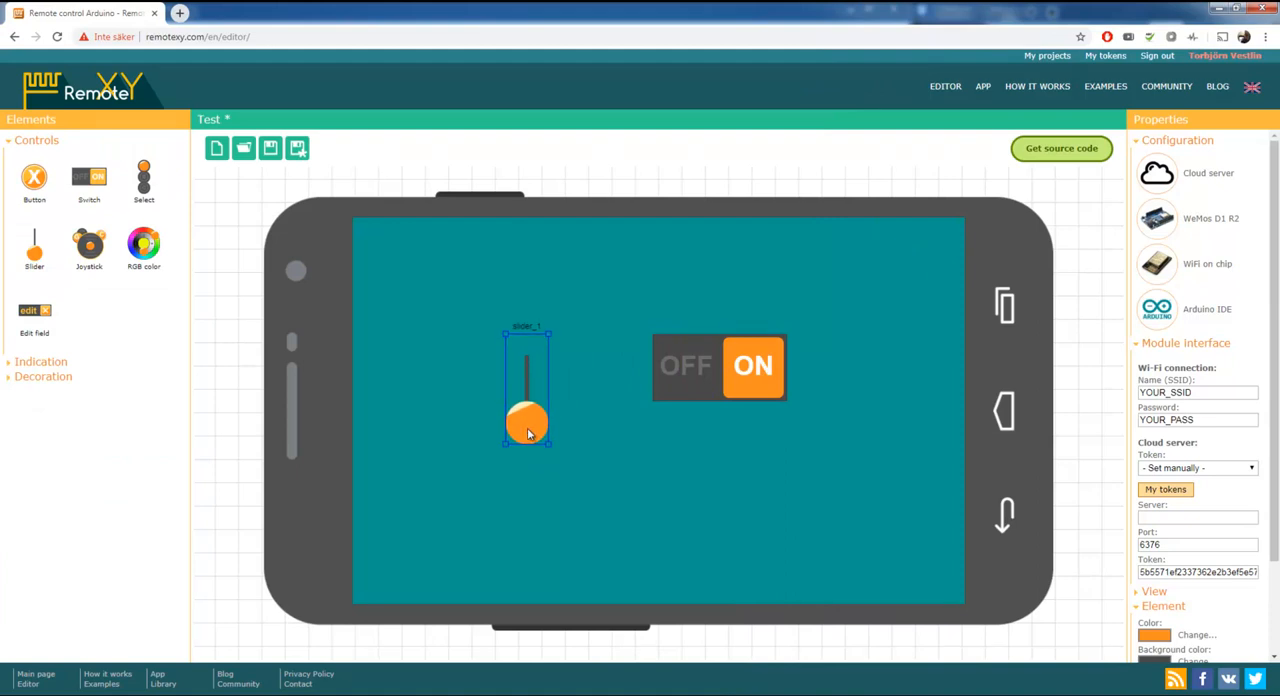
{"action": "right_click", "coordinate": [528, 420]}
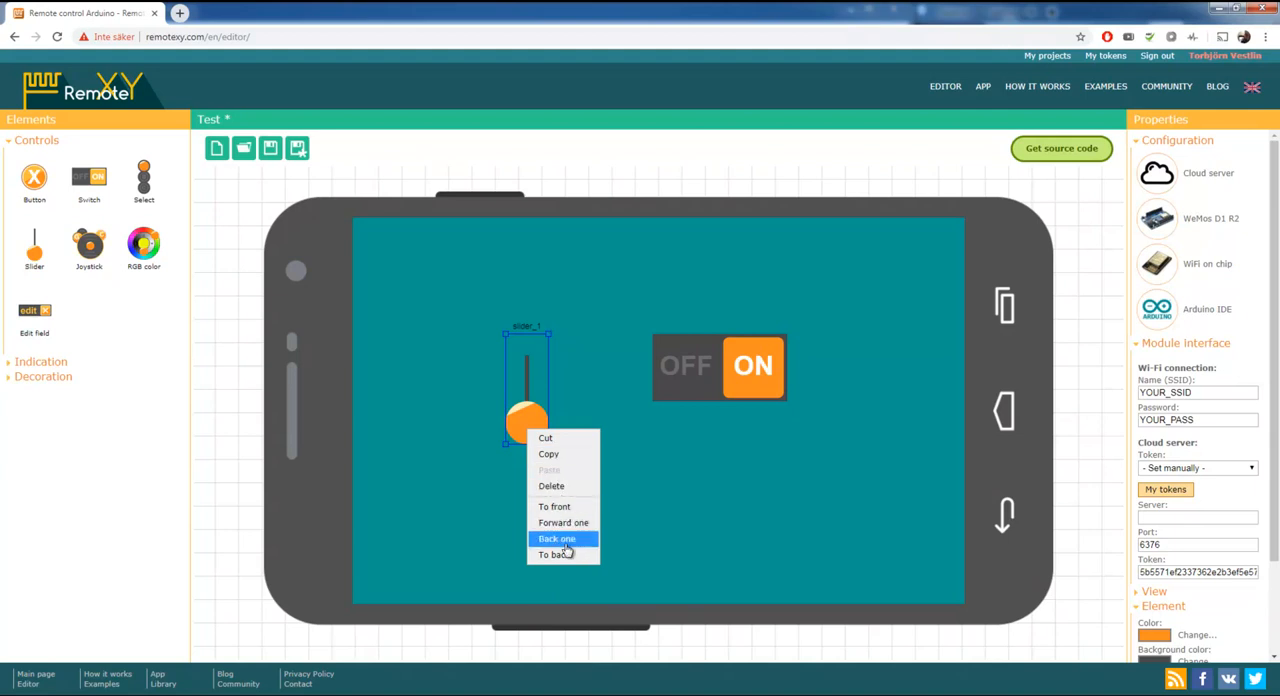
{"action": "left_click", "coordinate": [556, 538]}
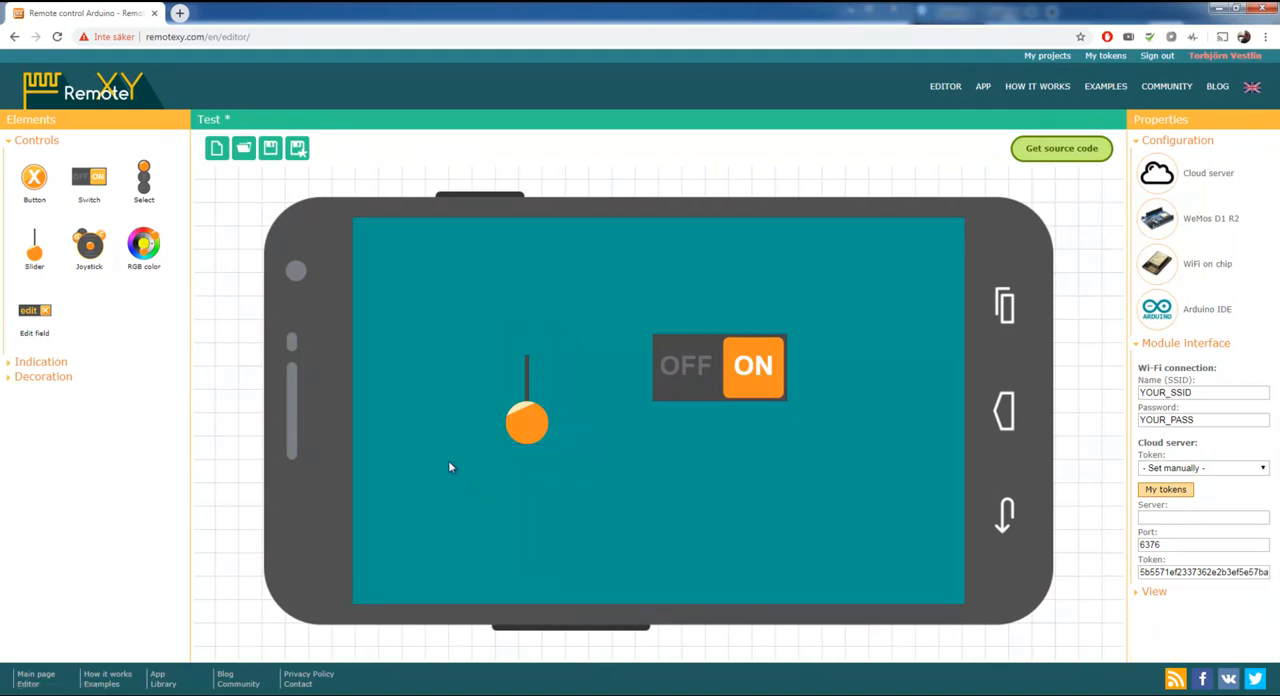
{"action": "mouse_move", "coordinate": [588, 430]}
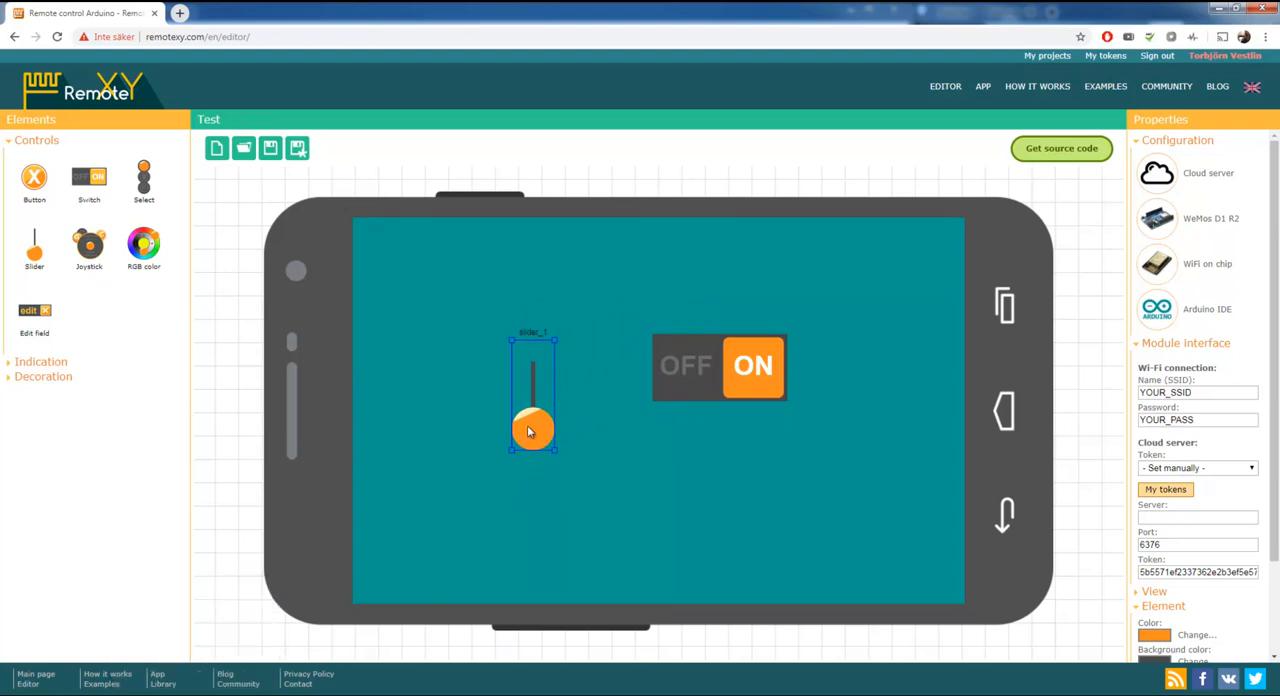
{"action": "mouse_move", "coordinate": [578, 436]}
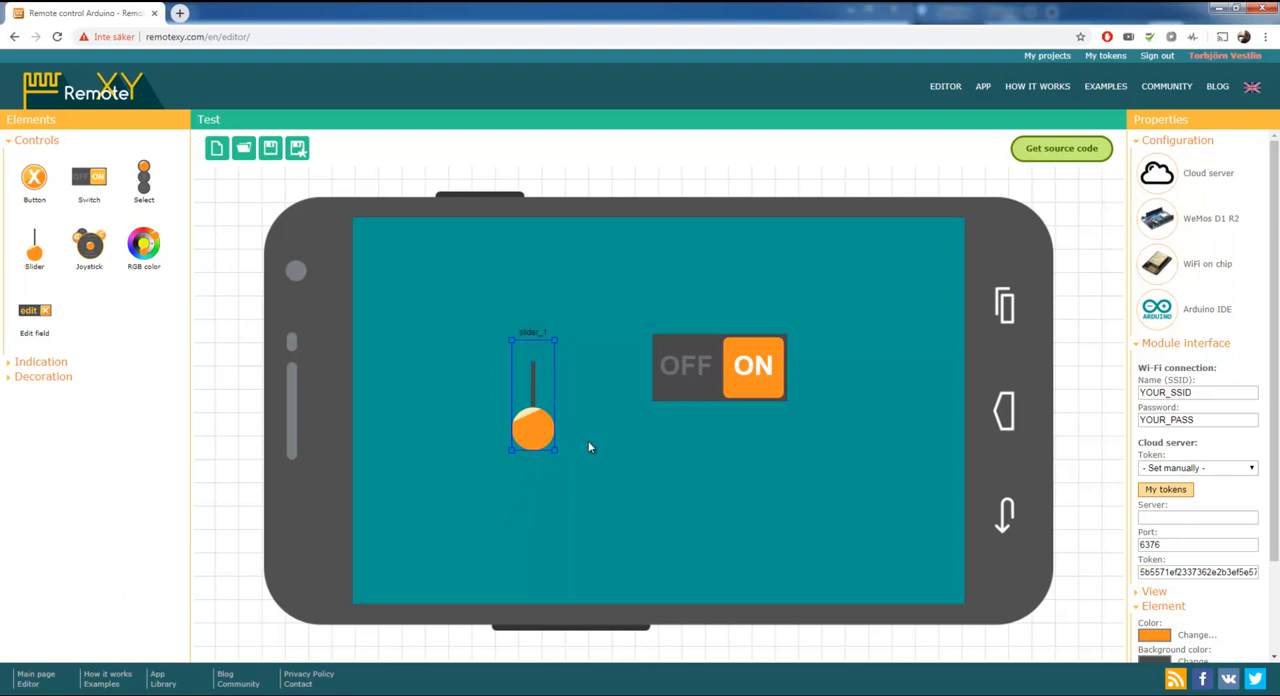
{"action": "mouse_move", "coordinate": [588, 444]}
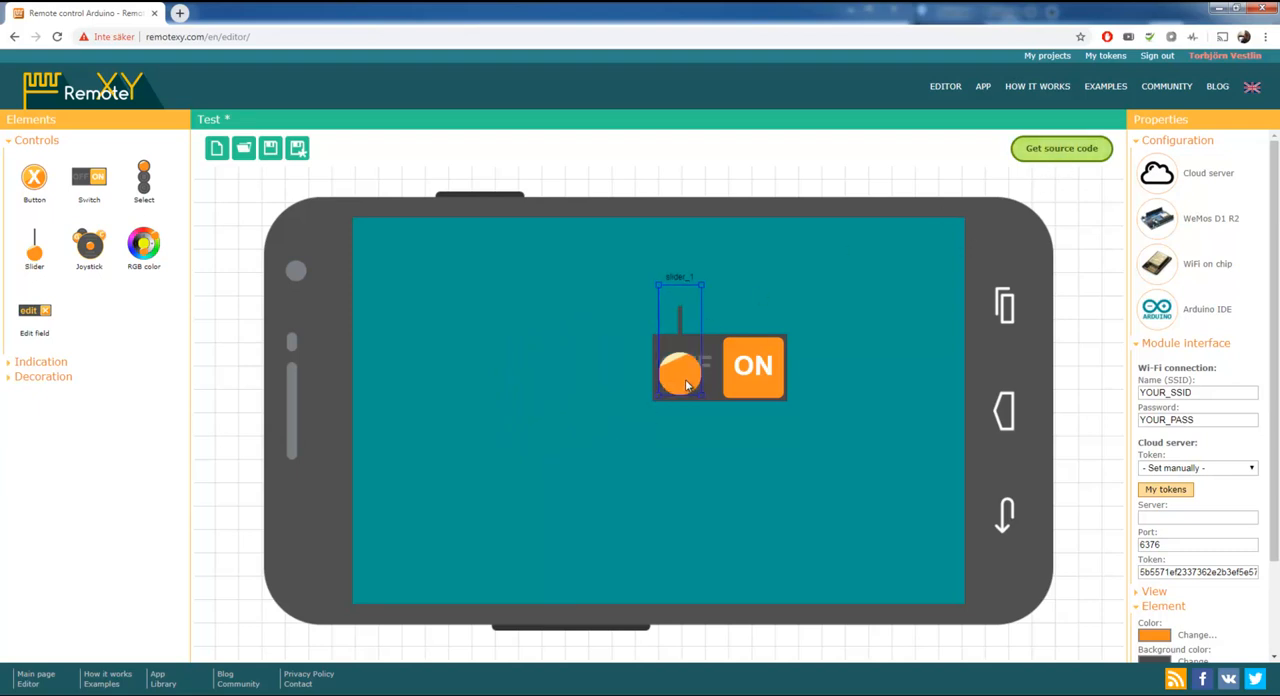
{"action": "mouse_move", "coordinate": [756, 348]}
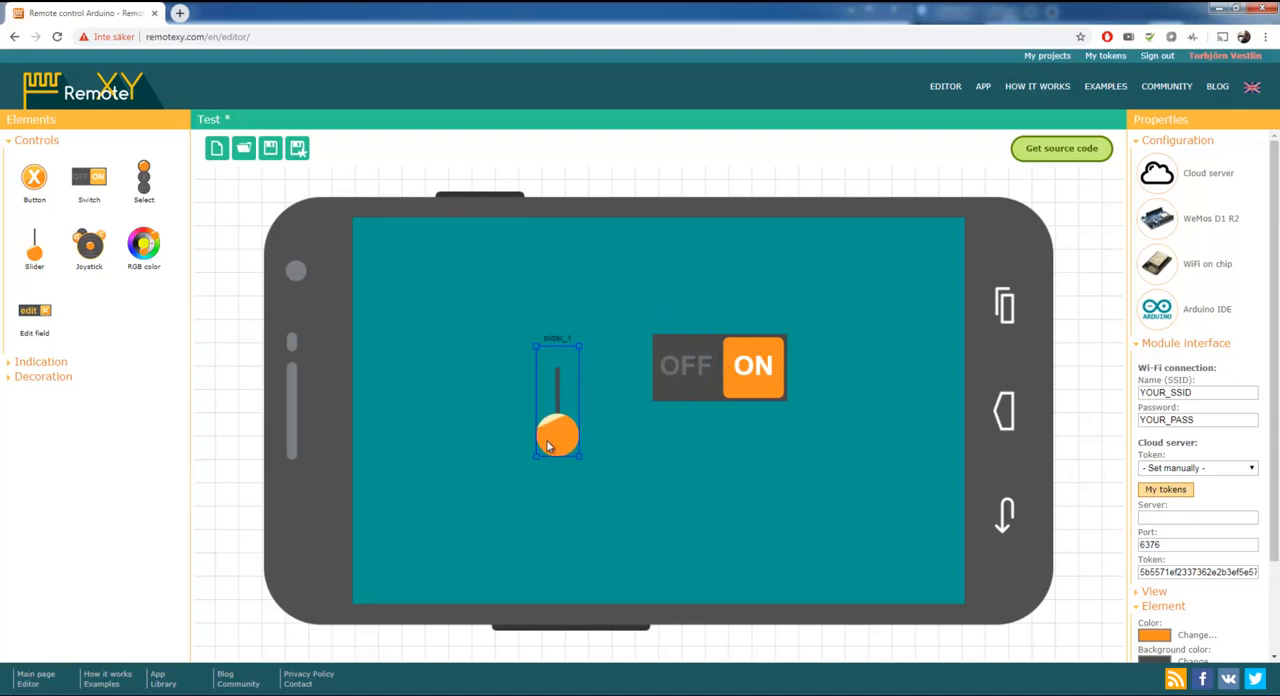
{"action": "left_click_drag", "start_coordinate": [556, 432], "coordinate": [520, 428]}
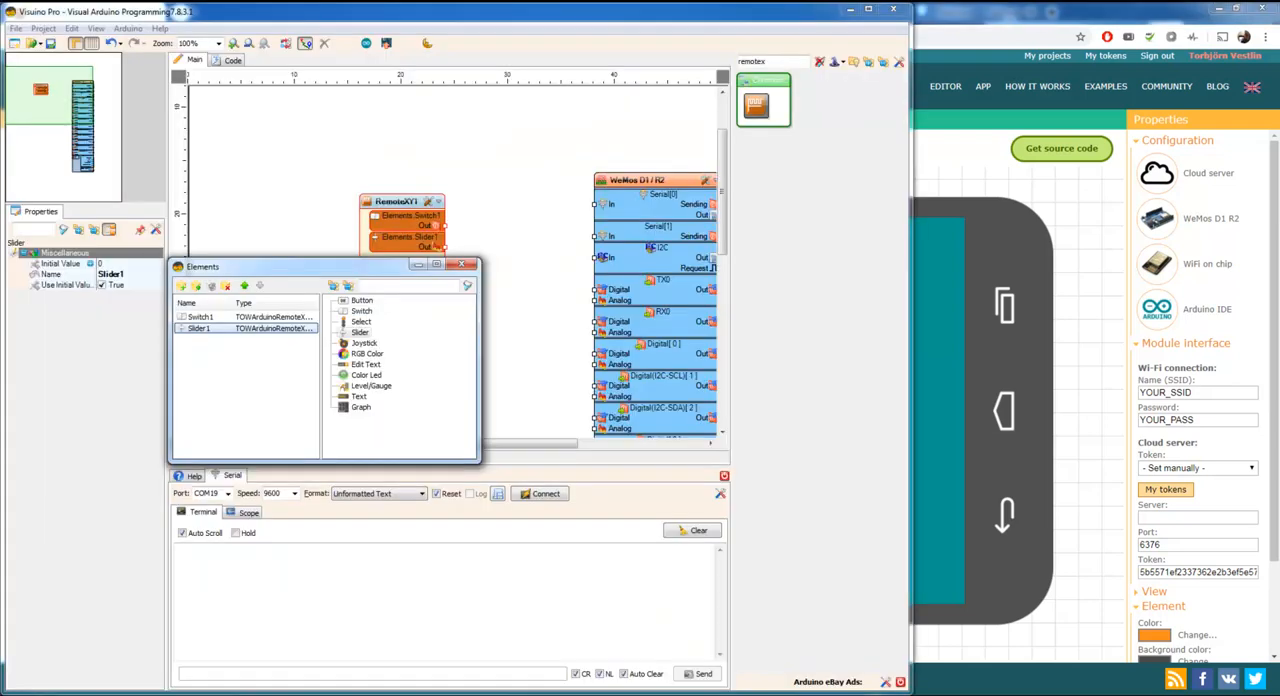
Close the Elements editor, expand the RemoteXY Elements list and reach the Protocols editor
{"action": "left_click", "coordinate": [196, 328]}
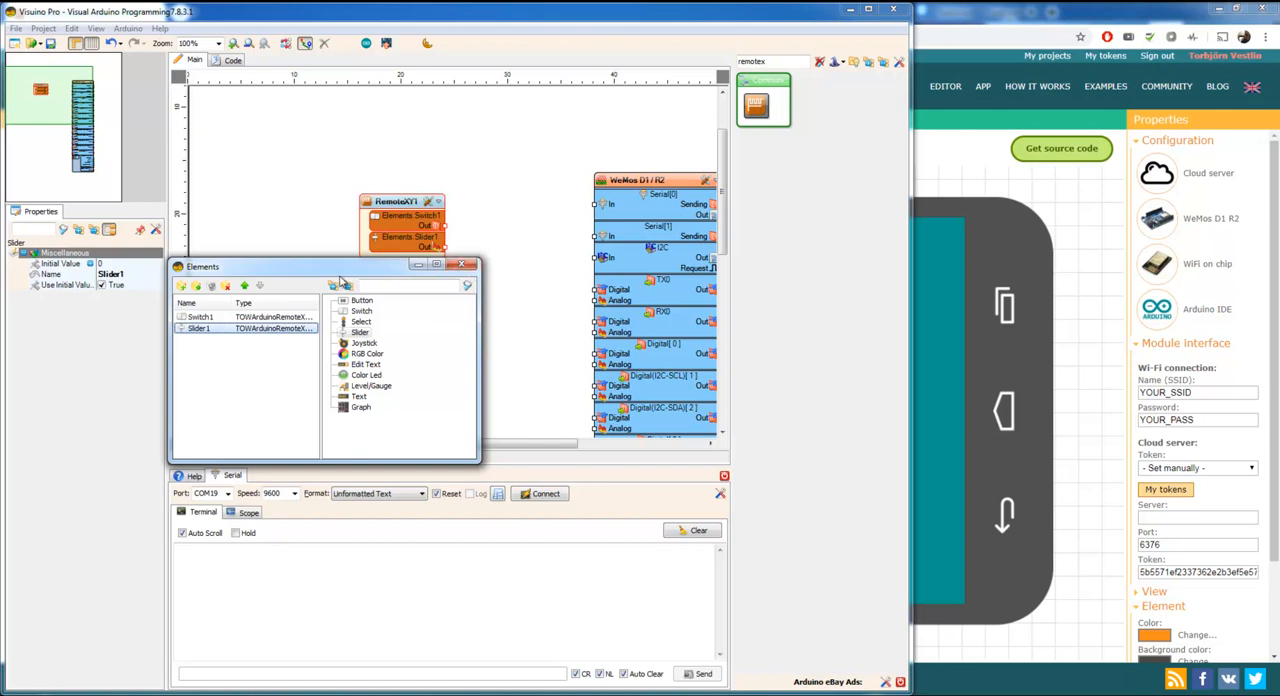
{"action": "left_click", "coordinate": [462, 264]}
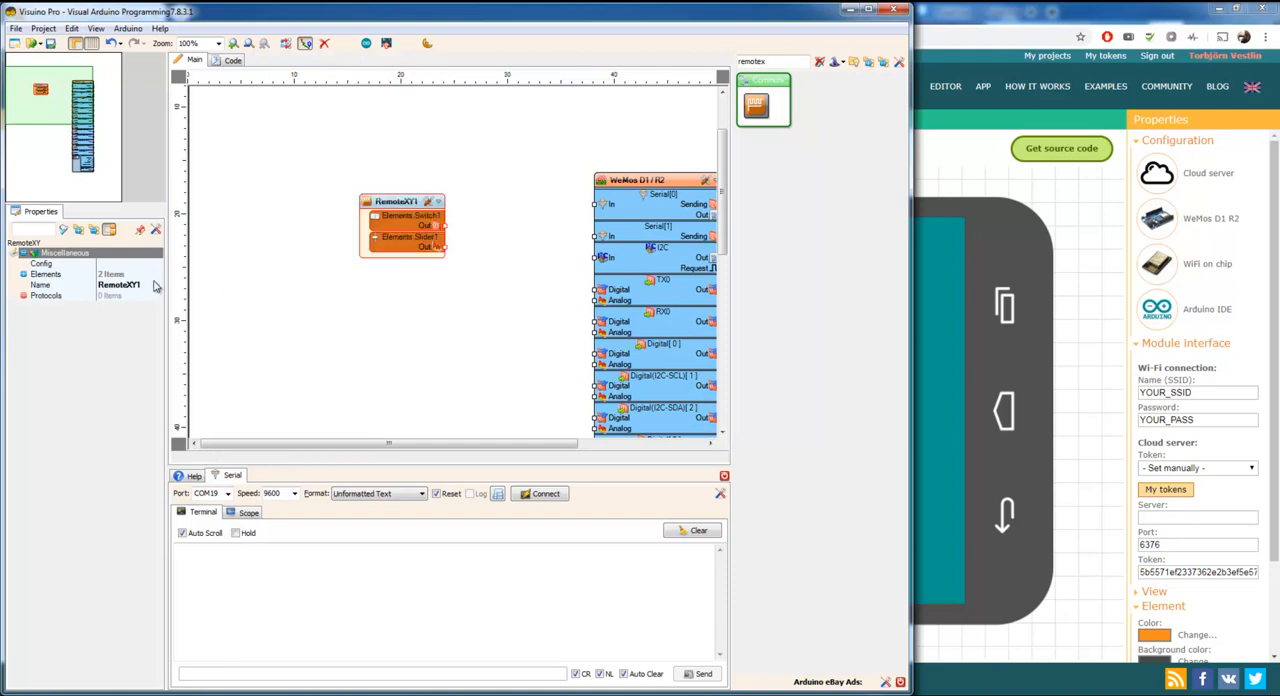
{"action": "left_click", "coordinate": [46, 296]}
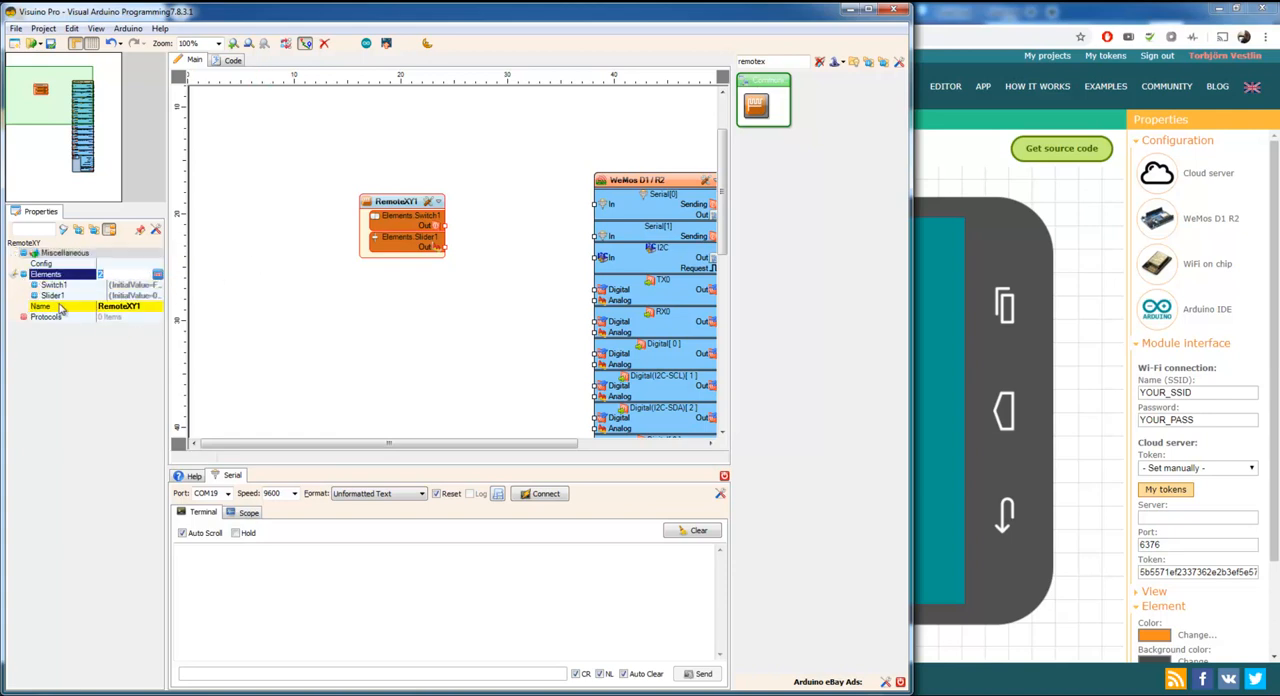
{"action": "left_click", "coordinate": [46, 316]}
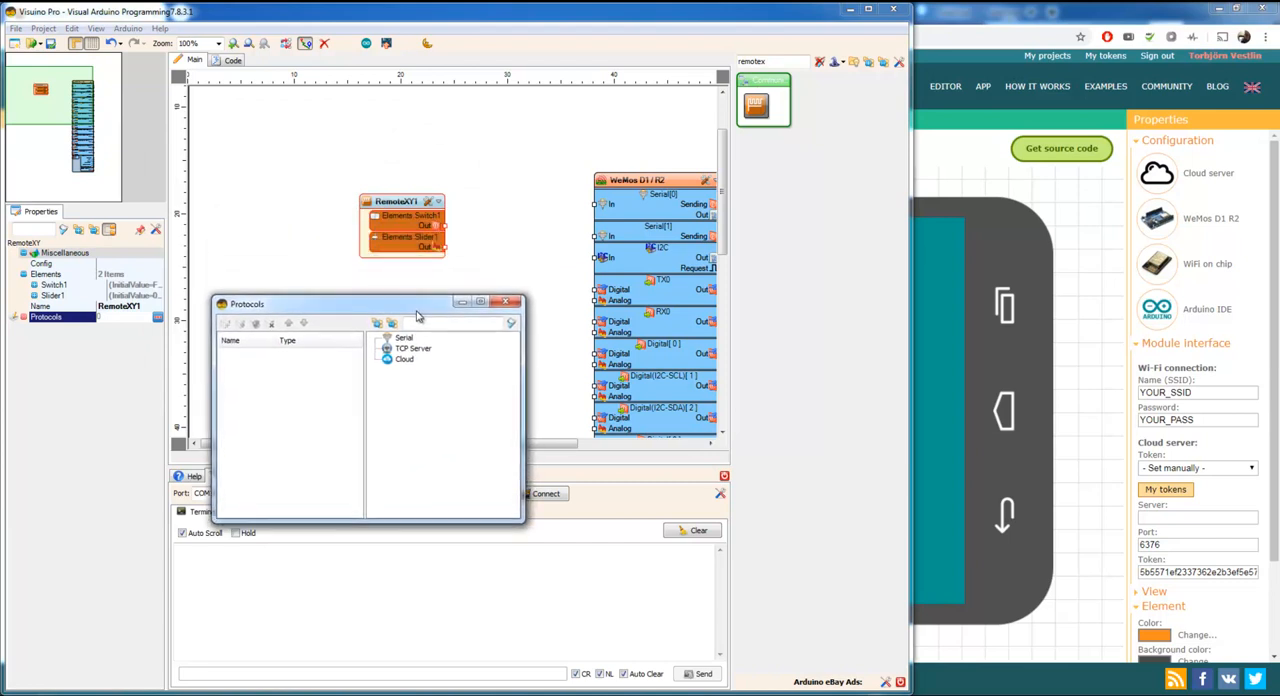
Add a Cloud protocol (Cloud1) to the RemoteXY component
{"action": "left_click", "coordinate": [404, 360]}
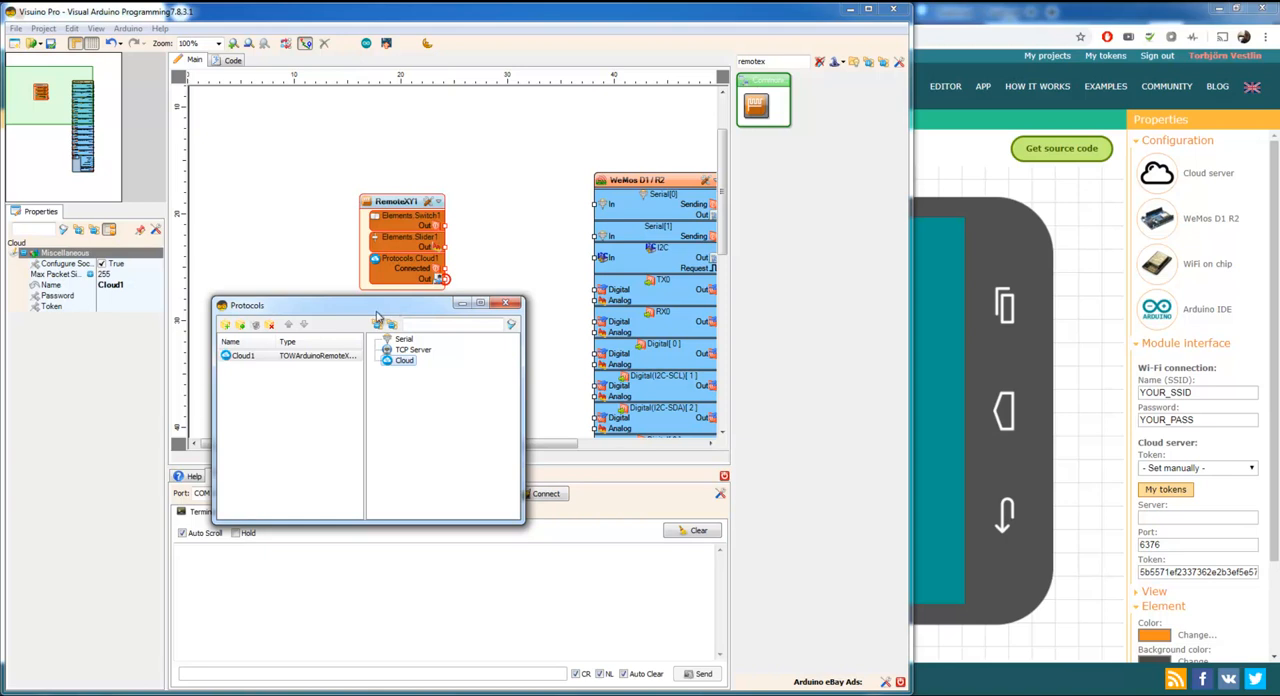
{"action": "mouse_move", "coordinate": [654, 164]}
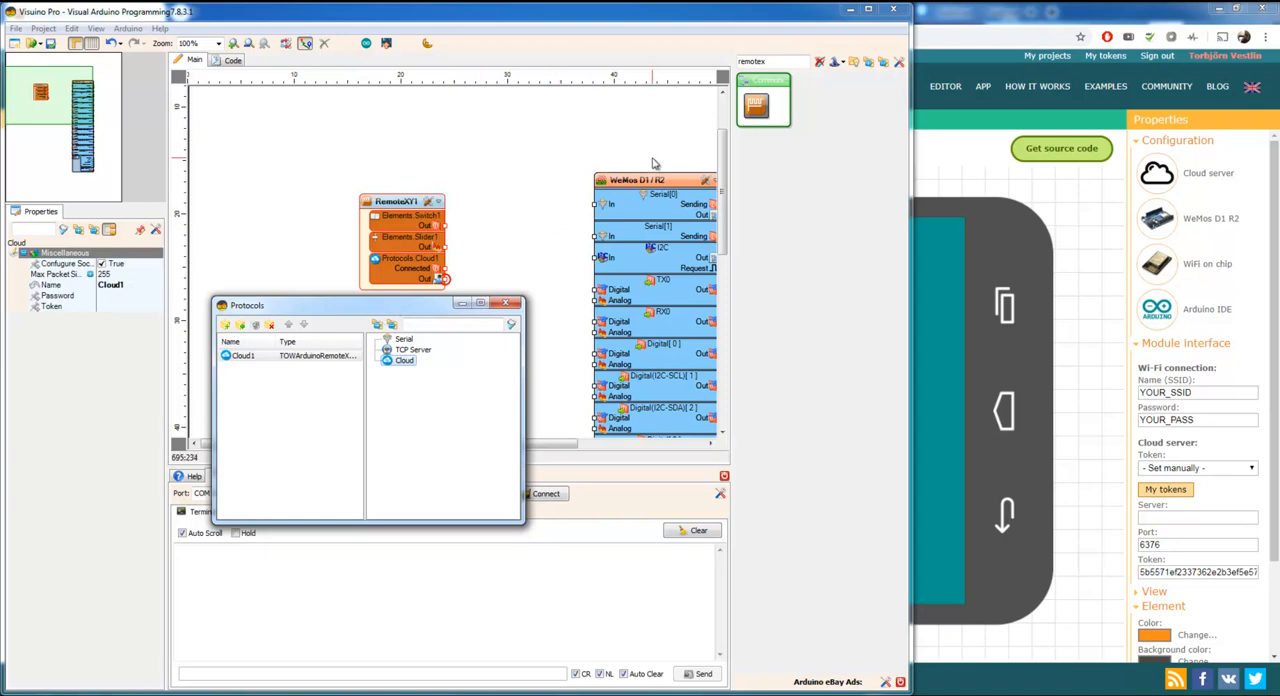
{"action": "mouse_move", "coordinate": [652, 168]}
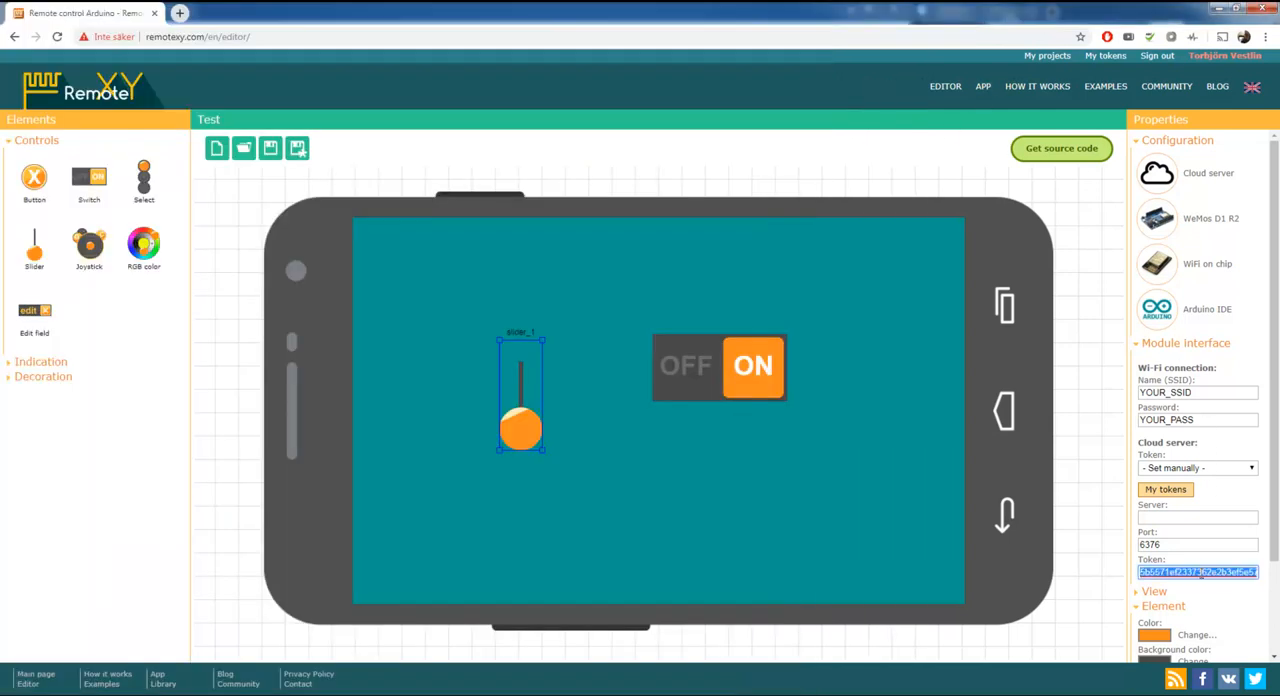
{"action": "mouse_move", "coordinate": [550, 486]}
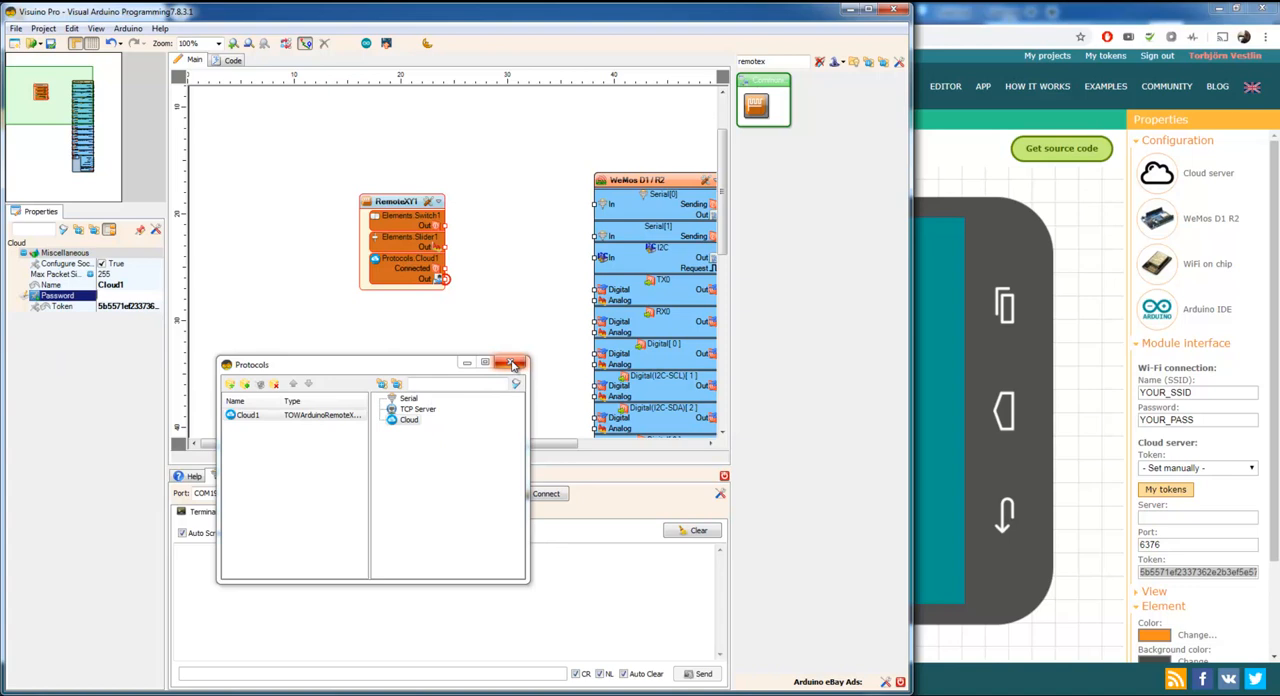
Close the Protocols editor with the cloud token stored in Cloud1
{"action": "left_click", "coordinate": [512, 362]}
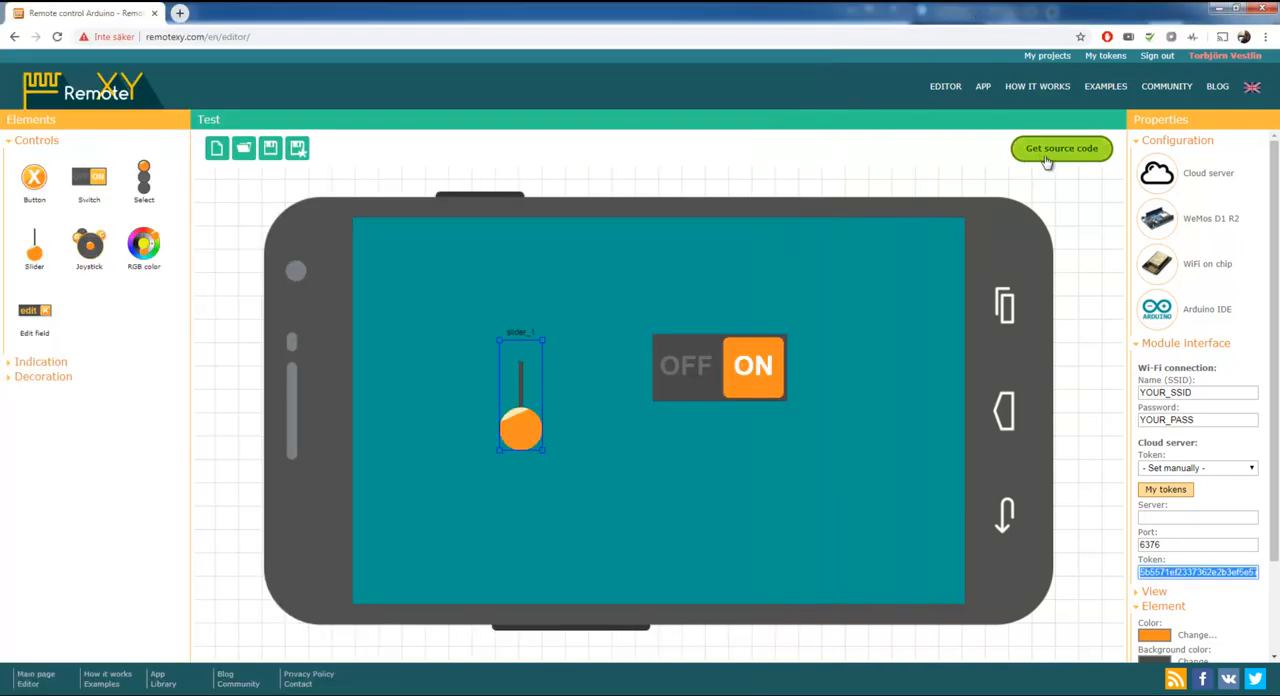
{"action": "mouse_move", "coordinate": [1058, 164]}
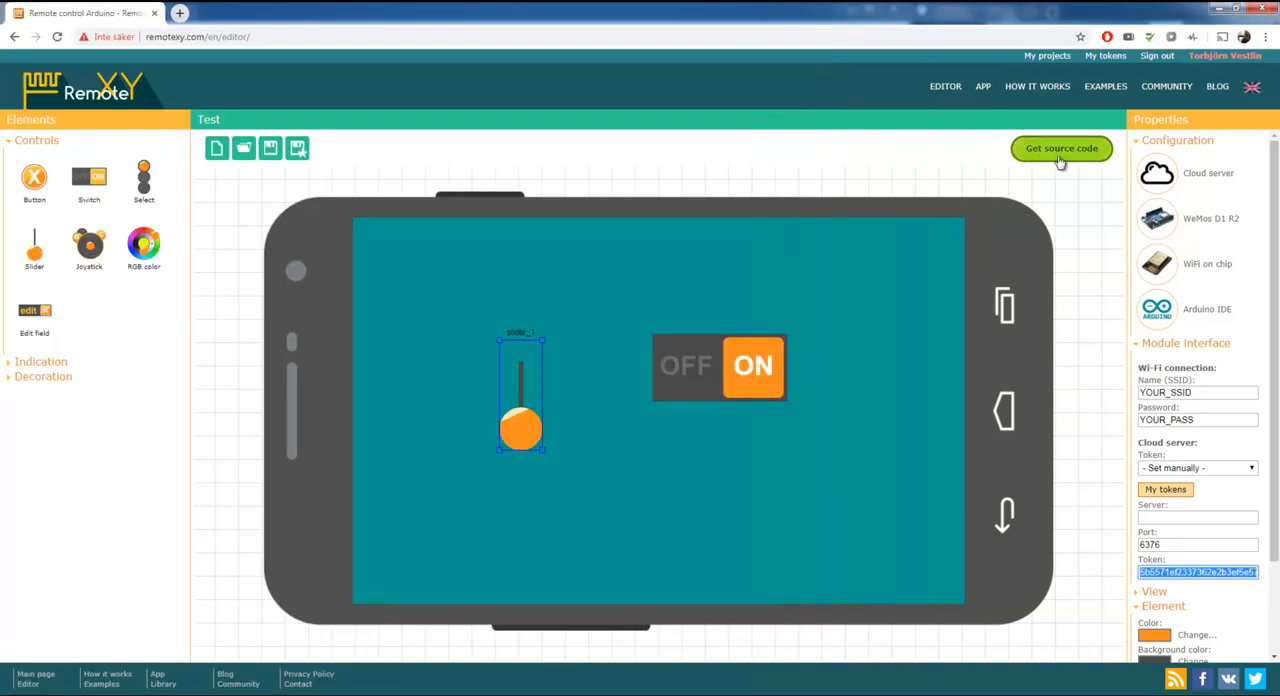
Generate the Test project's source code and copy the RemoteXY_CONFIG byte array
{"action": "left_click", "coordinate": [1060, 148]}
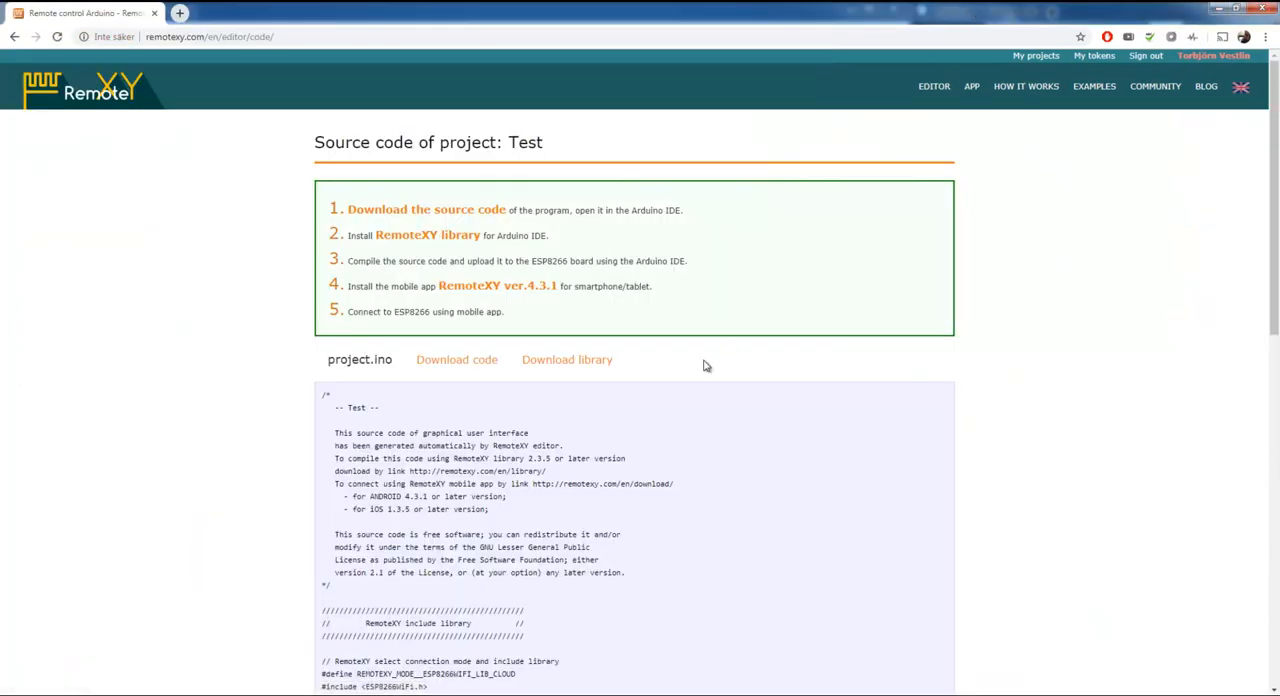
{"action": "scroll", "scroll_direction": "down", "scroll_amount": 3}
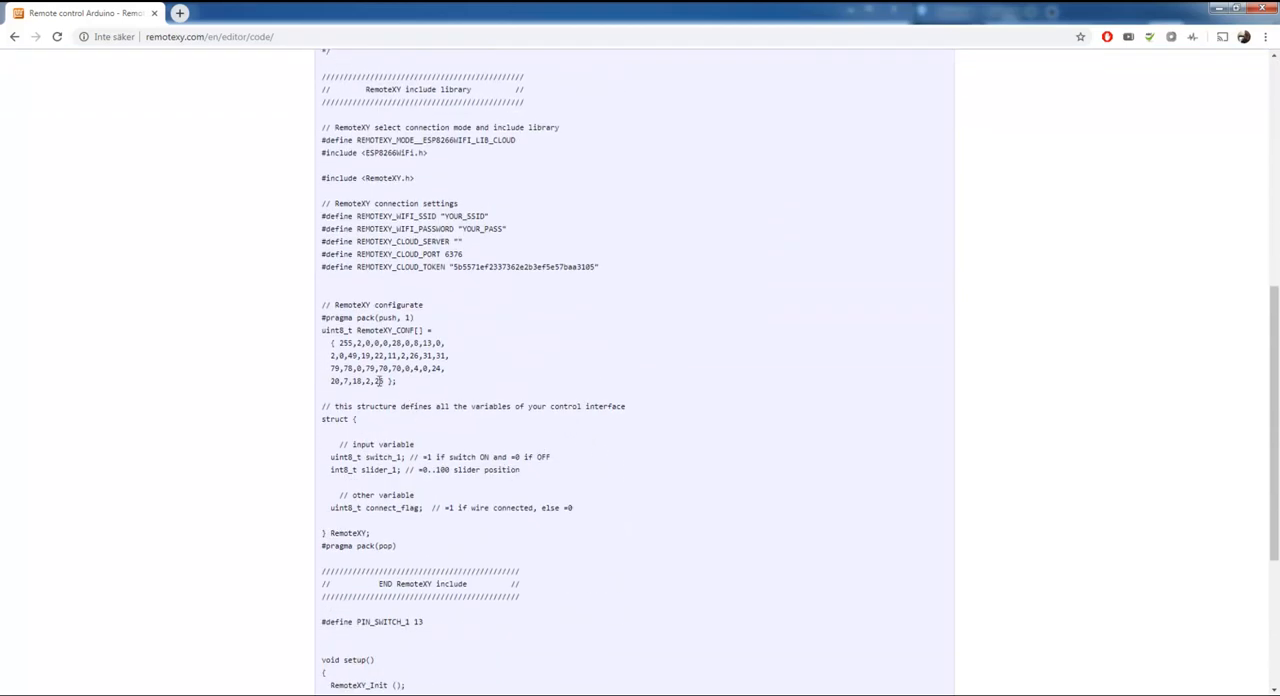
{"action": "left_click_drag", "start_coordinate": [332, 356], "coordinate": [384, 380]}
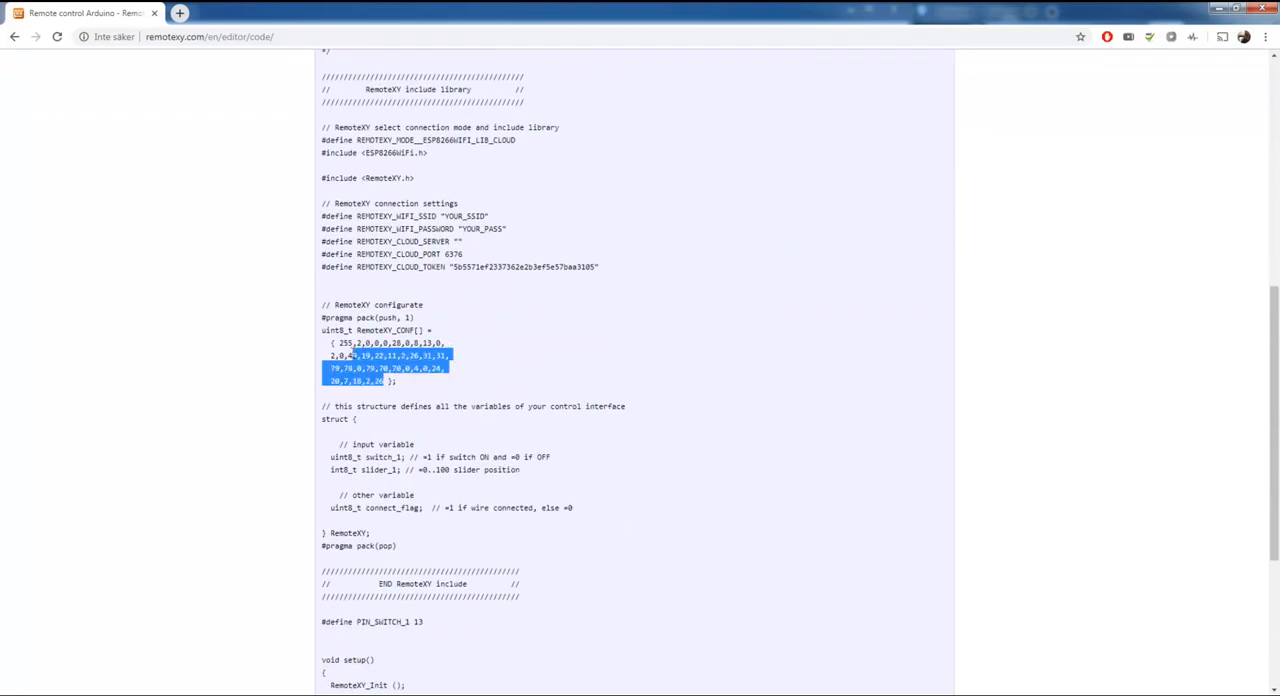
{"action": "right_click", "coordinate": [344, 344]}
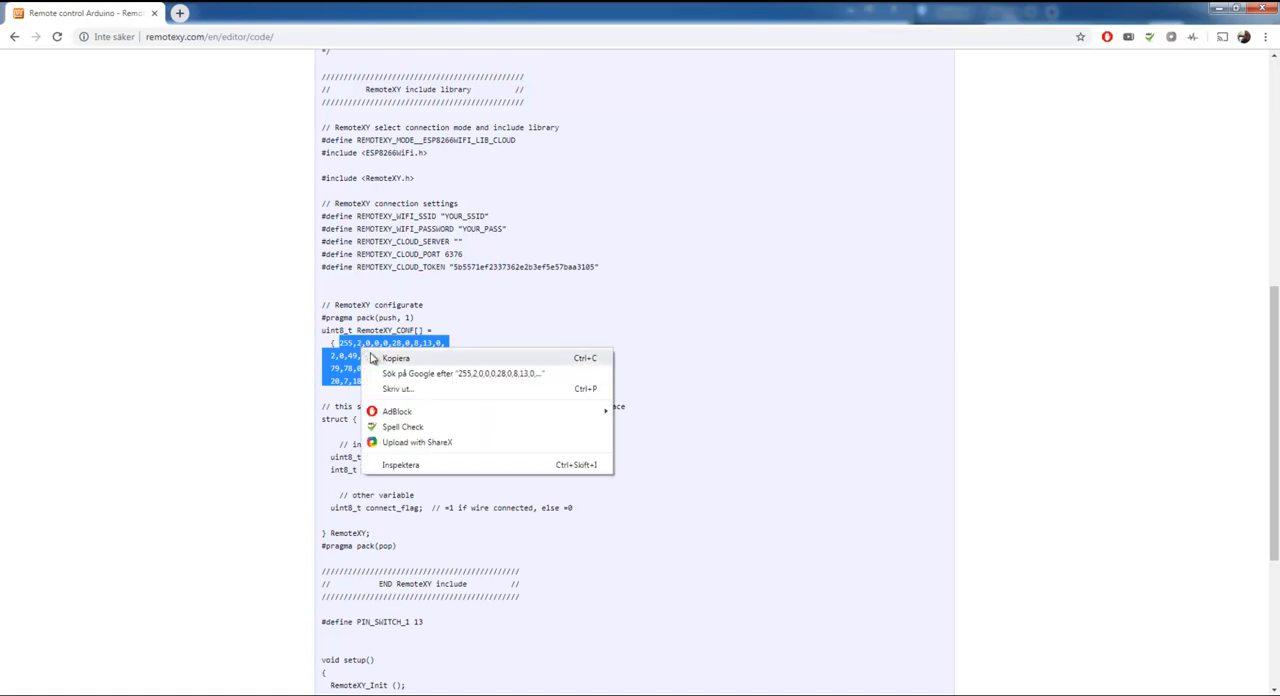
{"action": "mouse_move", "coordinate": [376, 360]}
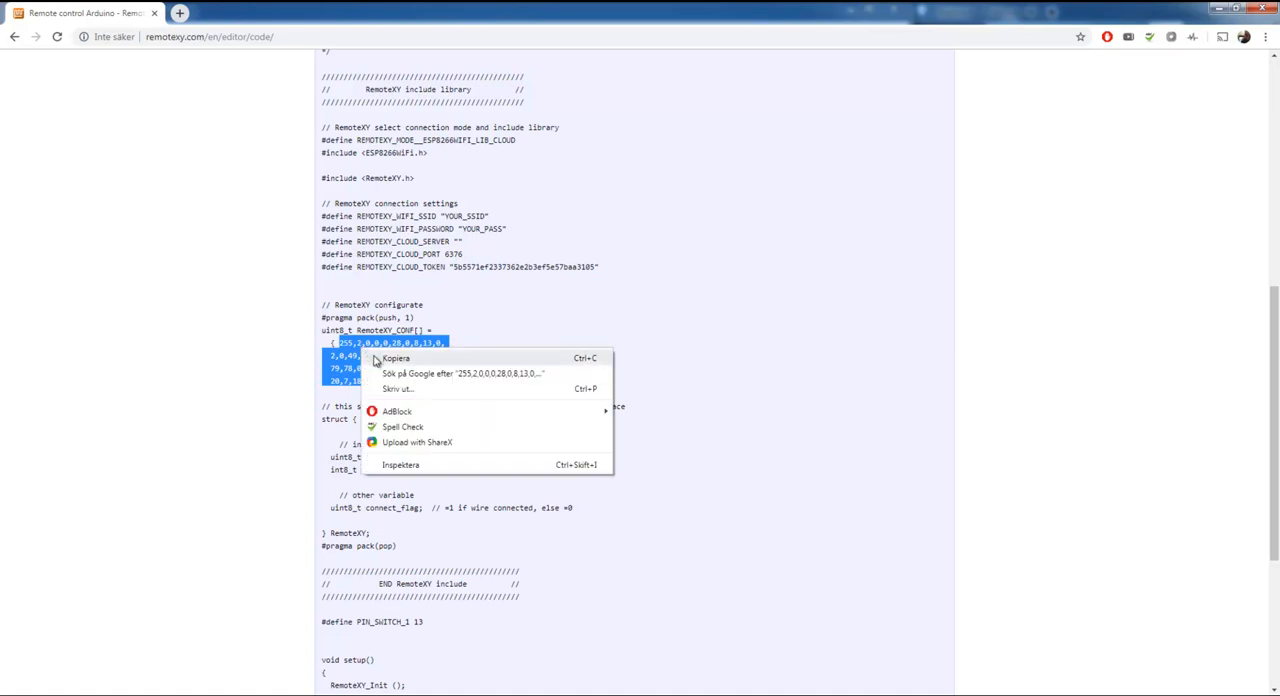
{"action": "left_click", "coordinate": [396, 358]}
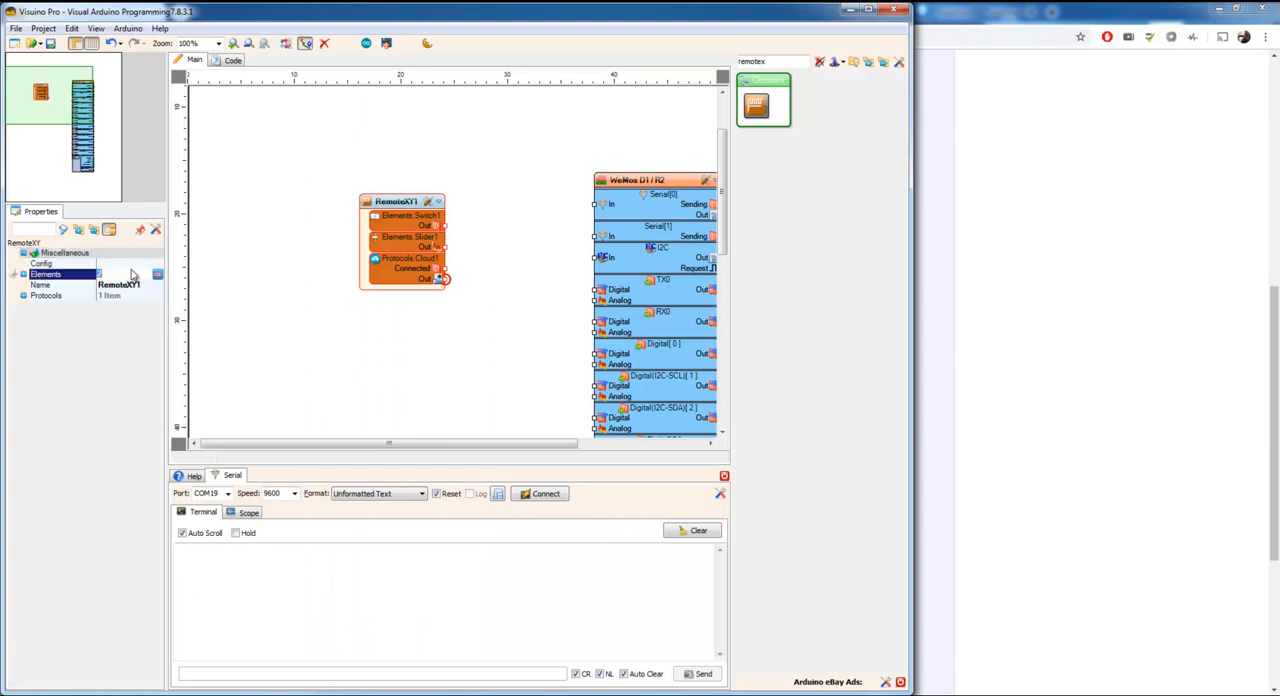
Paste the copied configuration bytes into the RemoteXY component's Config property and confirm
{"action": "left_click", "coordinate": [42, 264]}
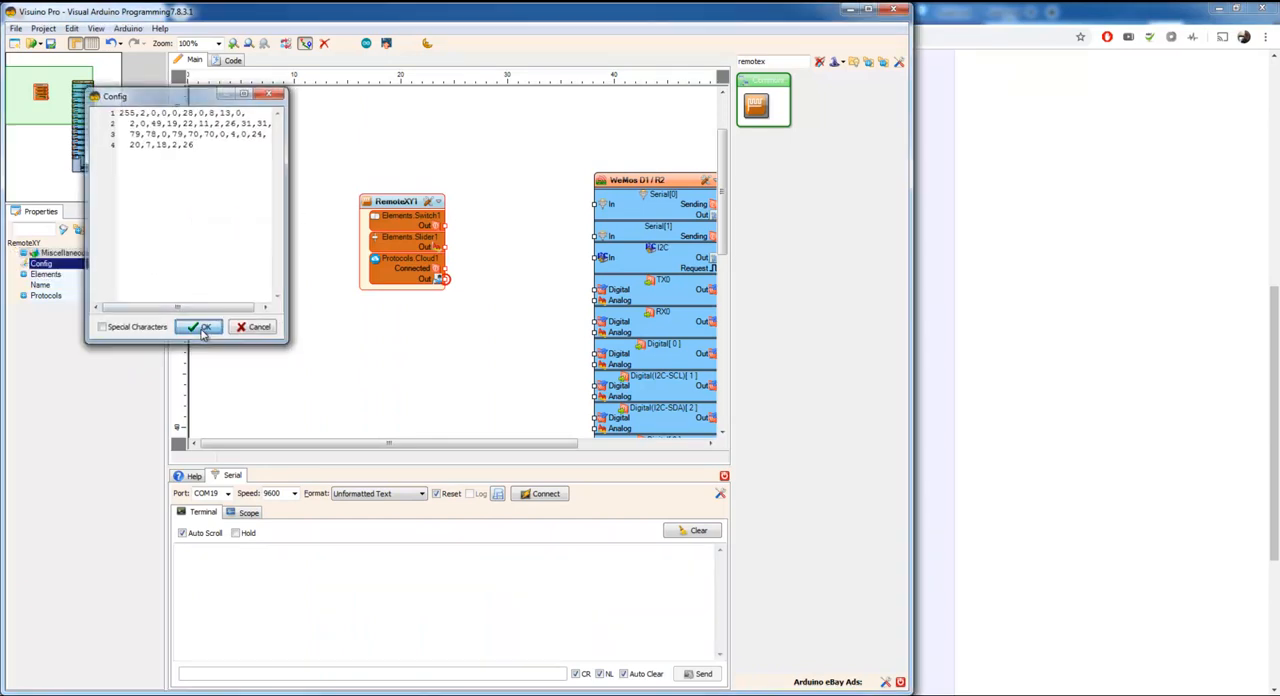
{"action": "left_click", "coordinate": [198, 328]}
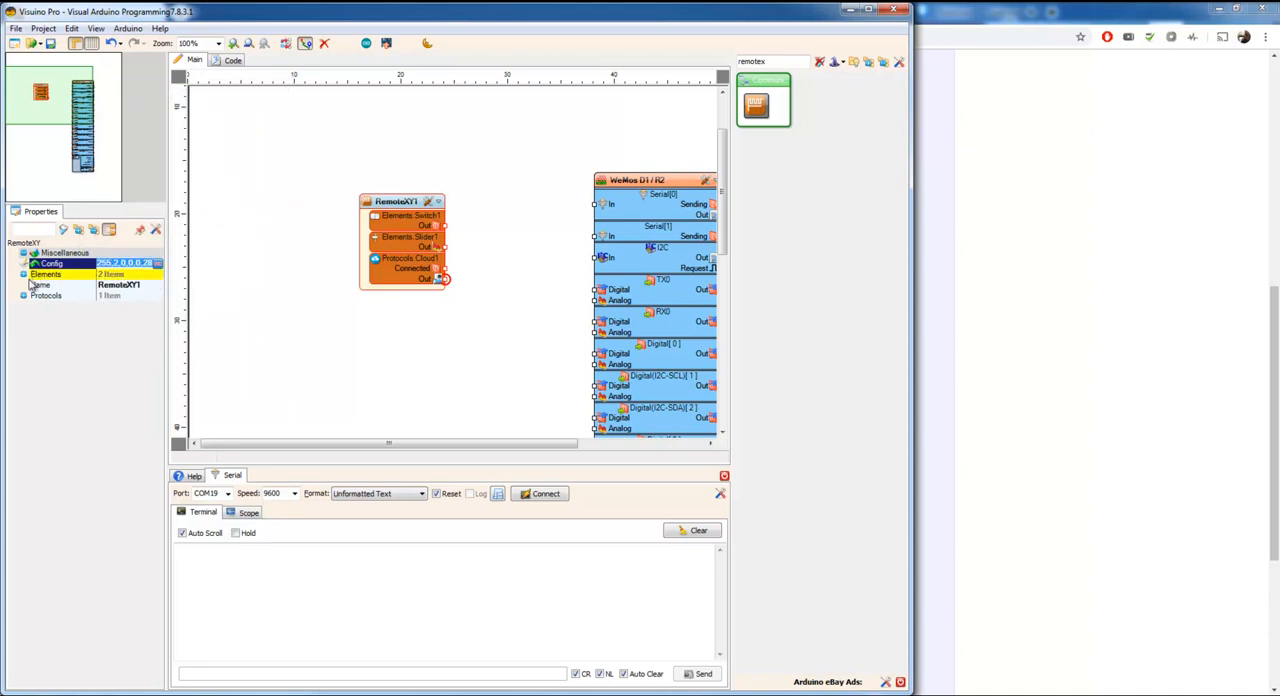
{"action": "left_click", "coordinate": [52, 264]}
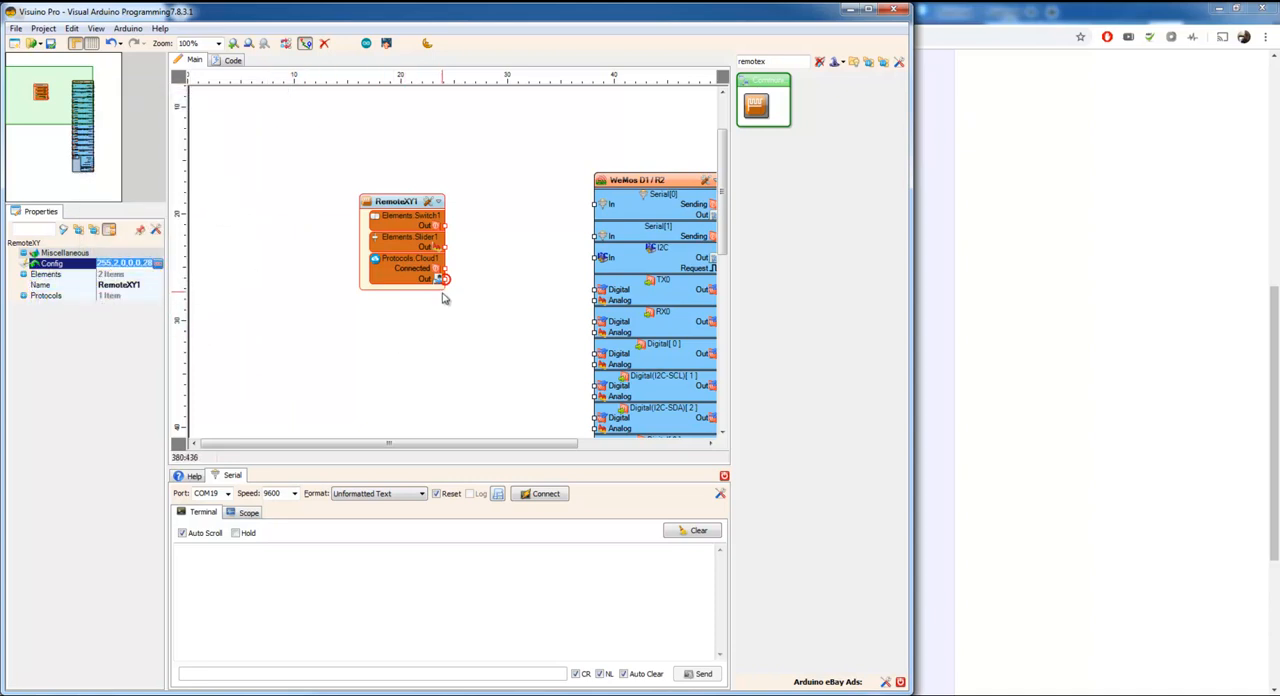
{"action": "mouse_move", "coordinate": [562, 288]}
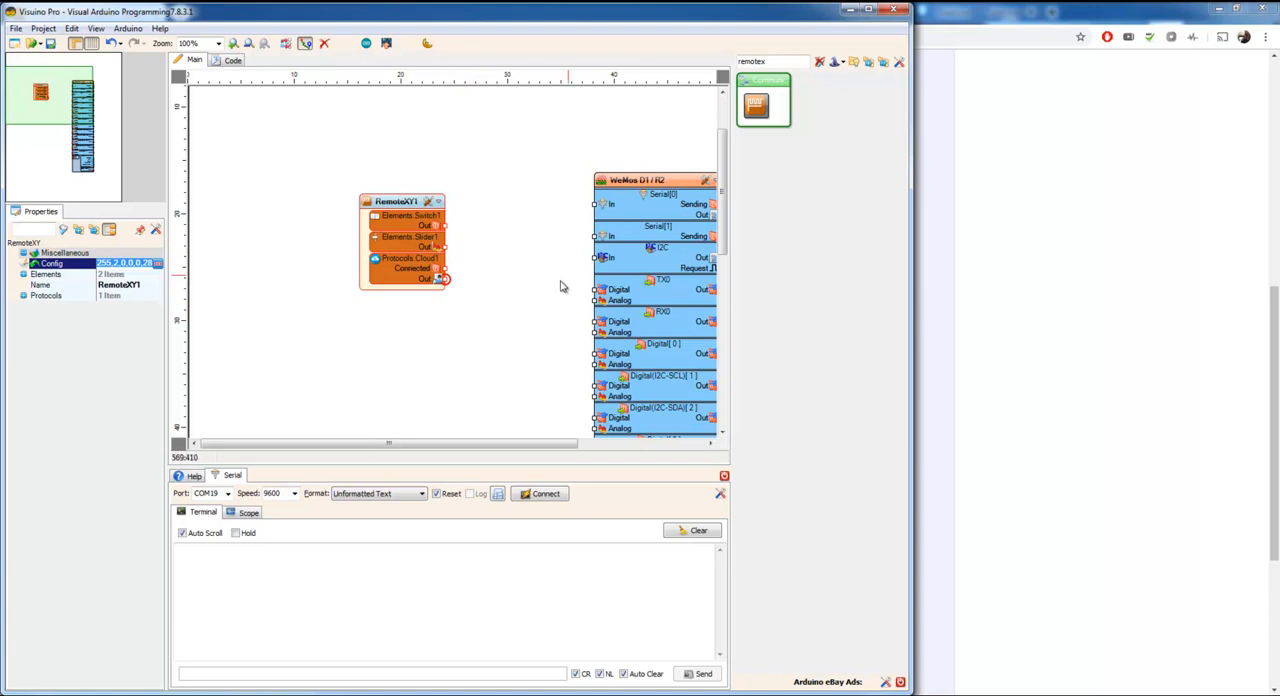
{"action": "left_click", "coordinate": [400, 200]}
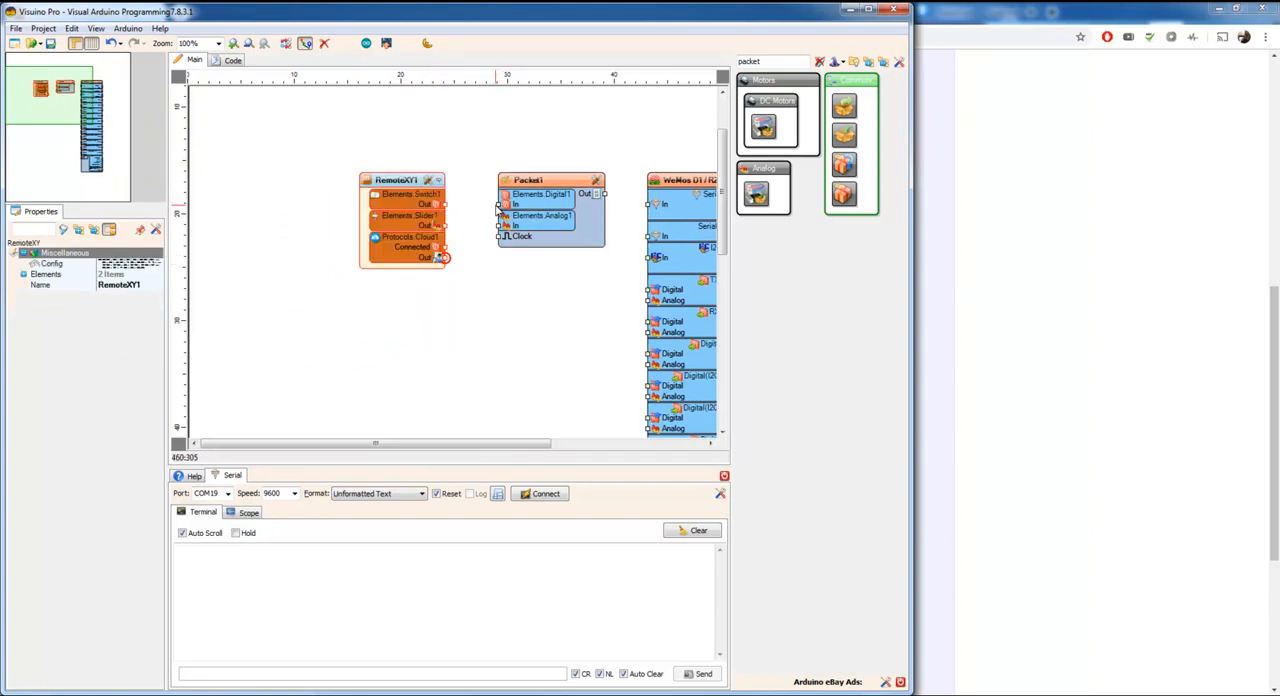
Wire the RemoteXY component into the Packet component on the canvas
{"action": "left_click_drag", "start_coordinate": [440, 204], "coordinate": [498, 204]}
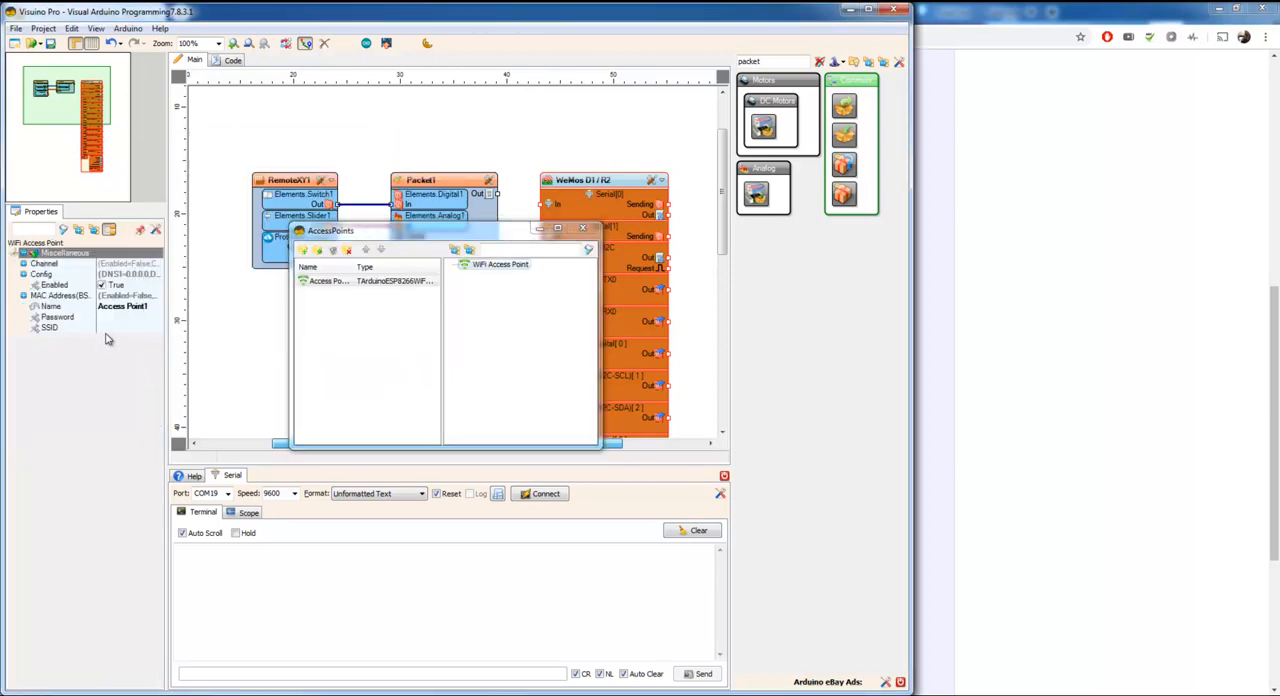
Enter the SSID and password for Access Point1 in the Object Inspector
{"action": "left_click", "coordinate": [50, 328]}
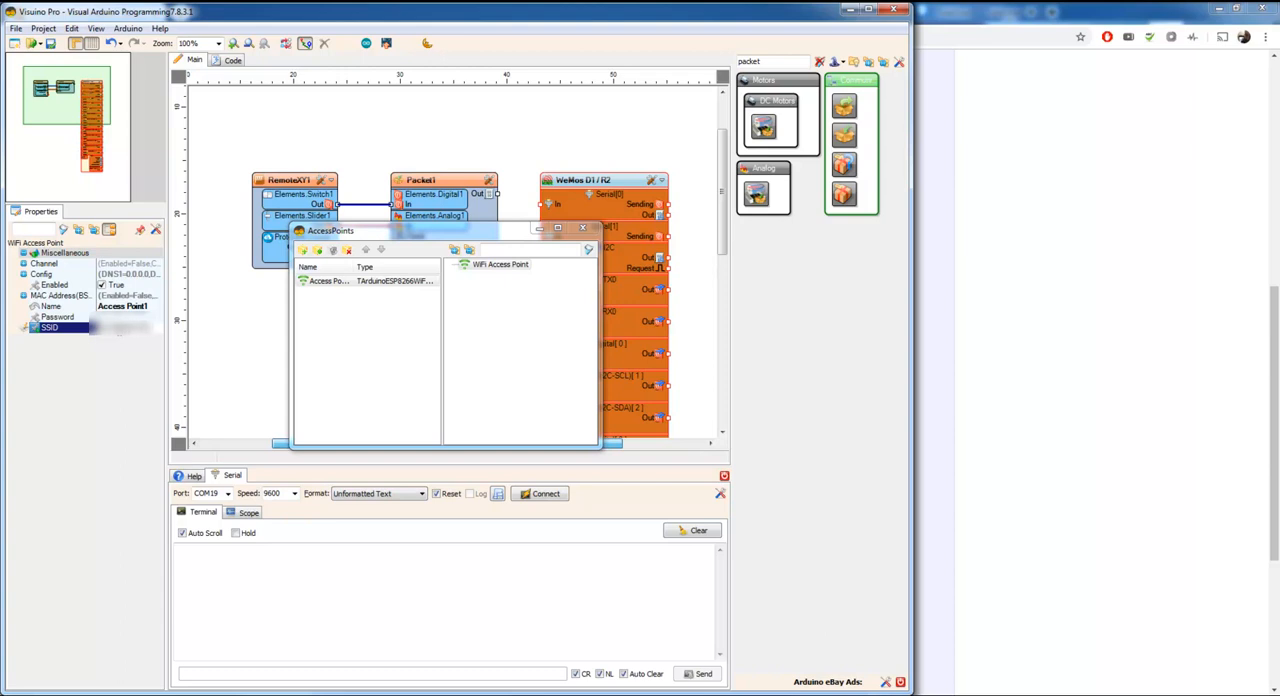
{"action": "left_click", "coordinate": [56, 316]}
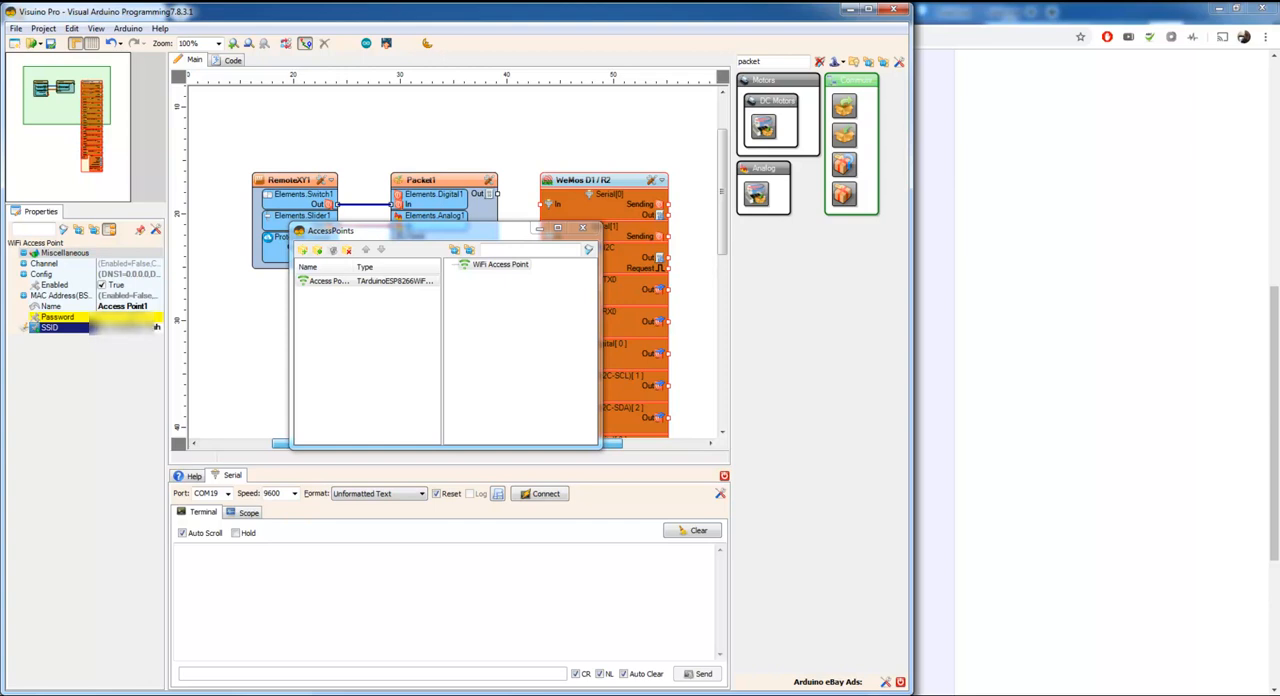
{"action": "left_click", "coordinate": [56, 316]}
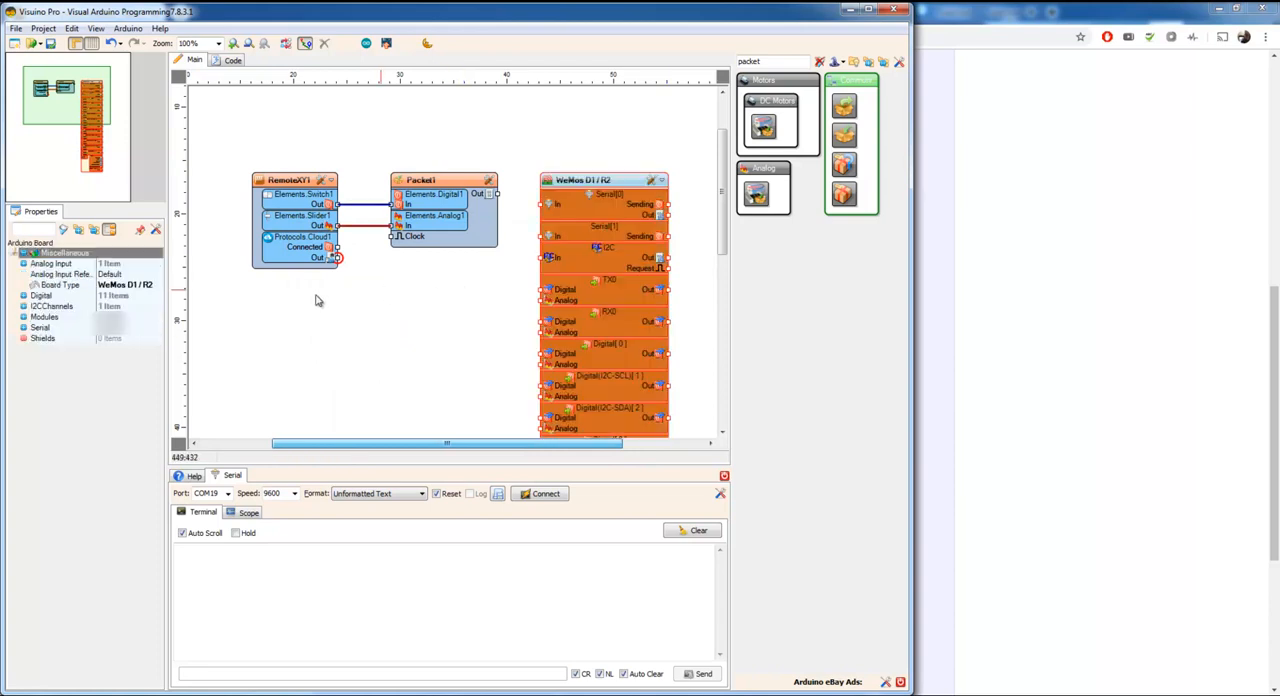
Expand Modules > WiFi and reach the Sockets editor to add a TCP/IP client
{"action": "left_click", "coordinate": [44, 316]}
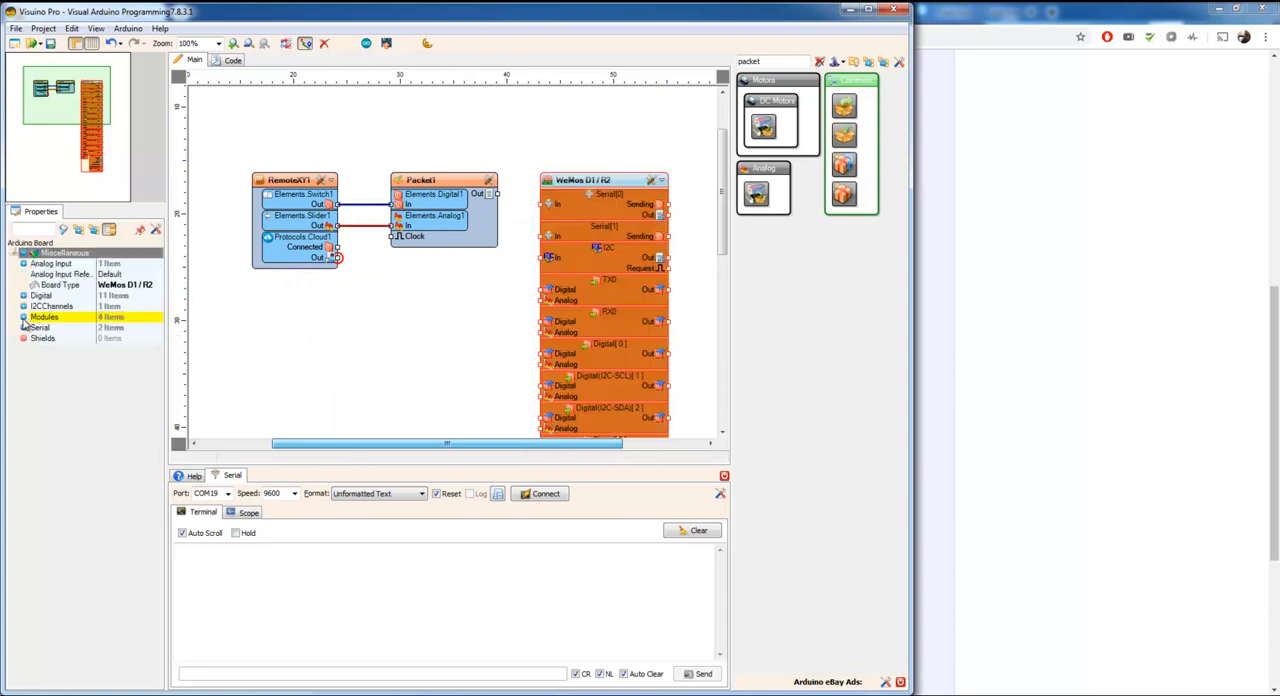
{"action": "left_click", "coordinate": [24, 316]}
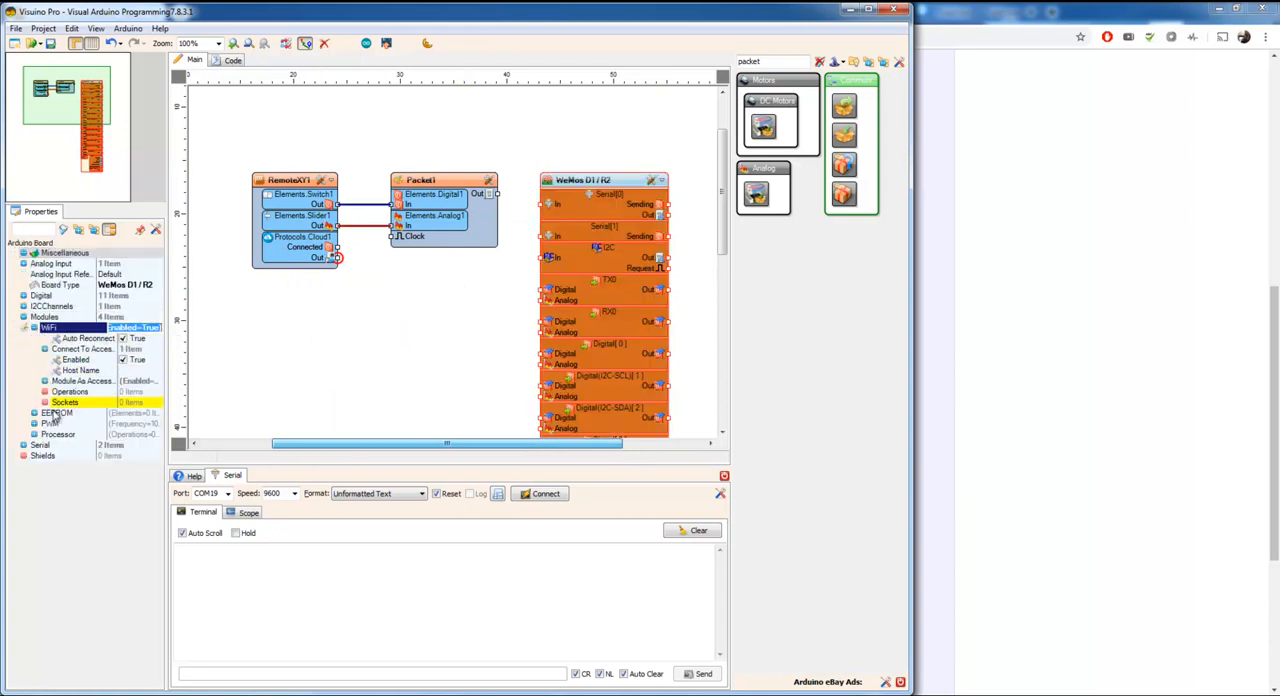
{"action": "left_click", "coordinate": [64, 402]}
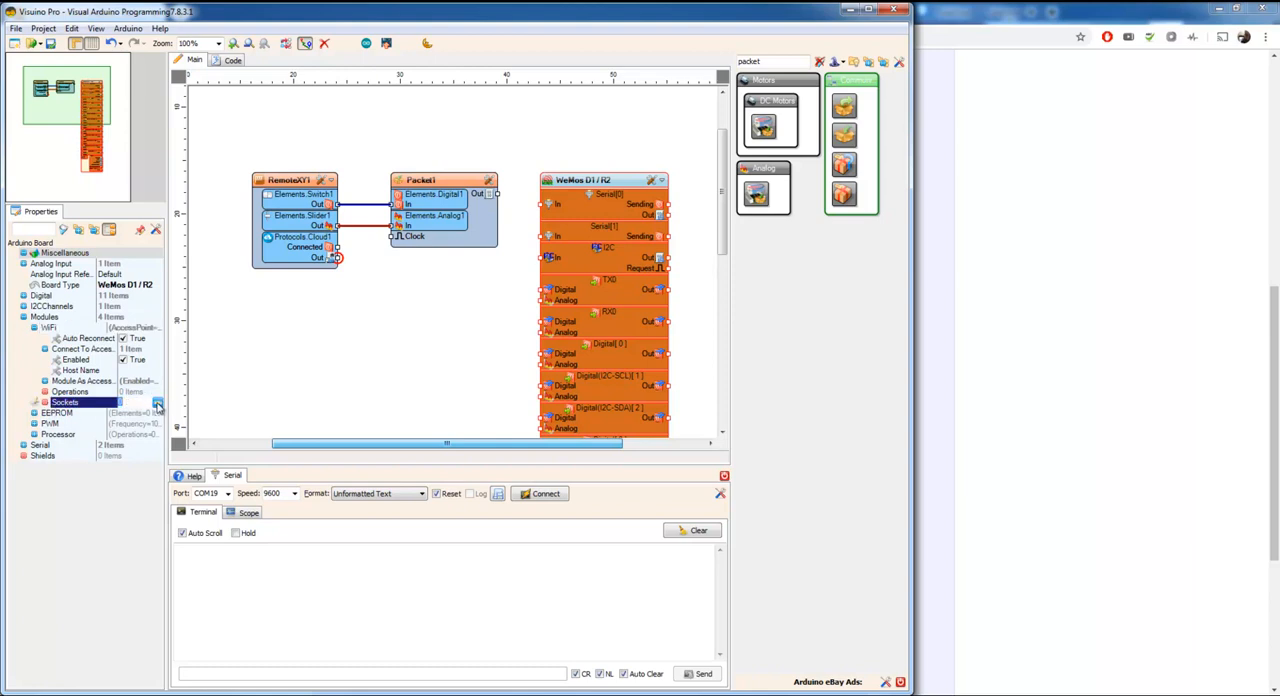
{"action": "left_click", "coordinate": [156, 400]}
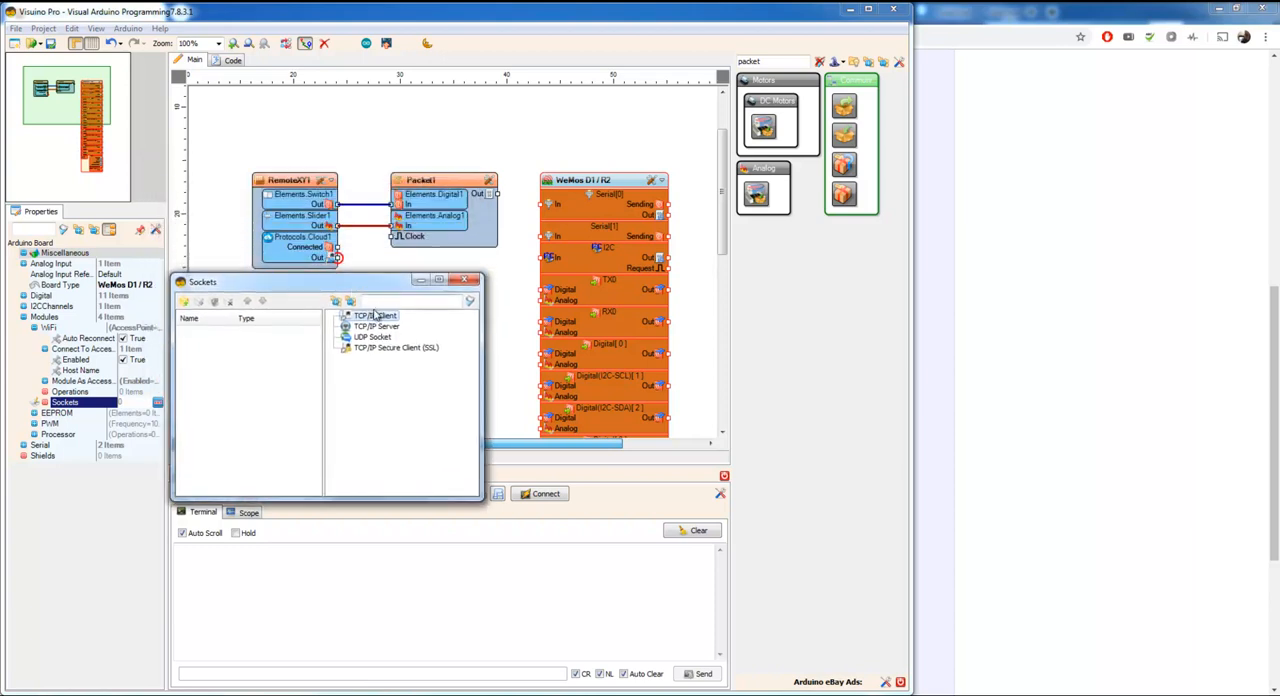
{"action": "mouse_move", "coordinate": [372, 320]}
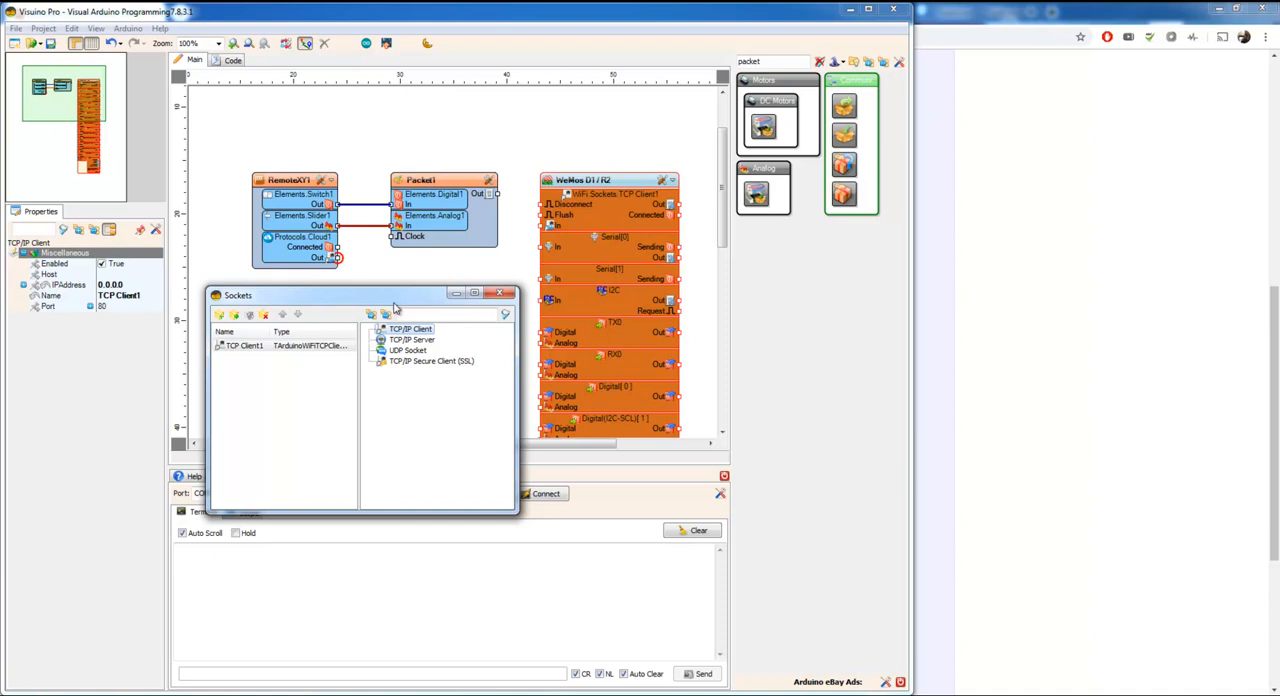
{"action": "mouse_move", "coordinate": [396, 308]}
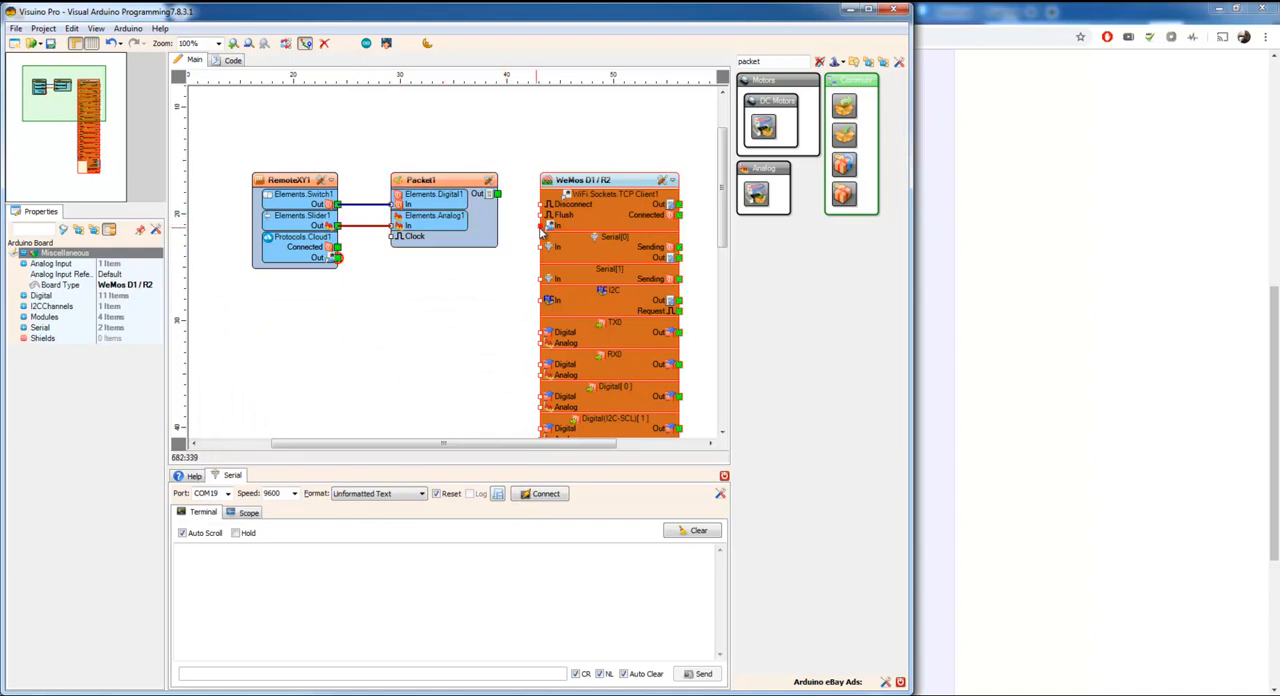
Wire RemoteXY1's protocol pins to the WiFi module's TCP client socket In and Out
{"action": "left_click_drag", "start_coordinate": [336, 258], "coordinate": [550, 228]}
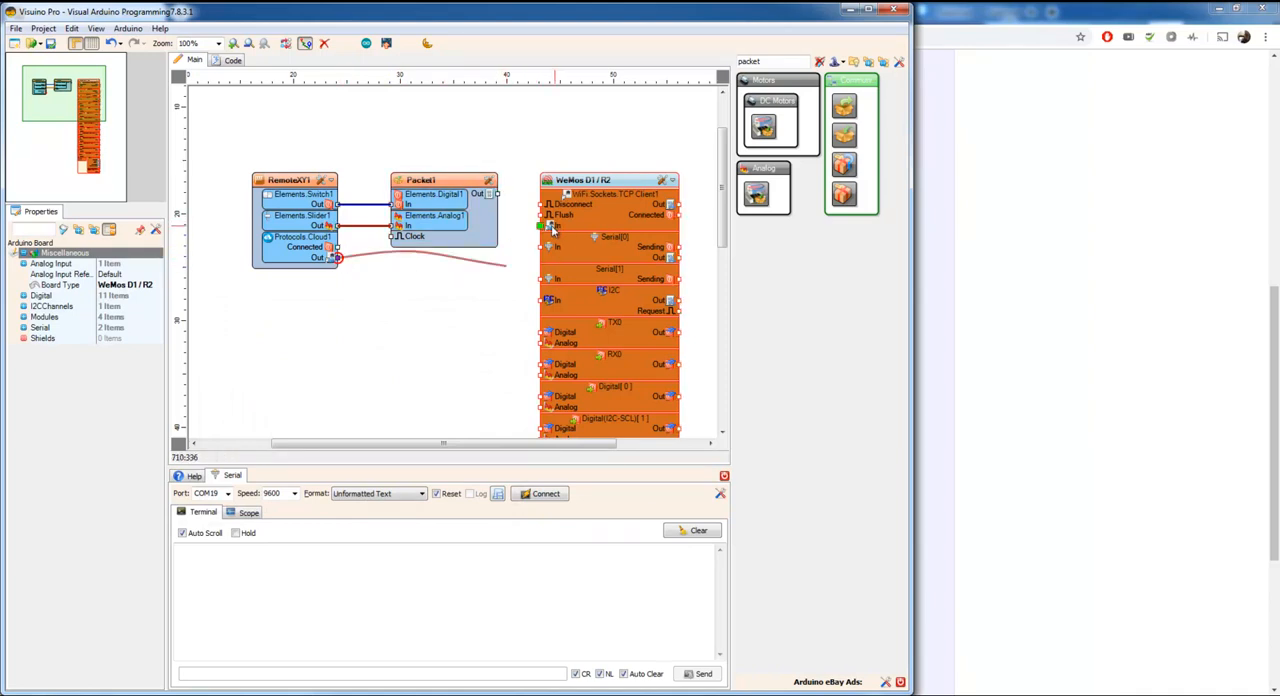
{"action": "left_click_drag", "start_coordinate": [336, 258], "coordinate": [548, 228]}
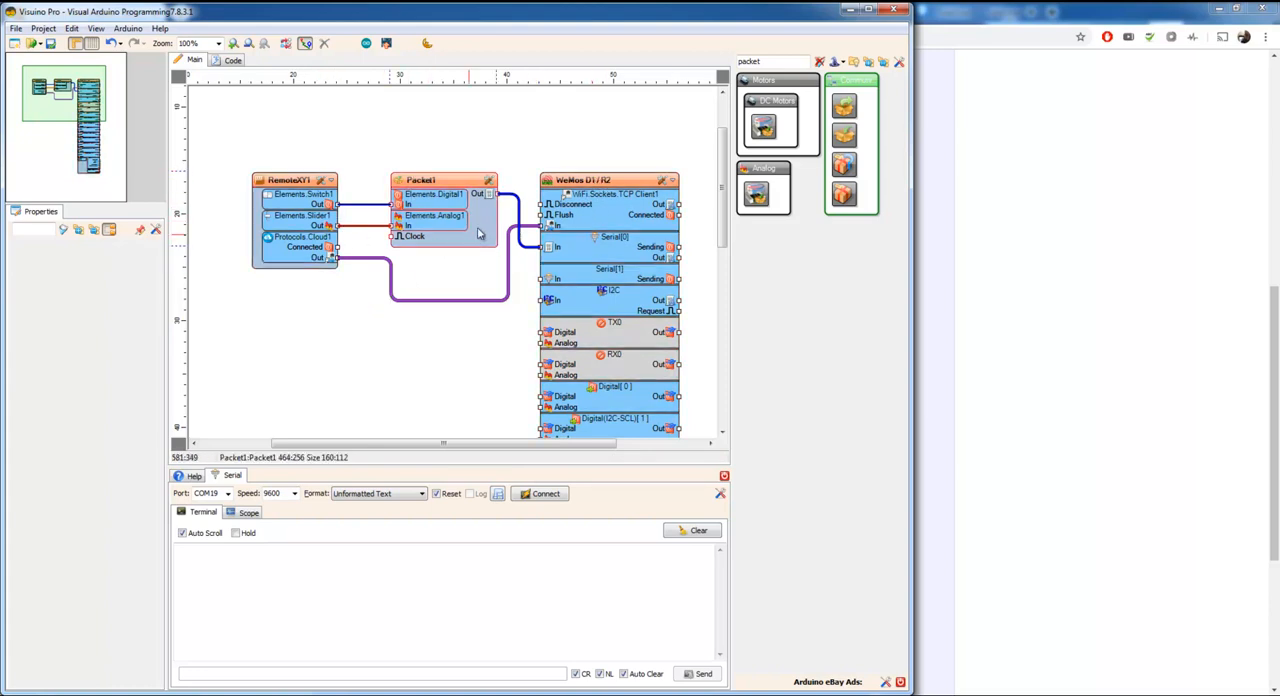
Review RemoteXY1's Elements list, checking the Switch1 and Slider1 entries
{"action": "left_click", "coordinate": [290, 180]}
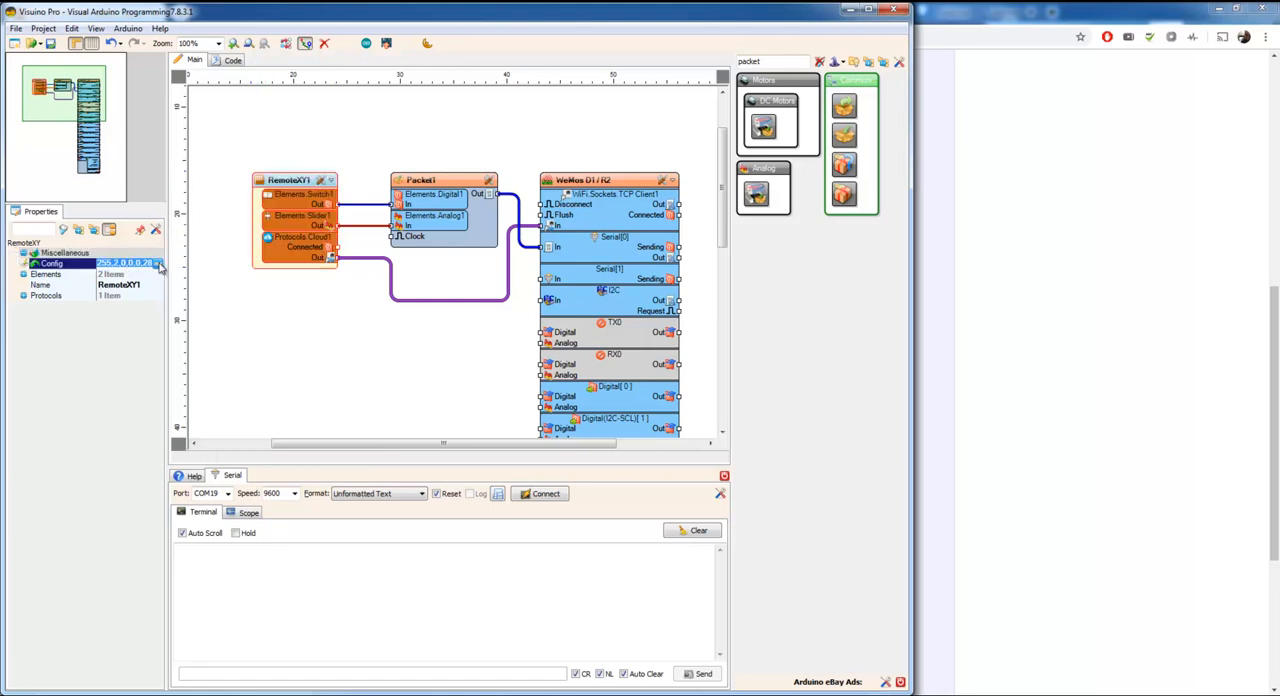
{"action": "left_click", "coordinate": [24, 274]}
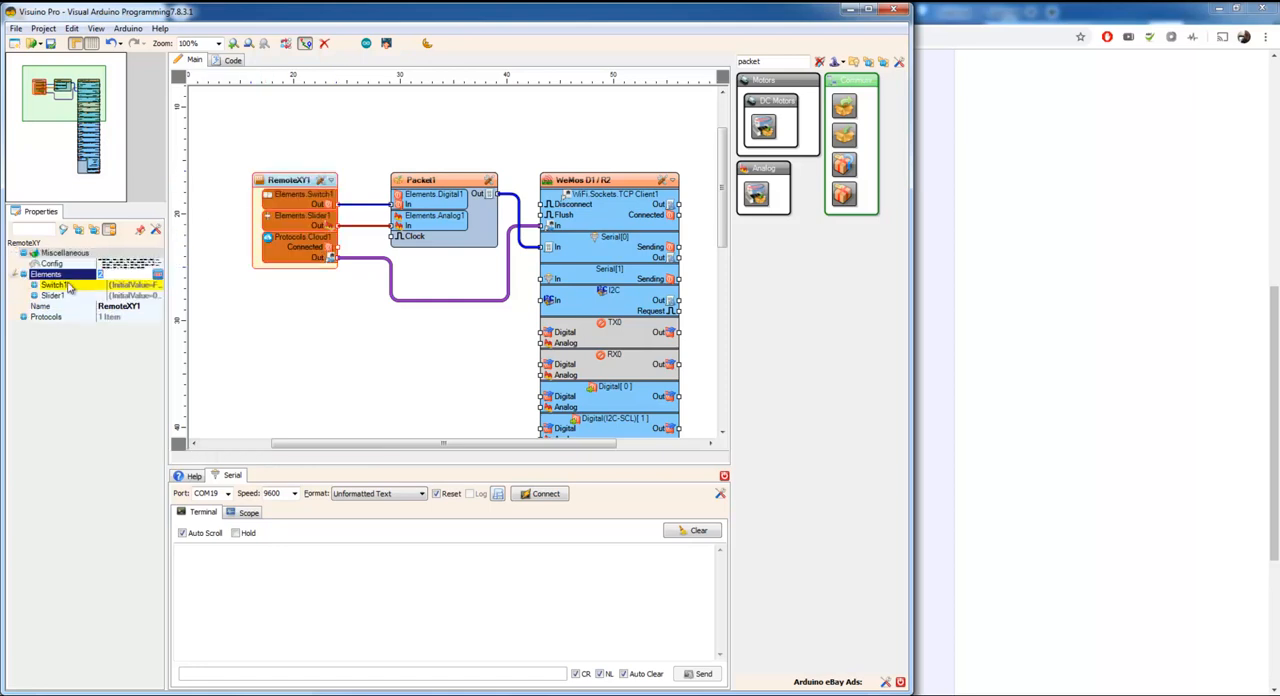
{"action": "left_click", "coordinate": [52, 294]}
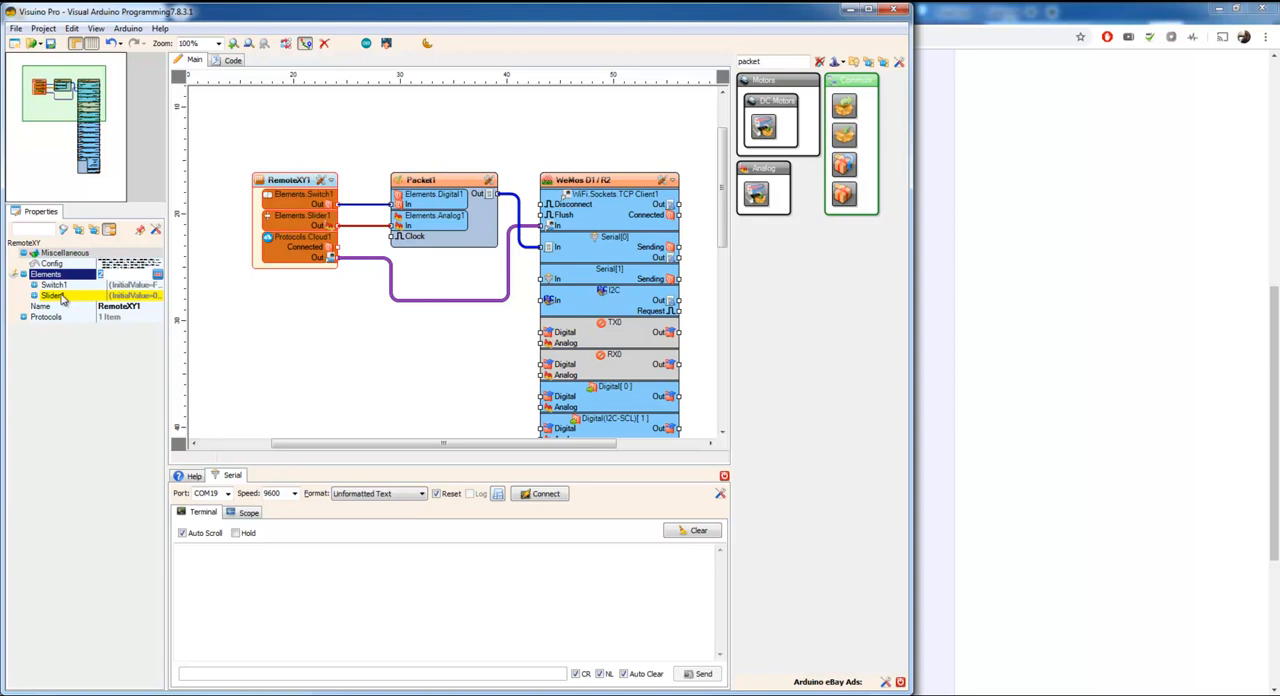
{"action": "left_click", "coordinate": [56, 284]}
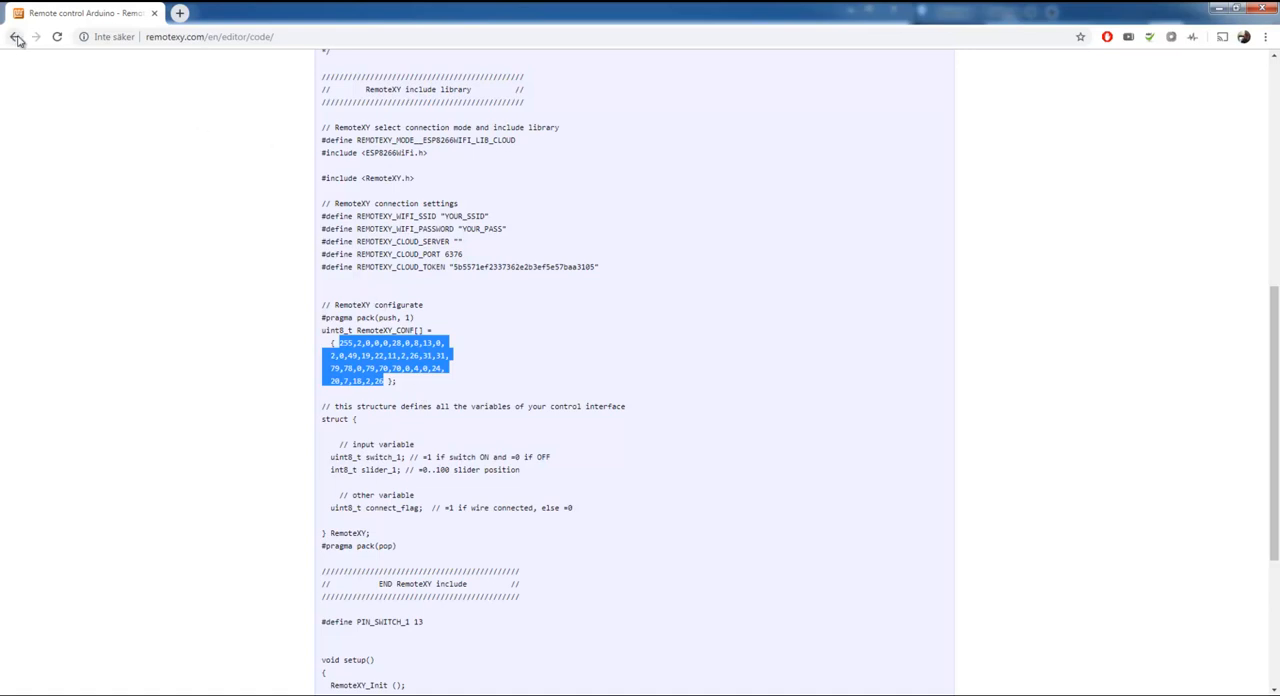
Back in the RemoteXY editor, nudge the slider slightly left on the phone layout
{"action": "left_click", "coordinate": [16, 36]}
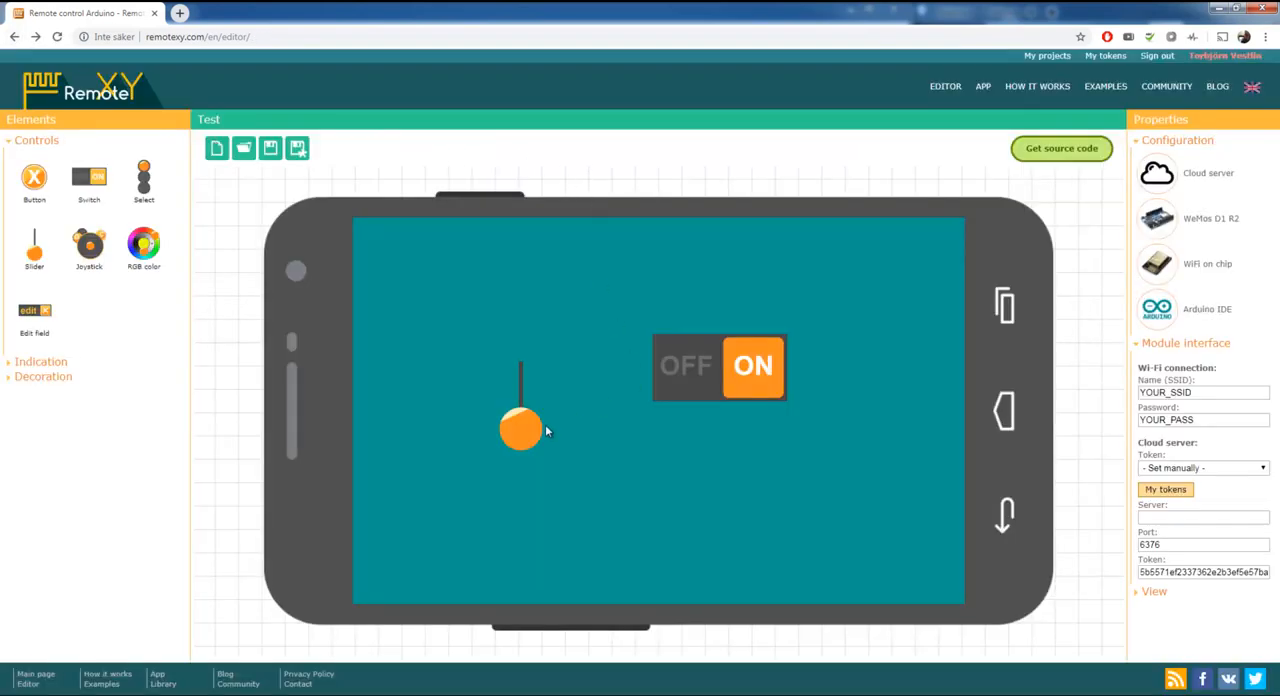
{"action": "left_click", "coordinate": [520, 428]}
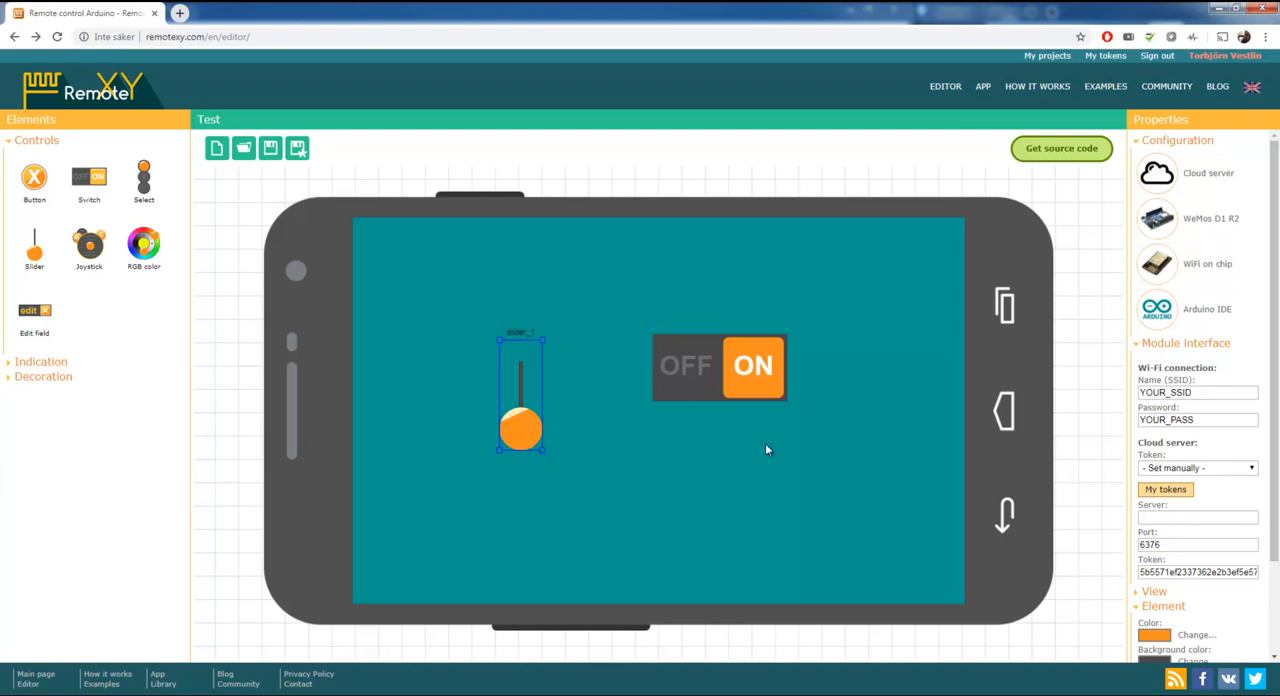
{"action": "left_click_drag", "start_coordinate": [520, 424], "coordinate": [496, 444]}
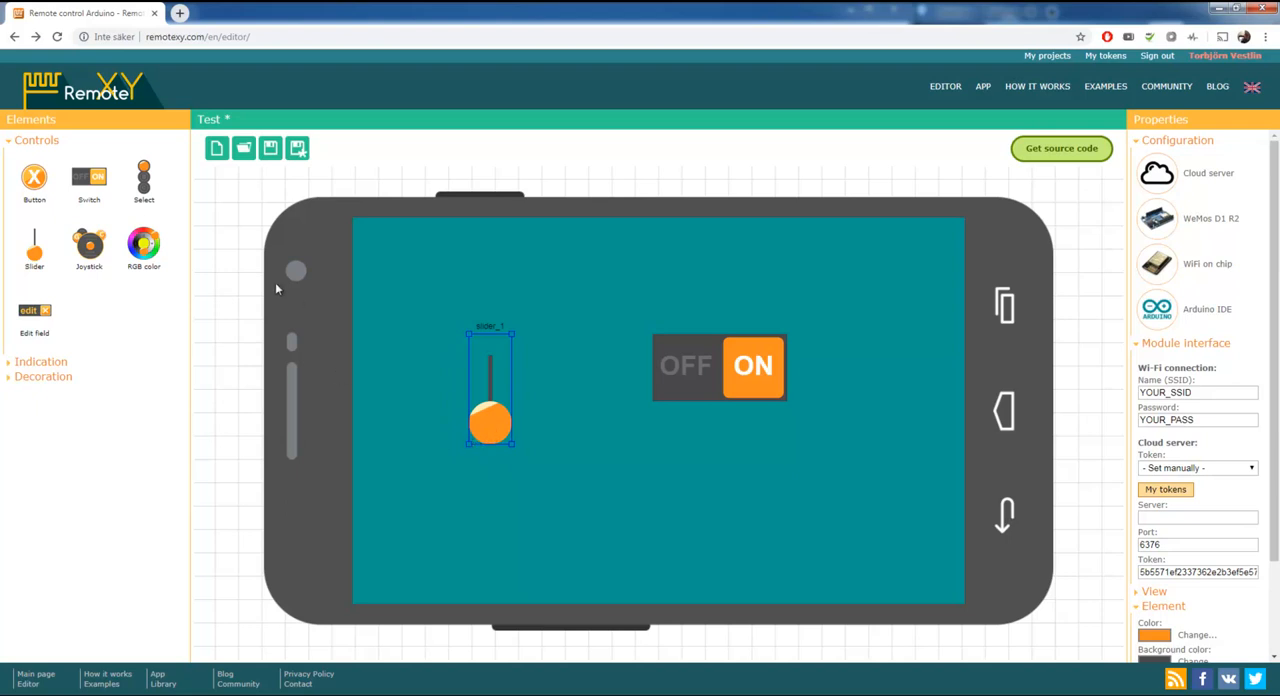
{"action": "mouse_move", "coordinate": [278, 290]}
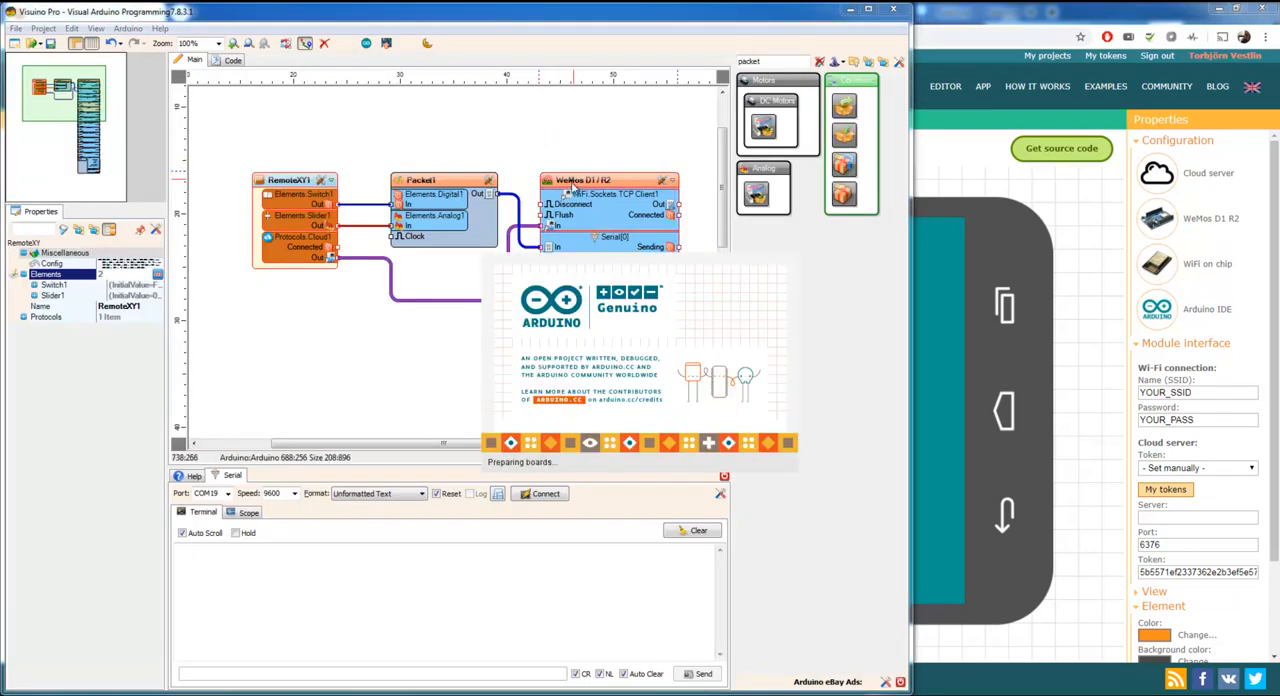
Send the Visuino-generated sketch to Arduino IDE for upload to the WeMos board
{"action": "left_click", "coordinate": [1060, 148]}
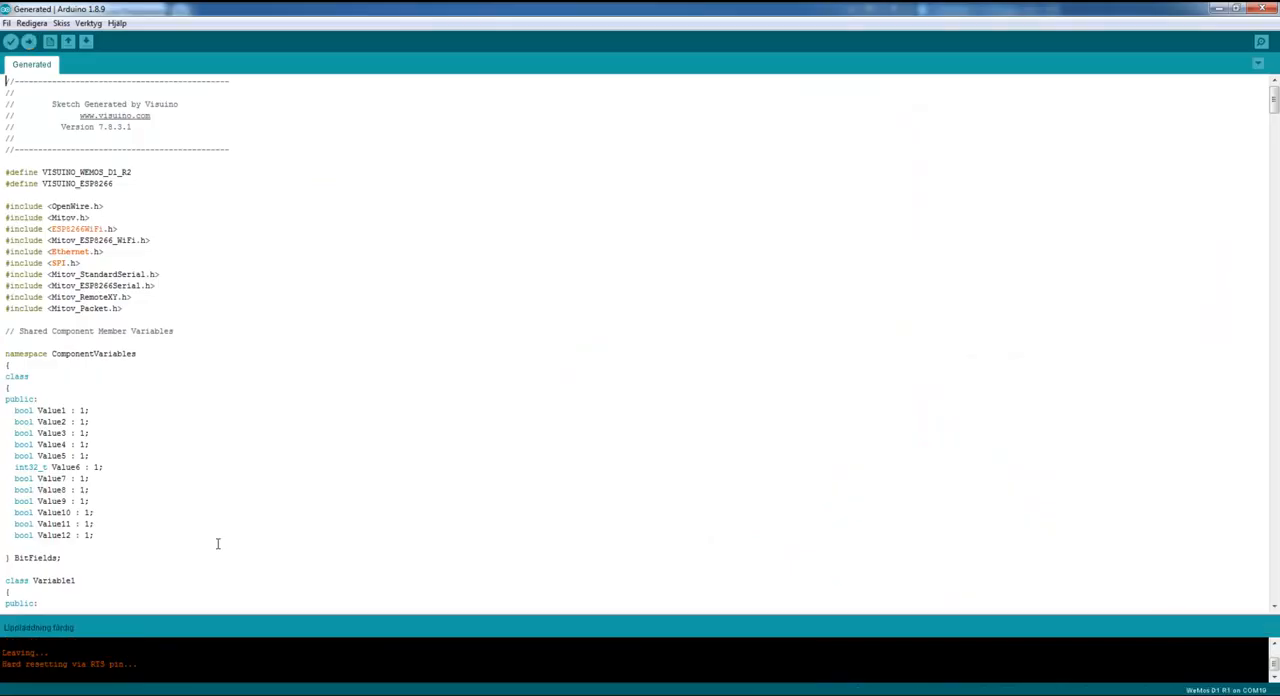
{"action": "mouse_move", "coordinate": [276, 544]}
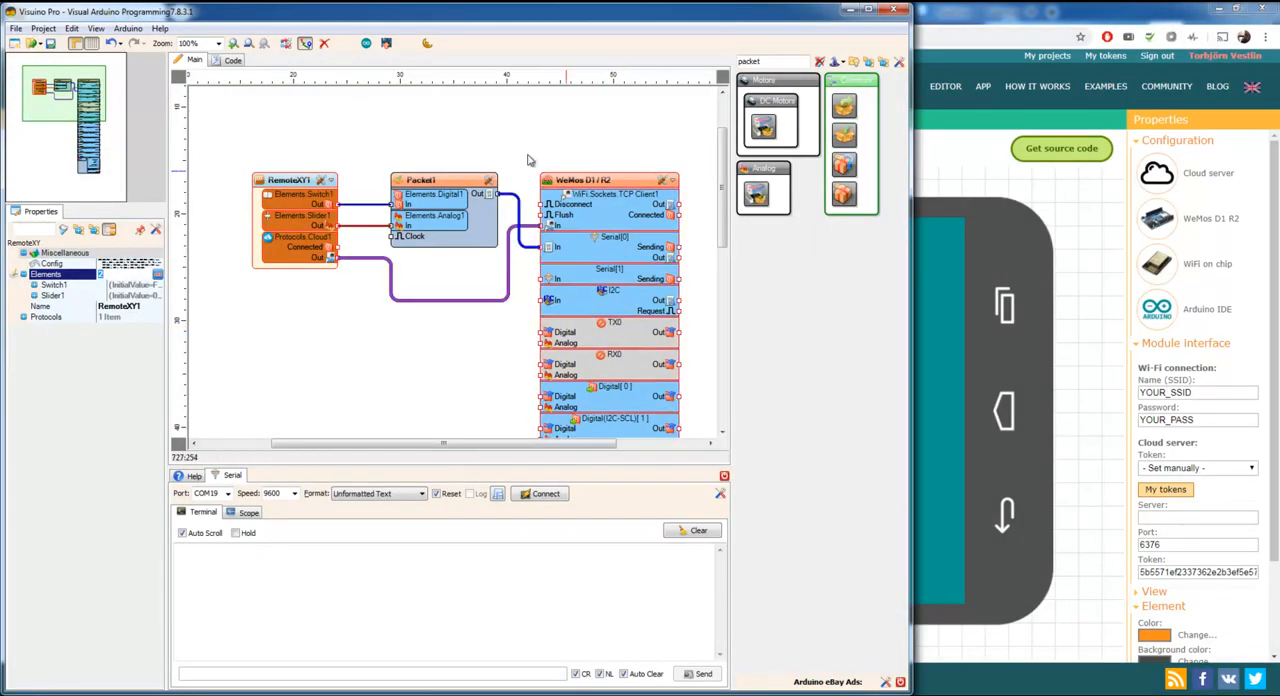
{"action": "mouse_move", "coordinate": [656, 324]}
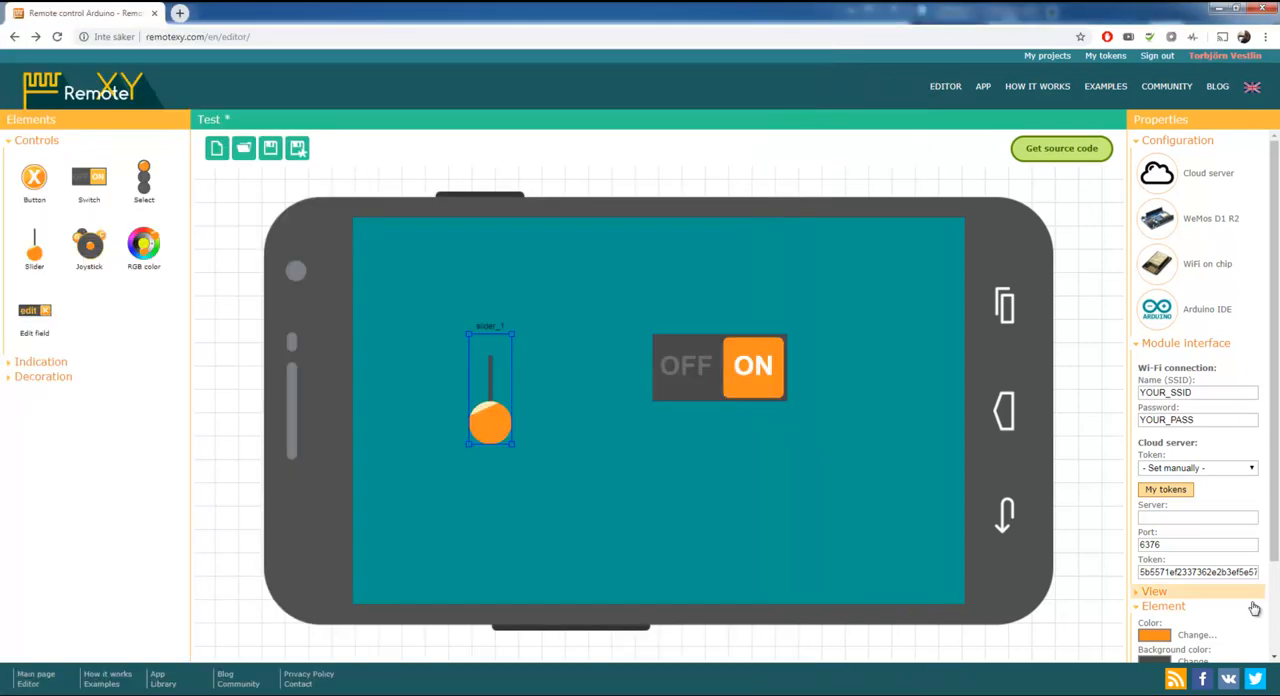
{"action": "right_click", "coordinate": [1196, 572]}
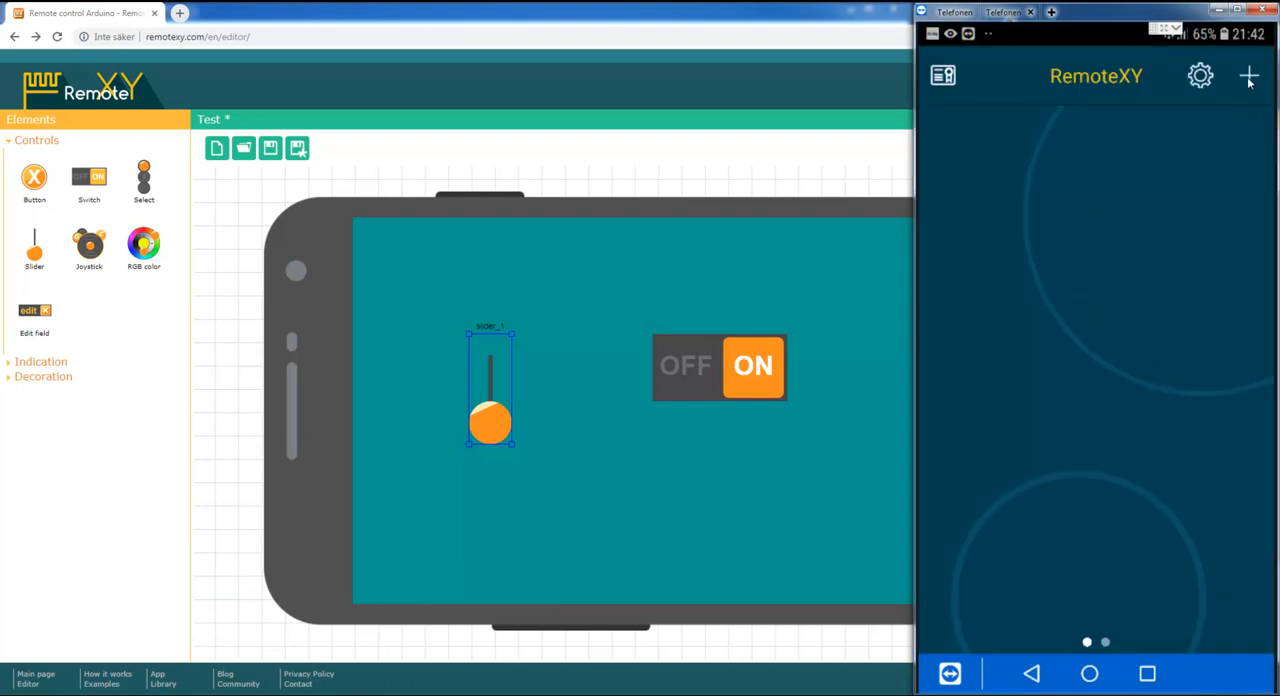
{"action": "left_click", "coordinate": [1248, 76]}
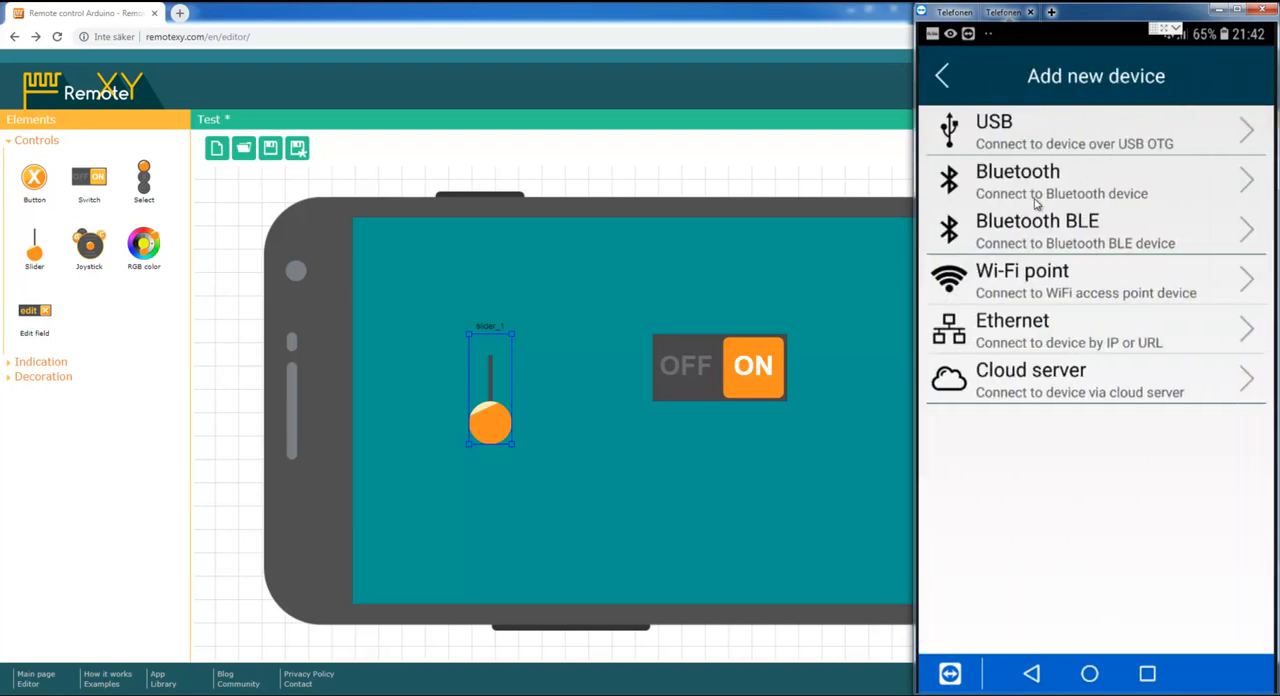
{"action": "mouse_move", "coordinate": [960, 388]}
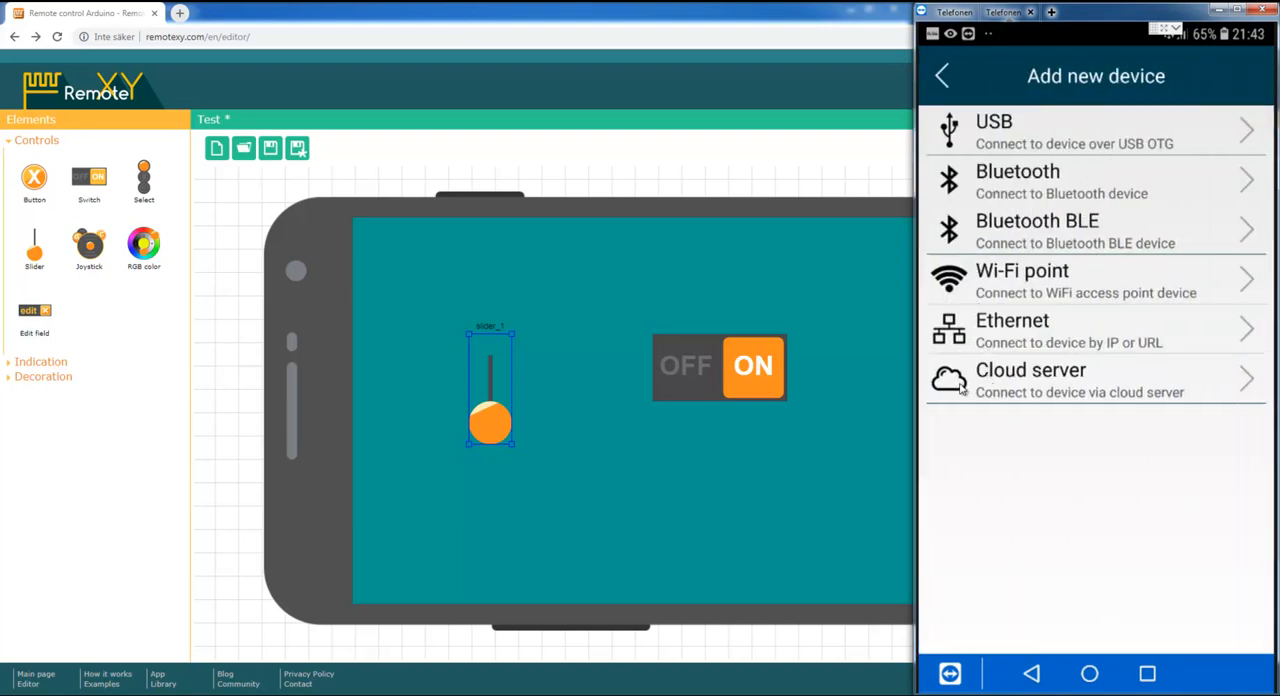
{"action": "left_click", "coordinate": [1030, 380]}
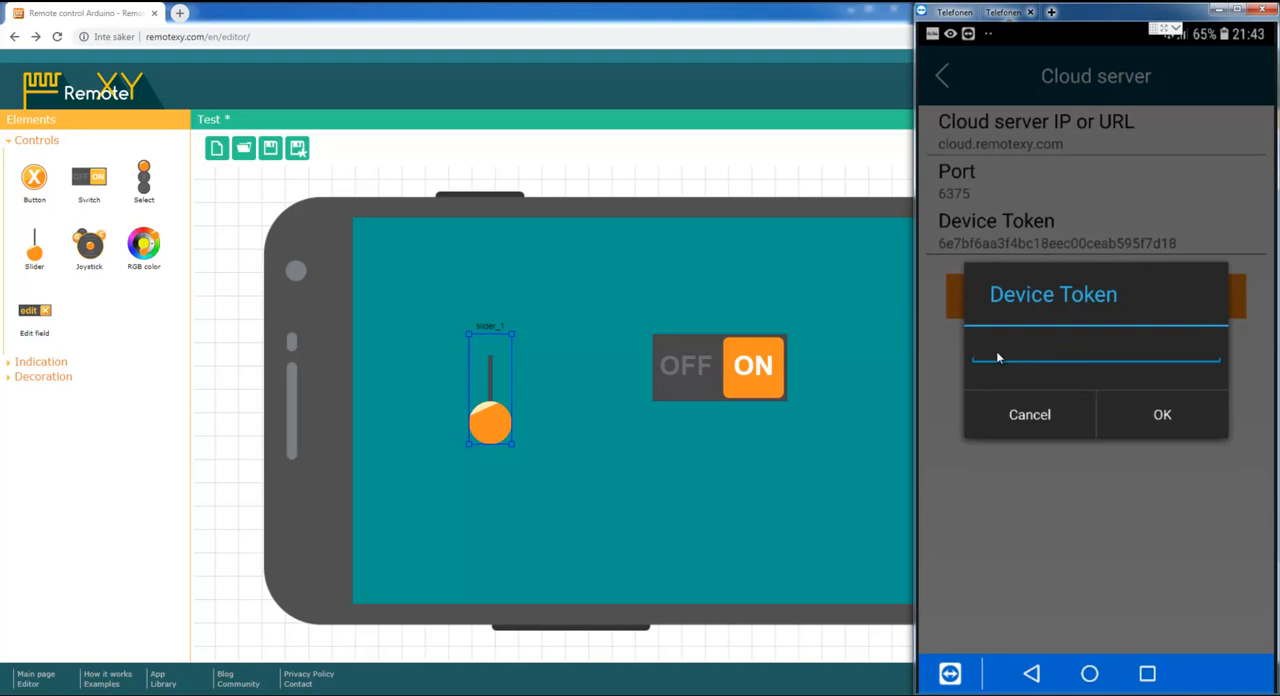
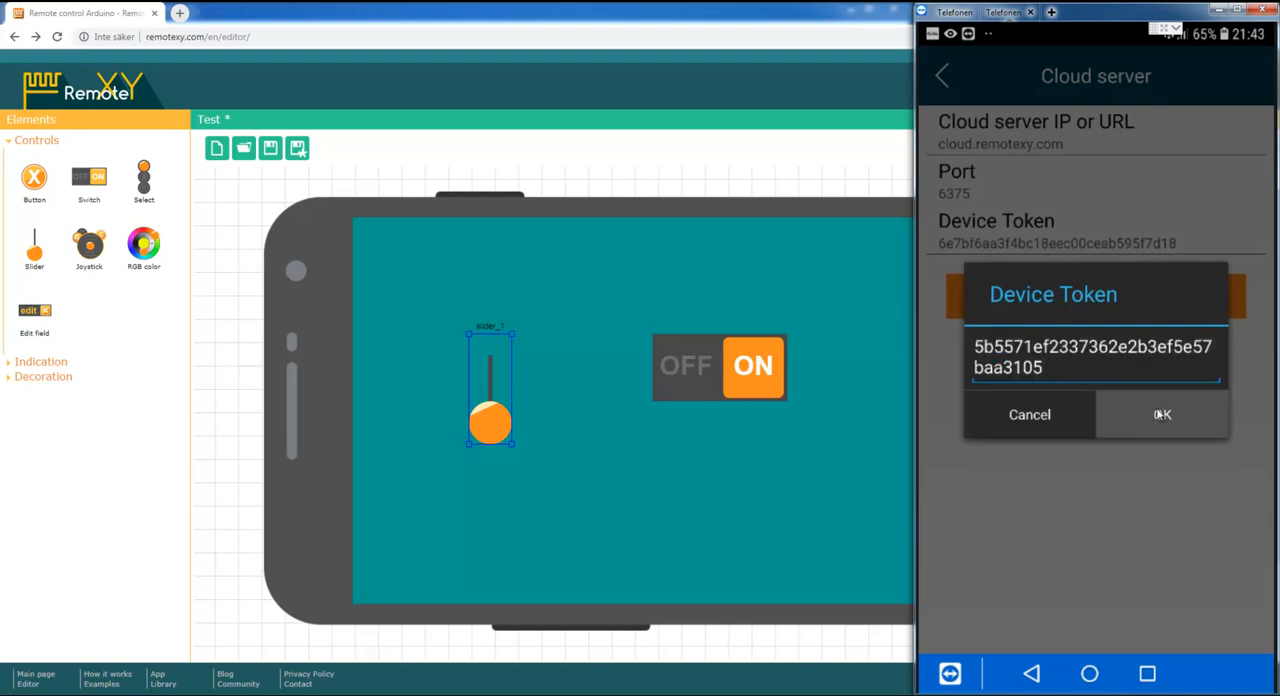
{"action": "left_click", "coordinate": [1160, 414]}
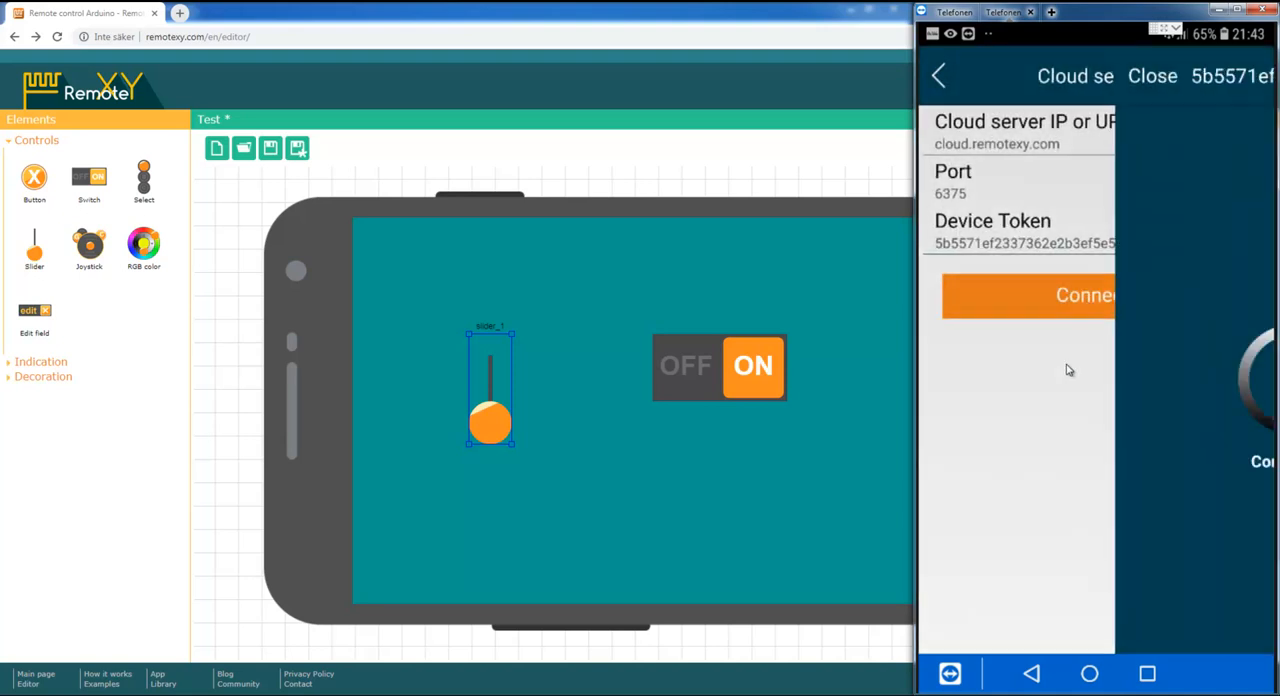
{"action": "left_click", "coordinate": [1028, 296]}
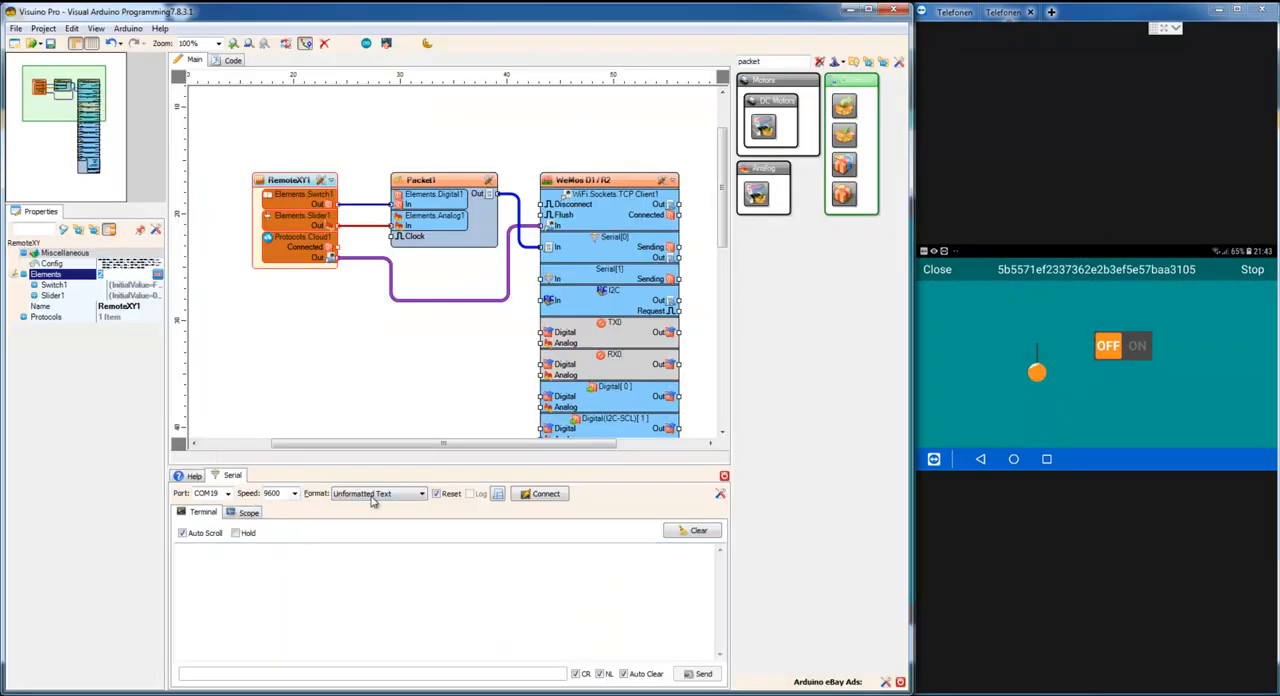
Start the serial connection to the board with incoming data decoded as Packet1
{"action": "left_click", "coordinate": [378, 492]}
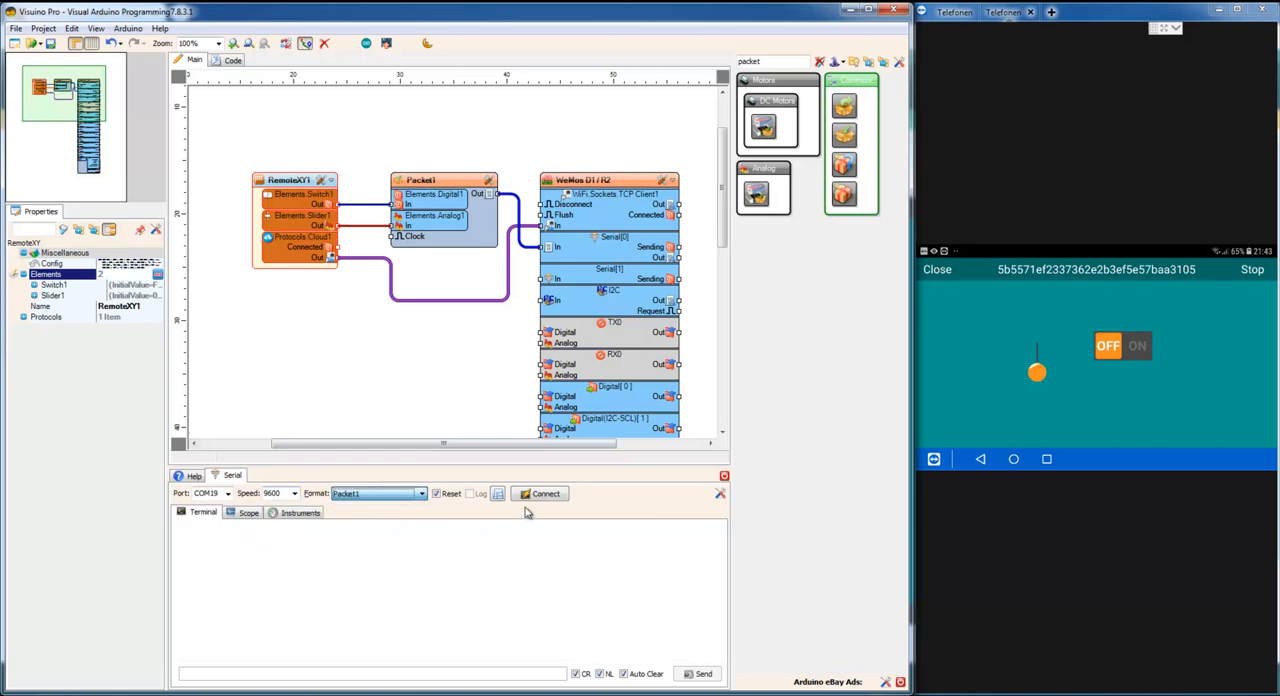
{"action": "left_click", "coordinate": [540, 492]}
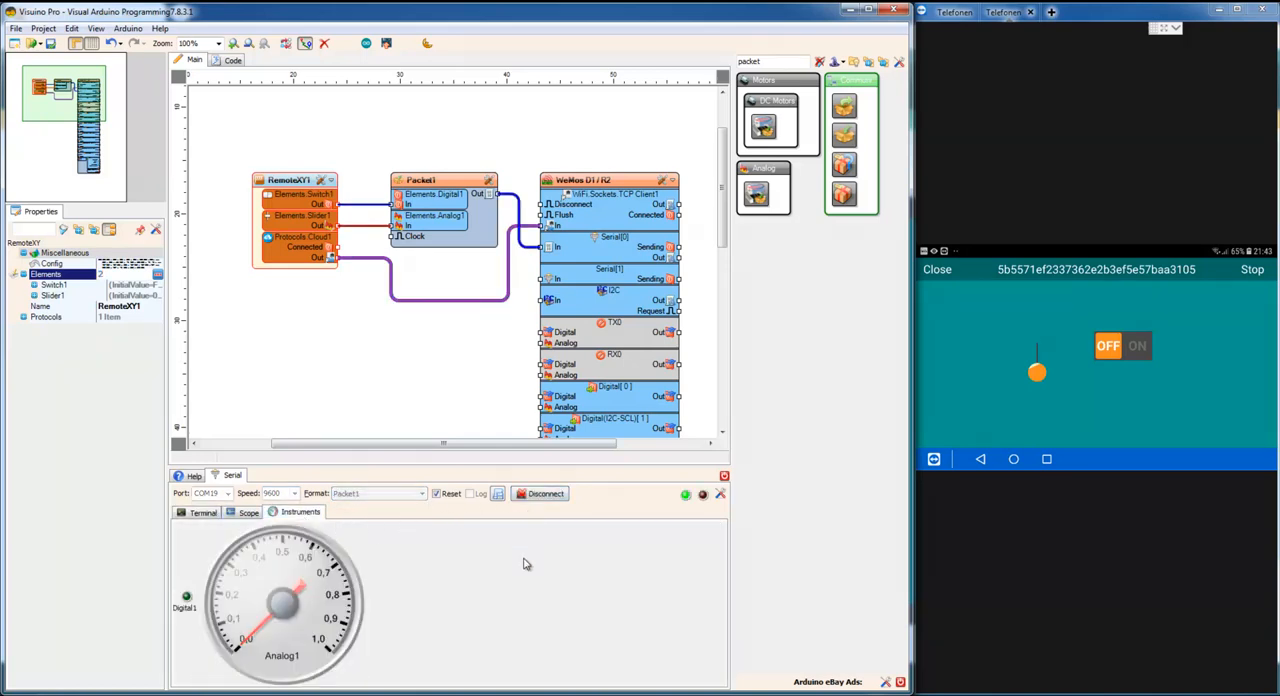
{"action": "mouse_move", "coordinate": [556, 578]}
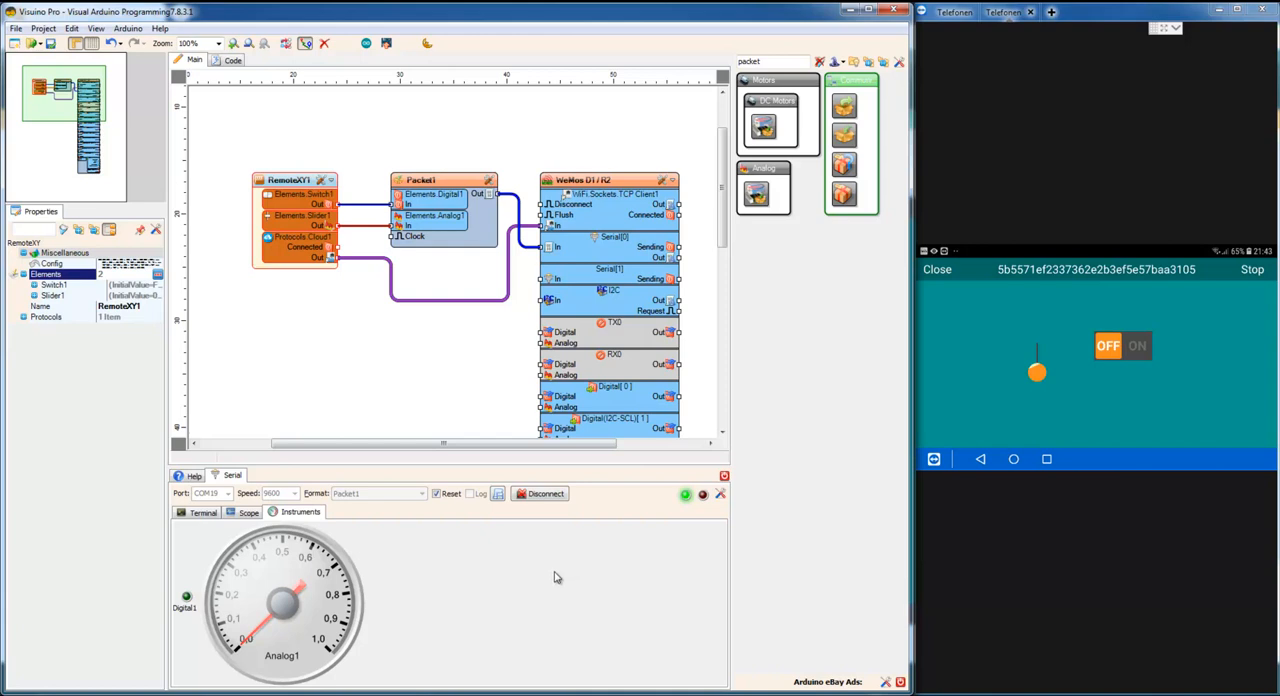
{"action": "mouse_move", "coordinate": [1066, 372]}
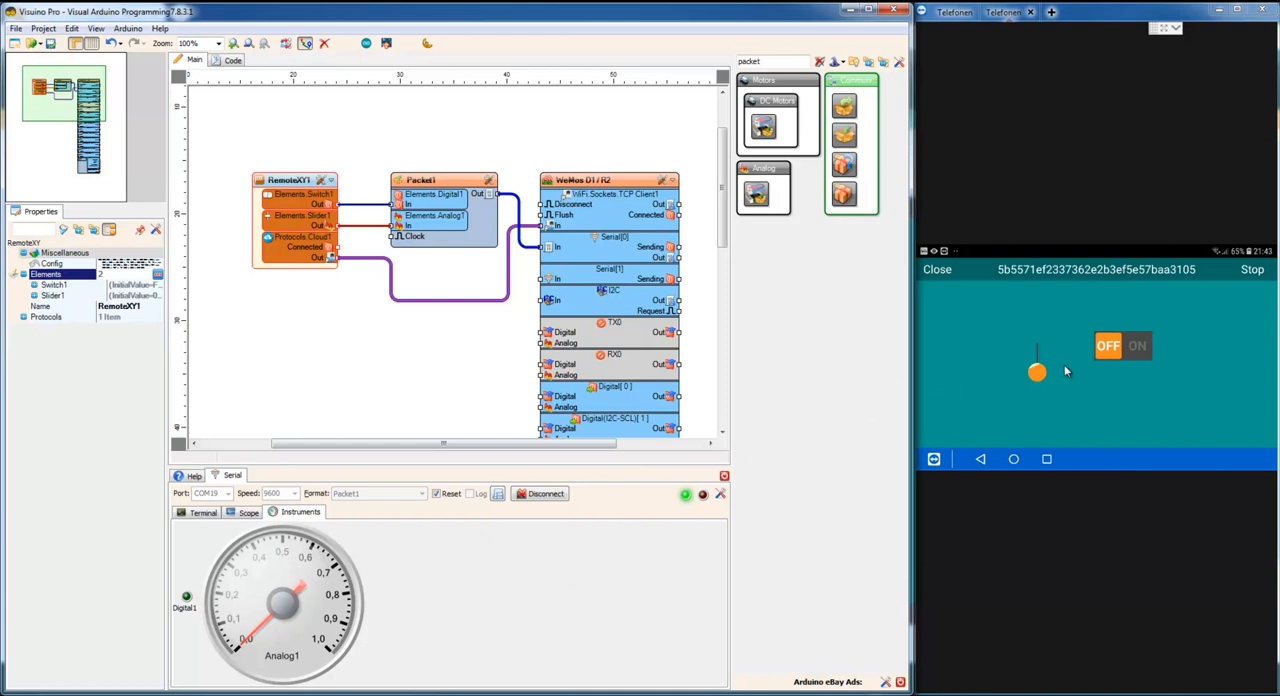
{"action": "mouse_move", "coordinate": [500, 556]}
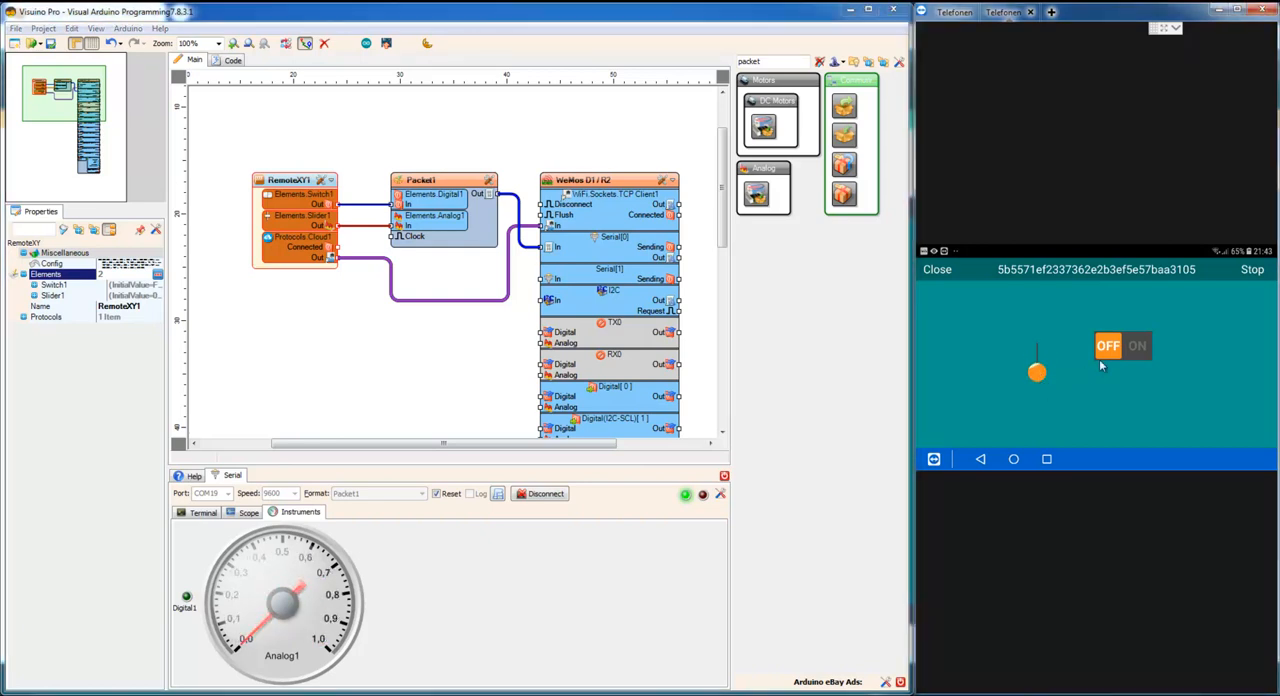
Toggle the phone switch on, off and on again, watching Digital1 follow it
{"action": "left_click", "coordinate": [1136, 344]}
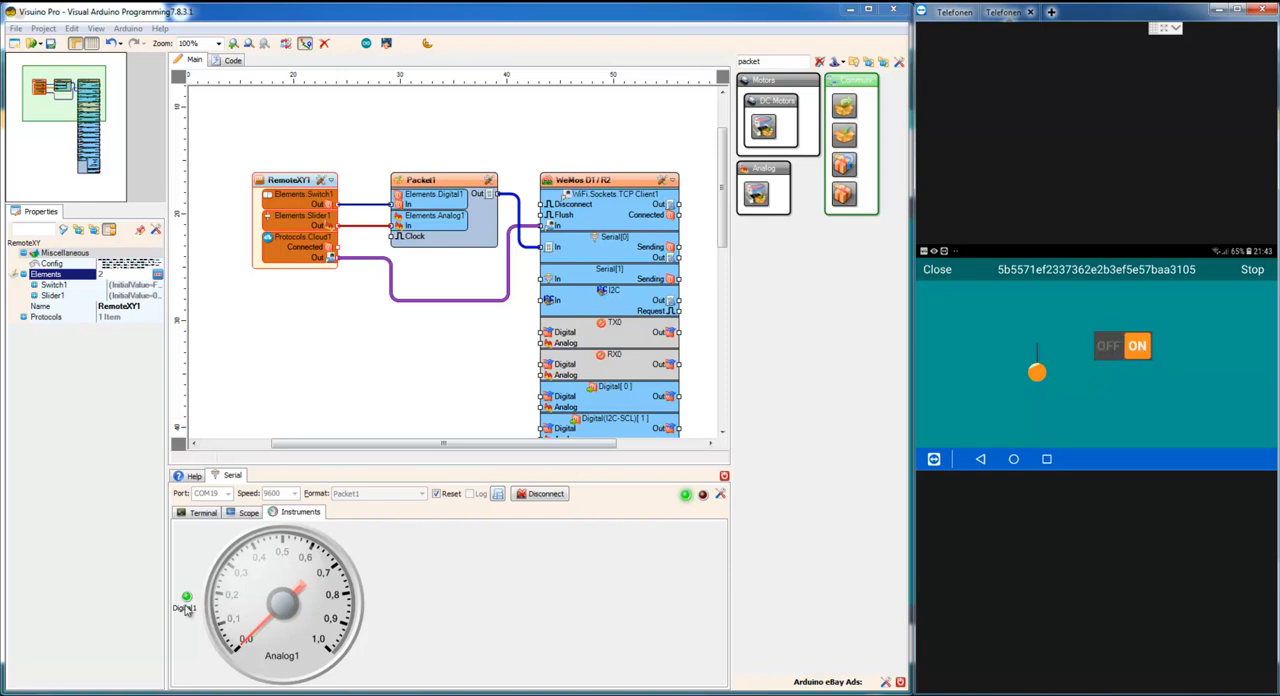
{"action": "left_click", "coordinate": [1108, 344]}
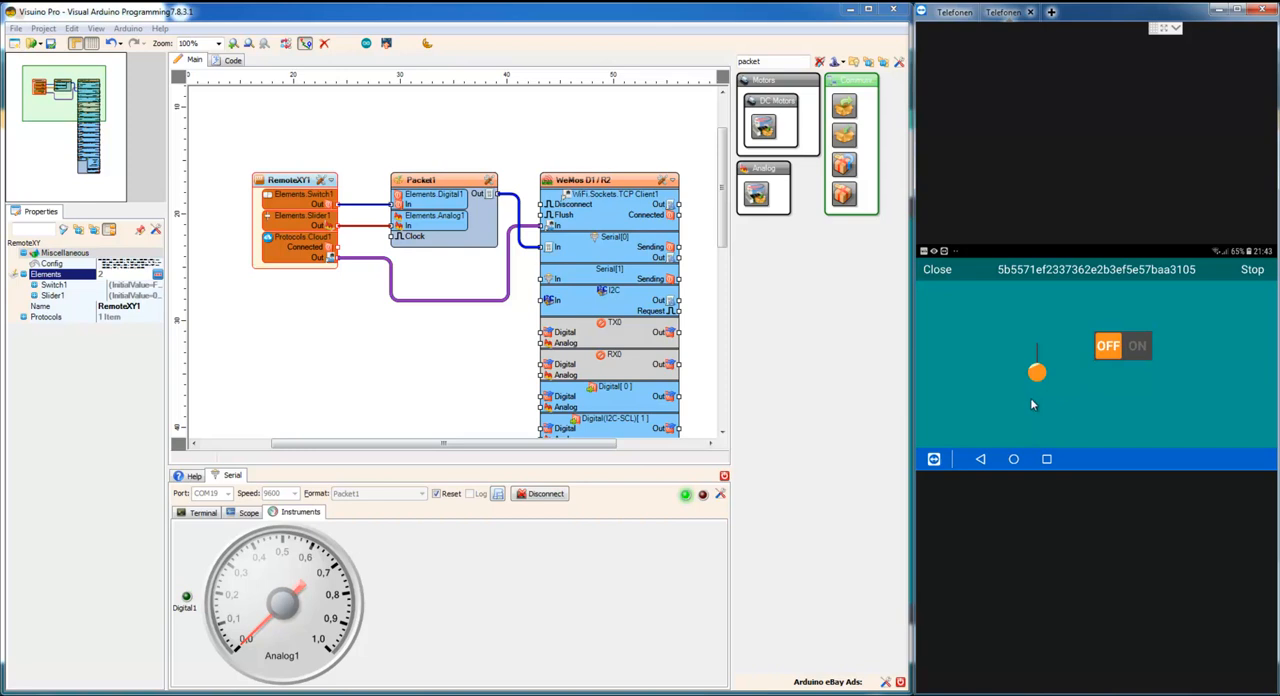
{"action": "mouse_move", "coordinate": [996, 422]}
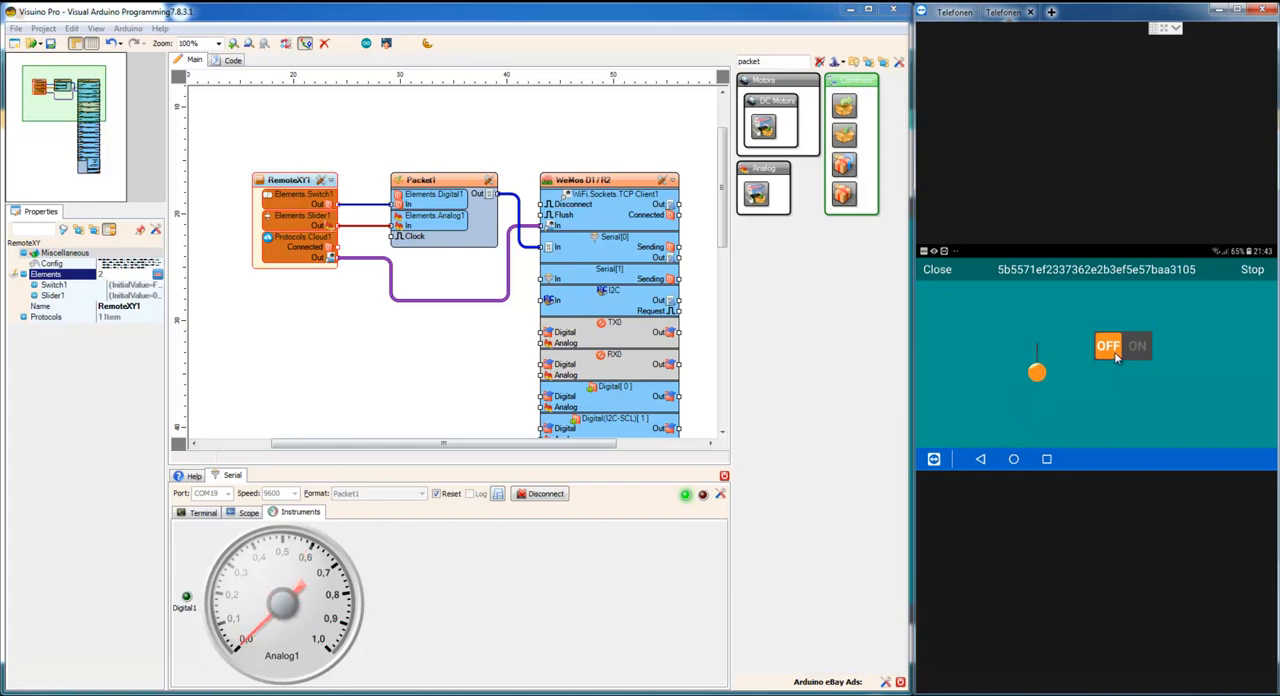
{"action": "left_click", "coordinate": [1136, 344]}
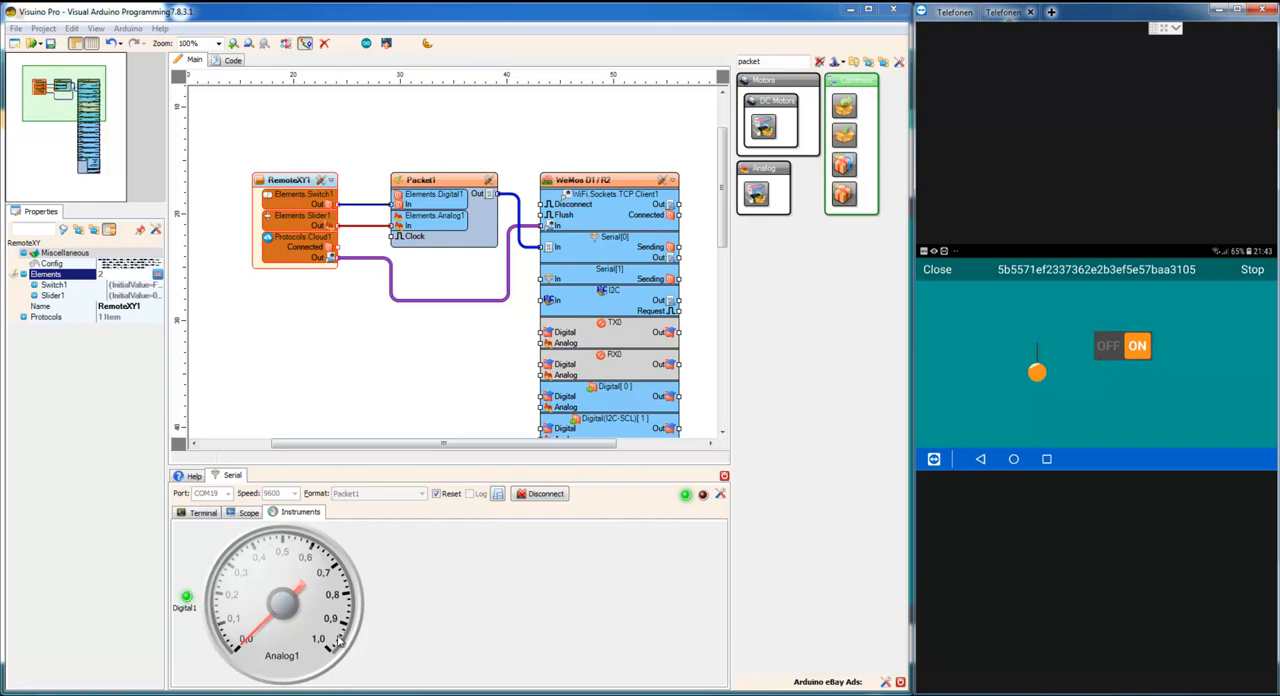
{"action": "mouse_move", "coordinate": [1116, 400]}
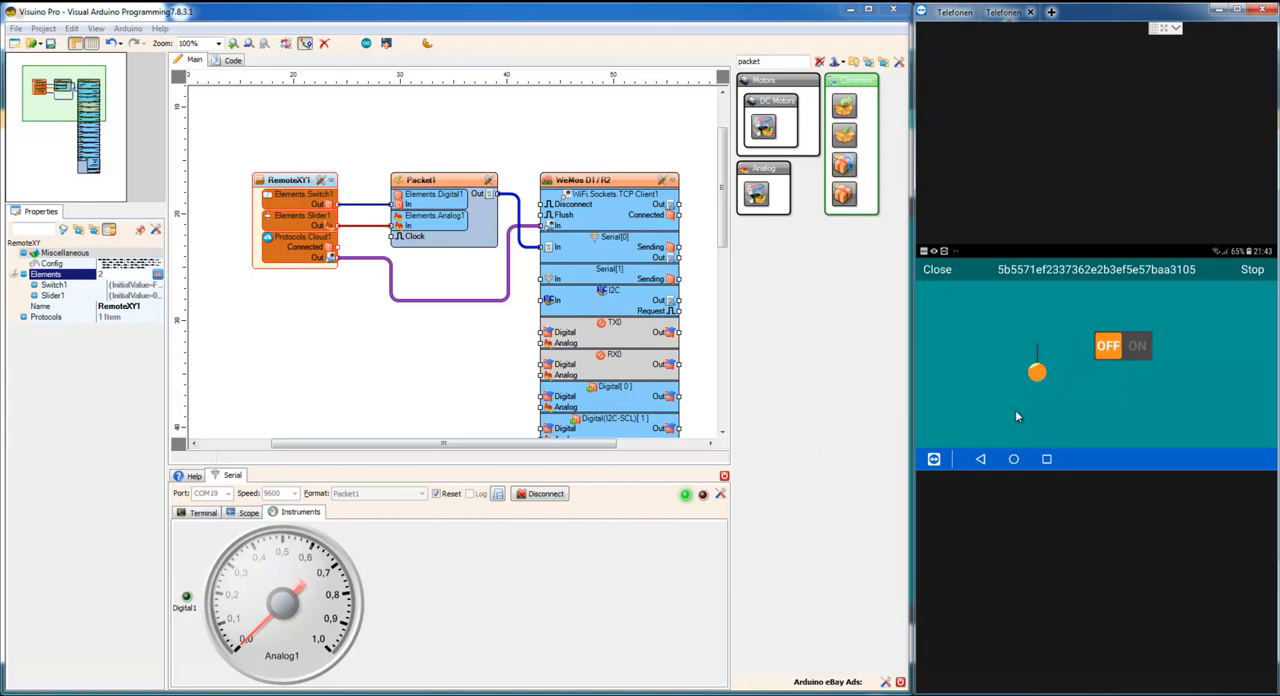
{"action": "left_click", "coordinate": [296, 218]}
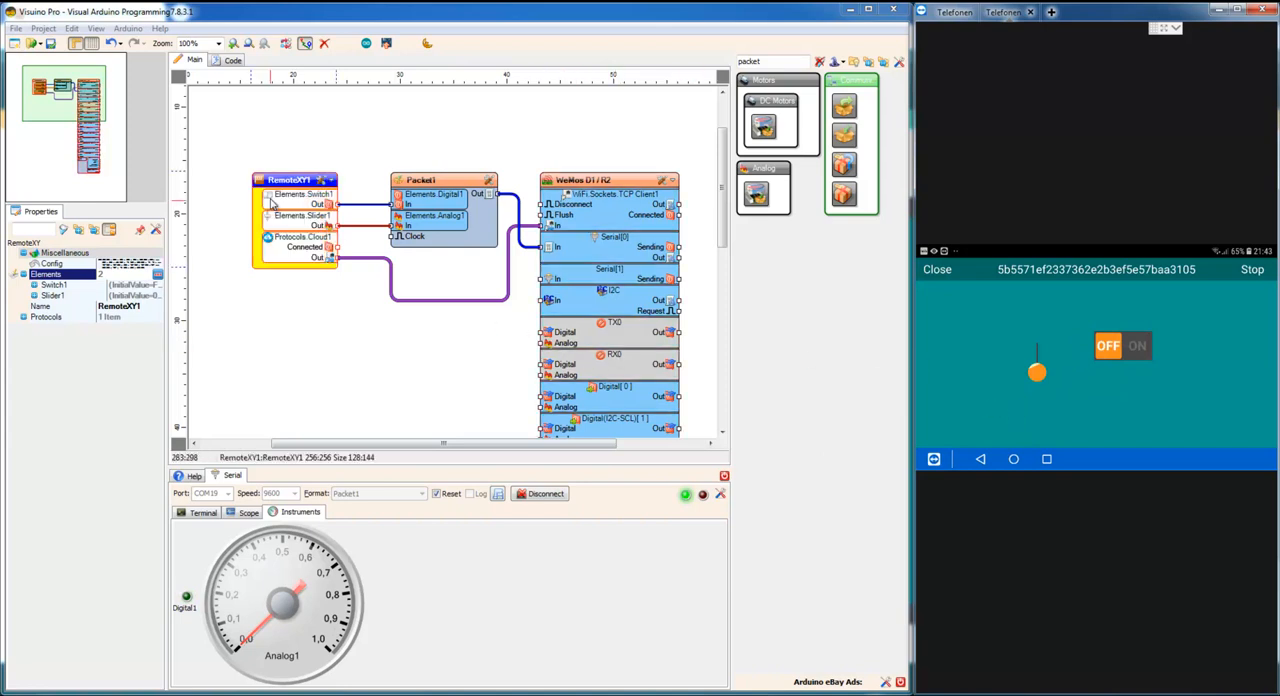
{"action": "mouse_move", "coordinate": [276, 200]}
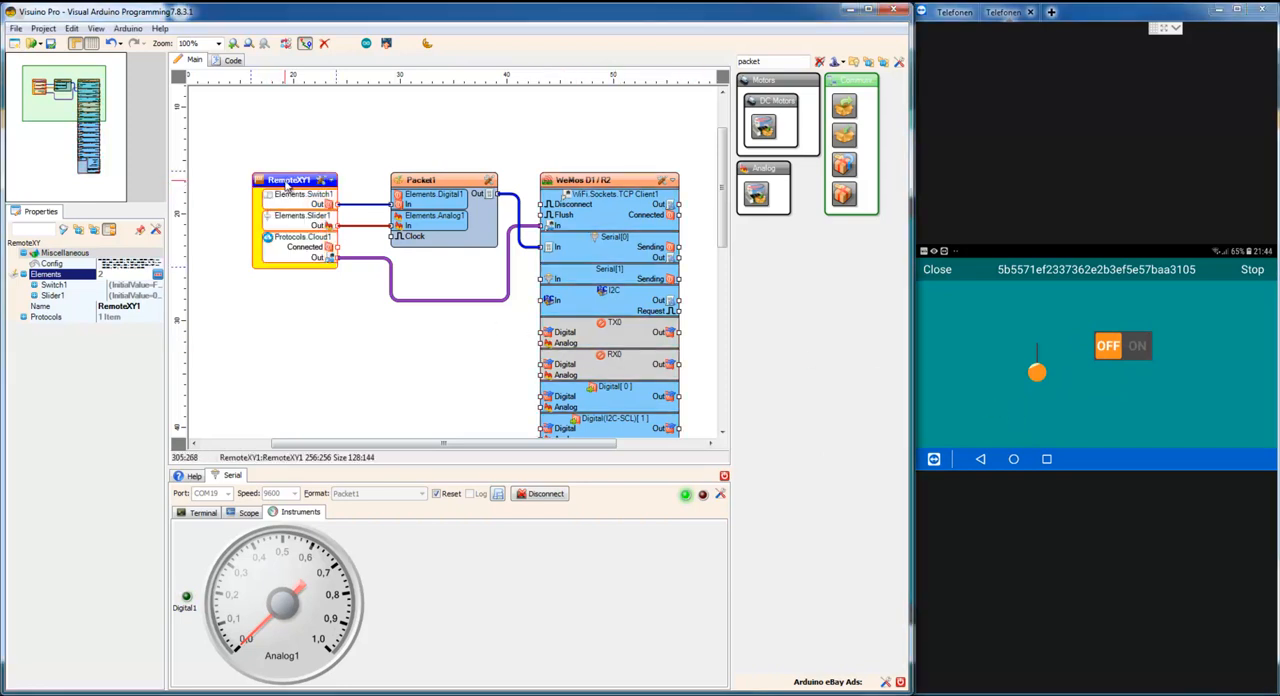
{"action": "left_click", "coordinate": [290, 180]}
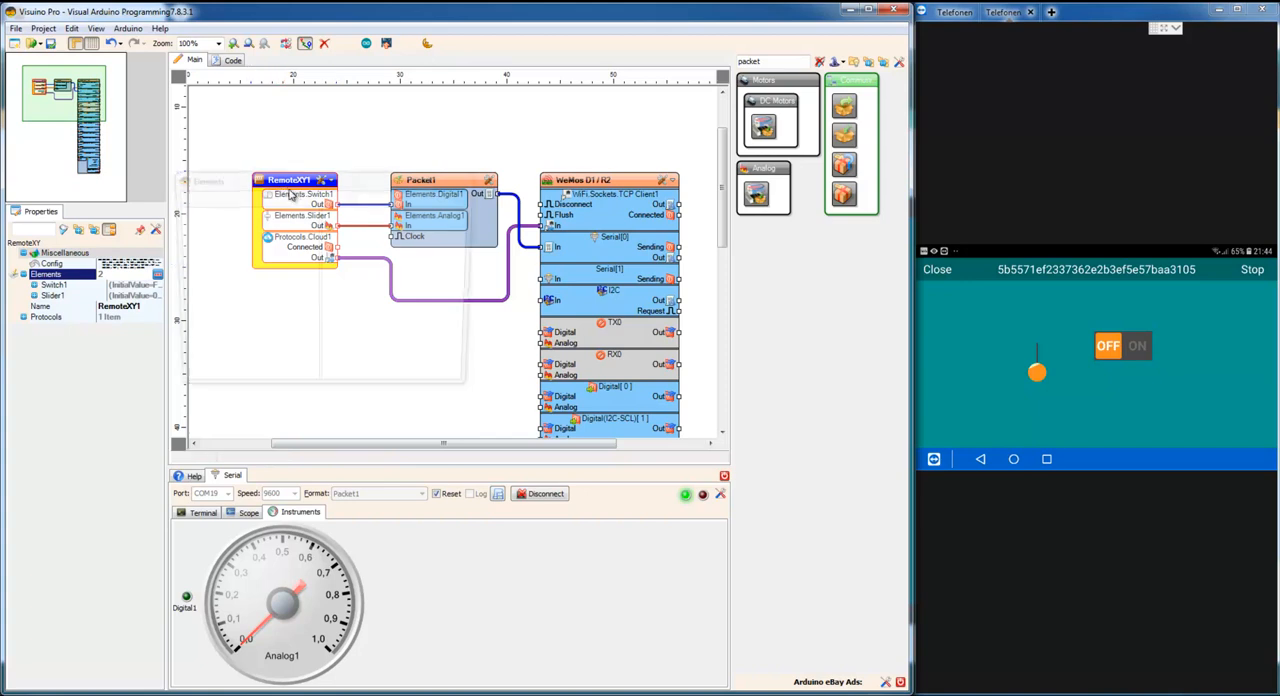
{"action": "double_click", "coordinate": [290, 180]}
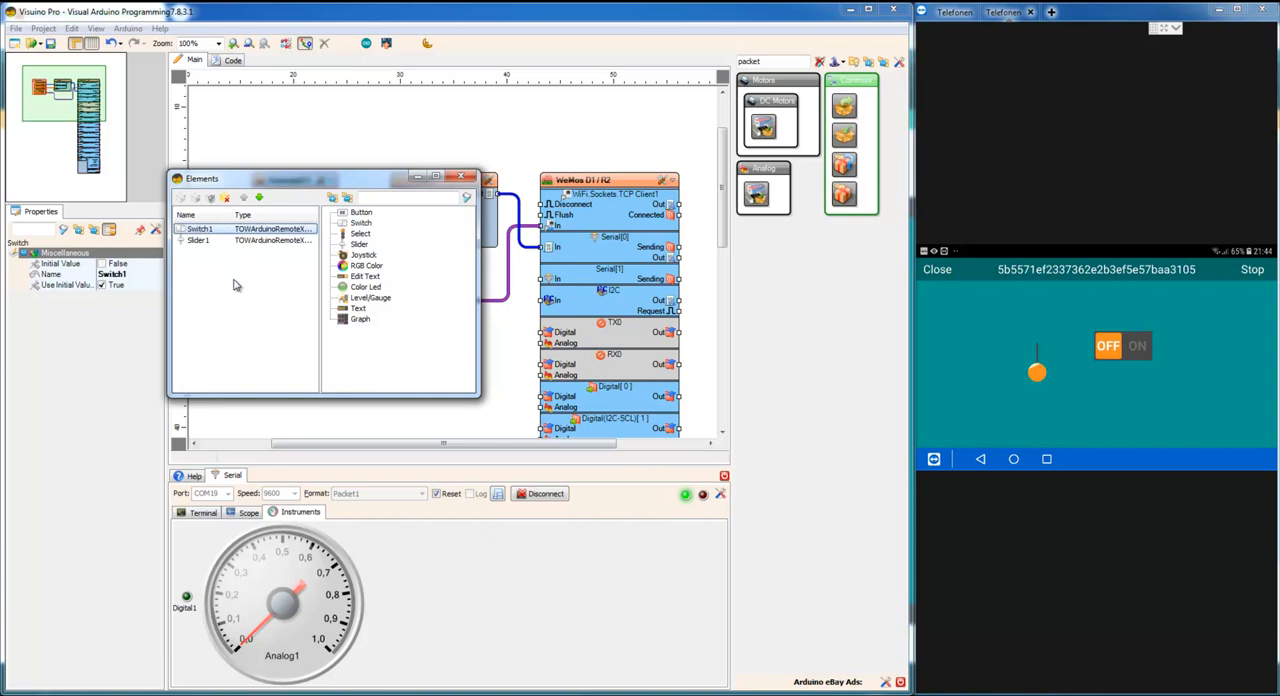
{"action": "mouse_move", "coordinate": [236, 292]}
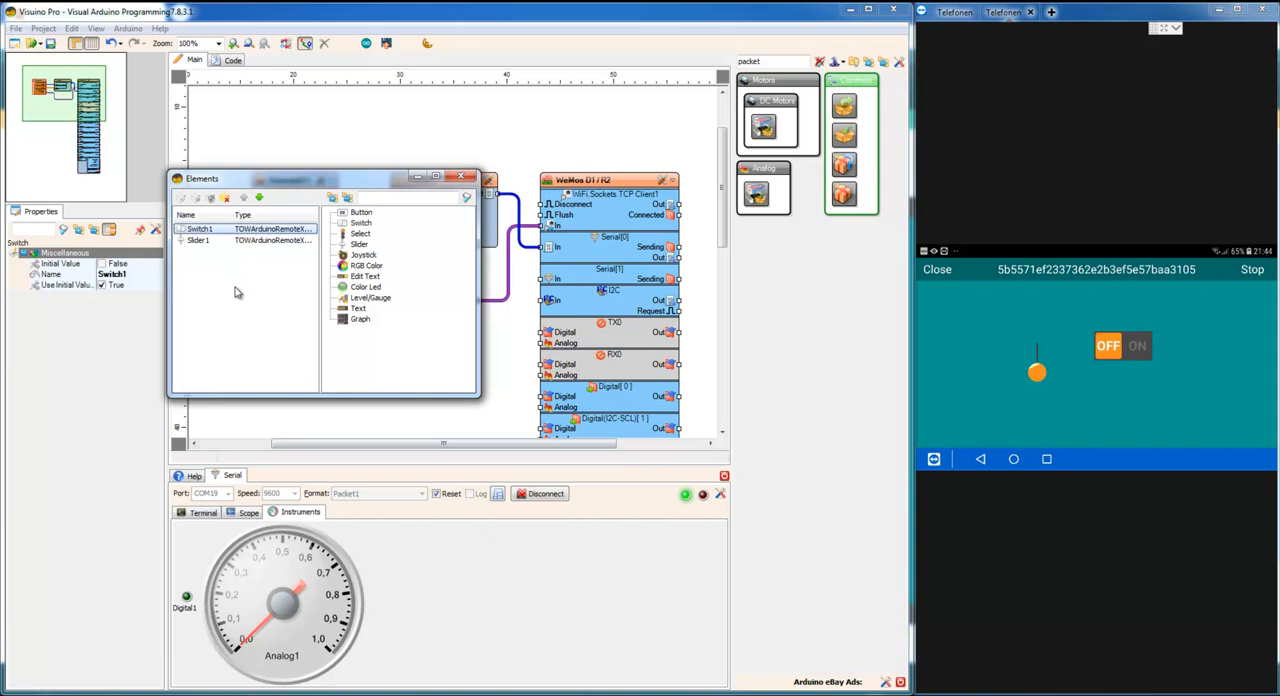
{"action": "mouse_move", "coordinate": [238, 292]}
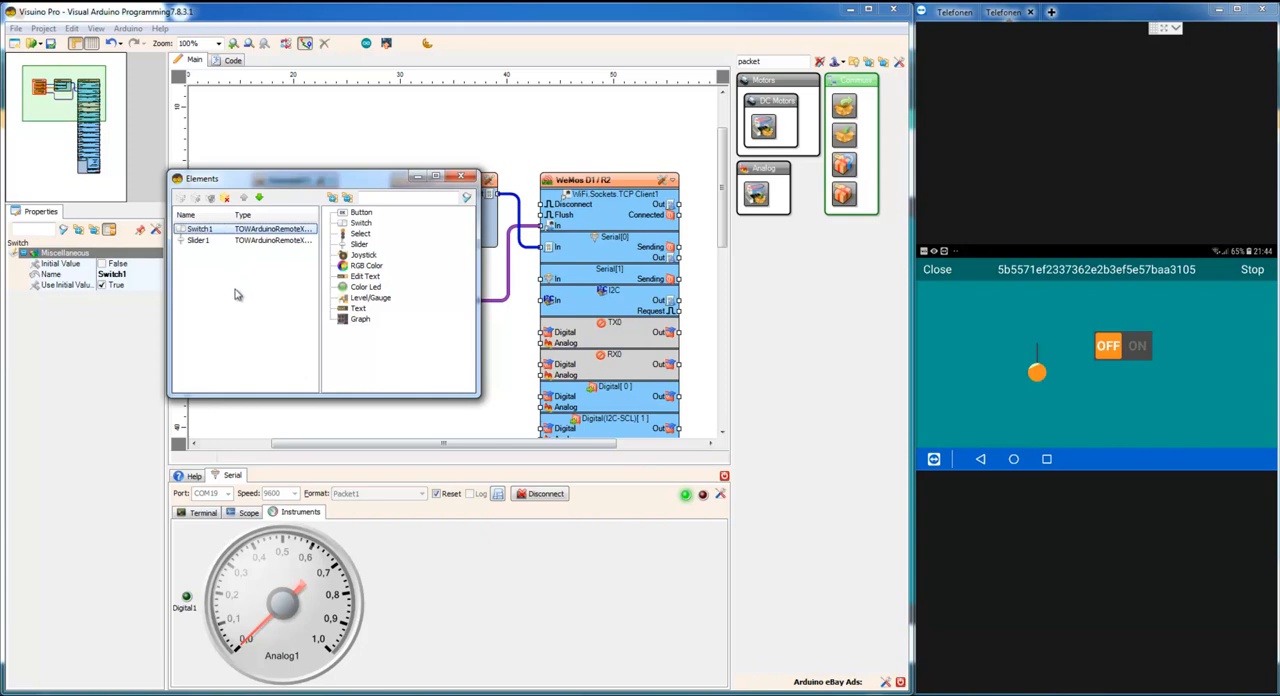
{"action": "mouse_move", "coordinate": [218, 264]}
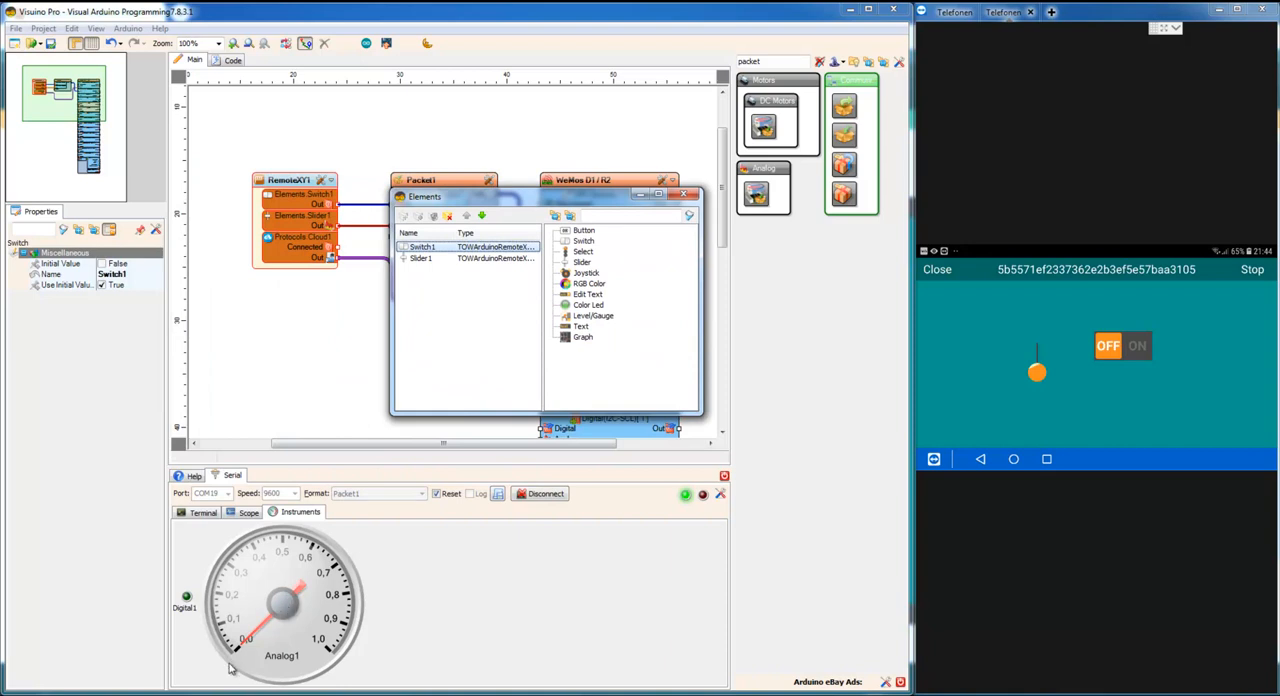
{"action": "mouse_move", "coordinate": [410, 634]}
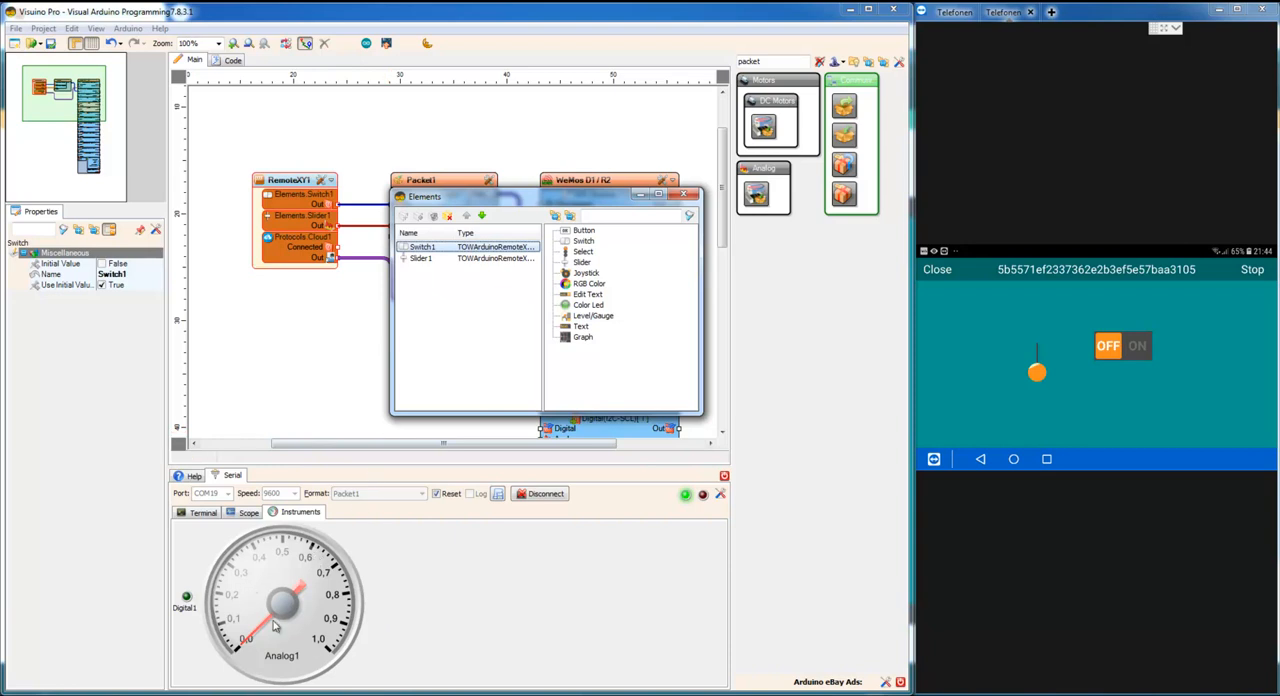
{"action": "mouse_move", "coordinate": [576, 486]}
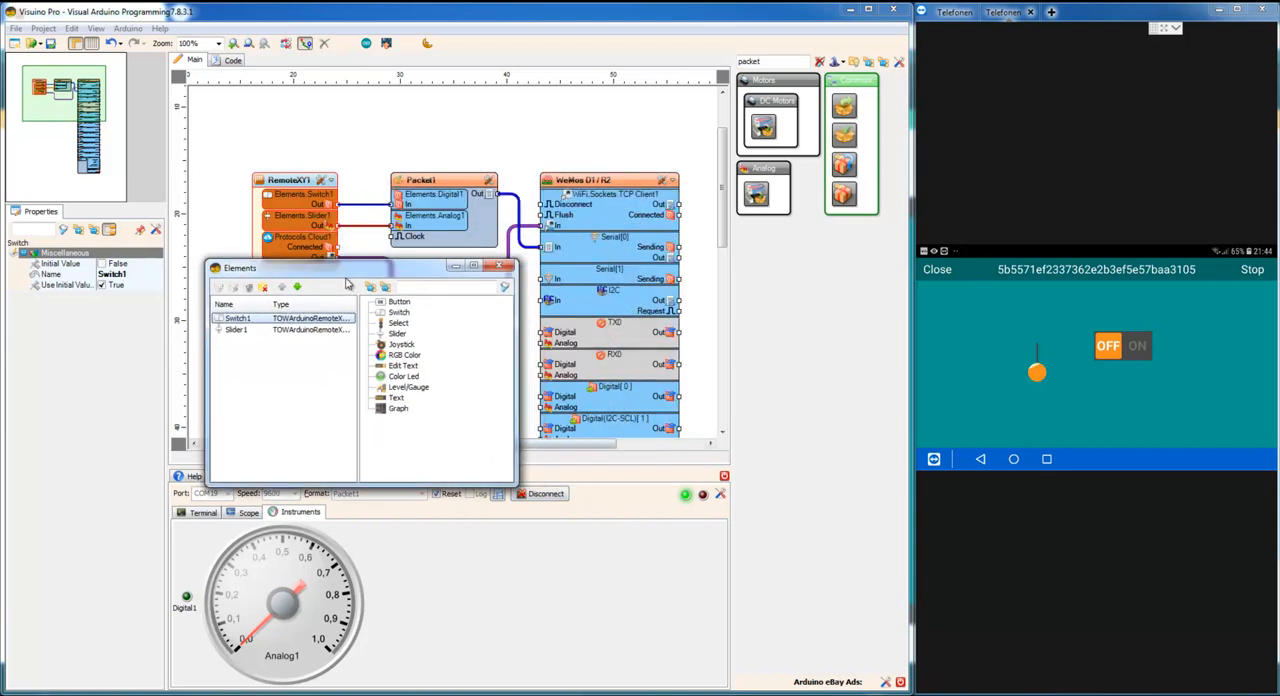
{"action": "mouse_move", "coordinate": [422, 280]}
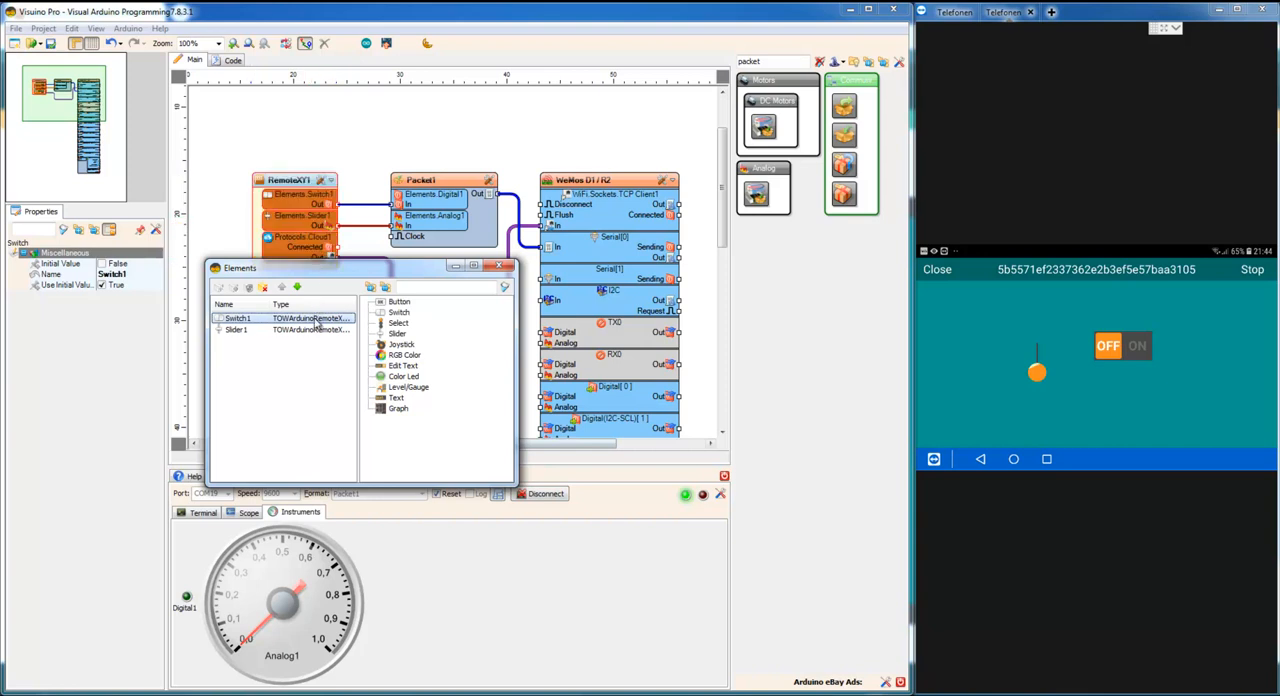
{"action": "left_click", "coordinate": [290, 180]}
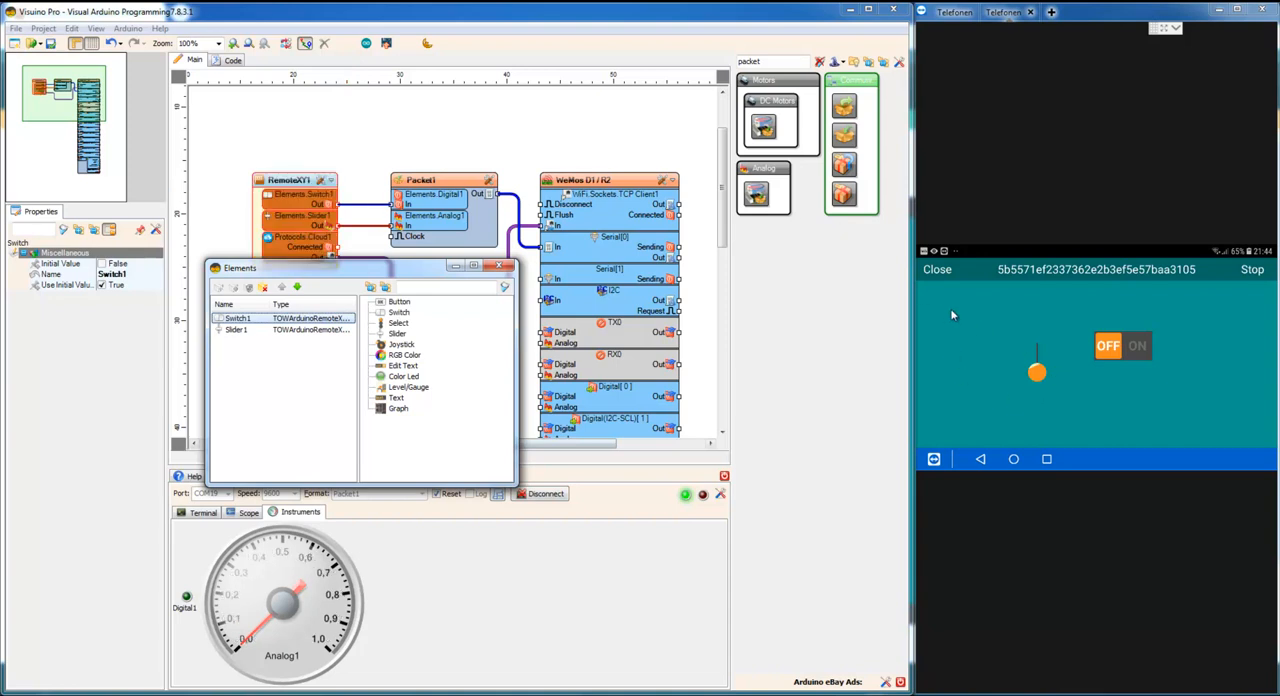
{"action": "mouse_move", "coordinate": [1072, 358]}
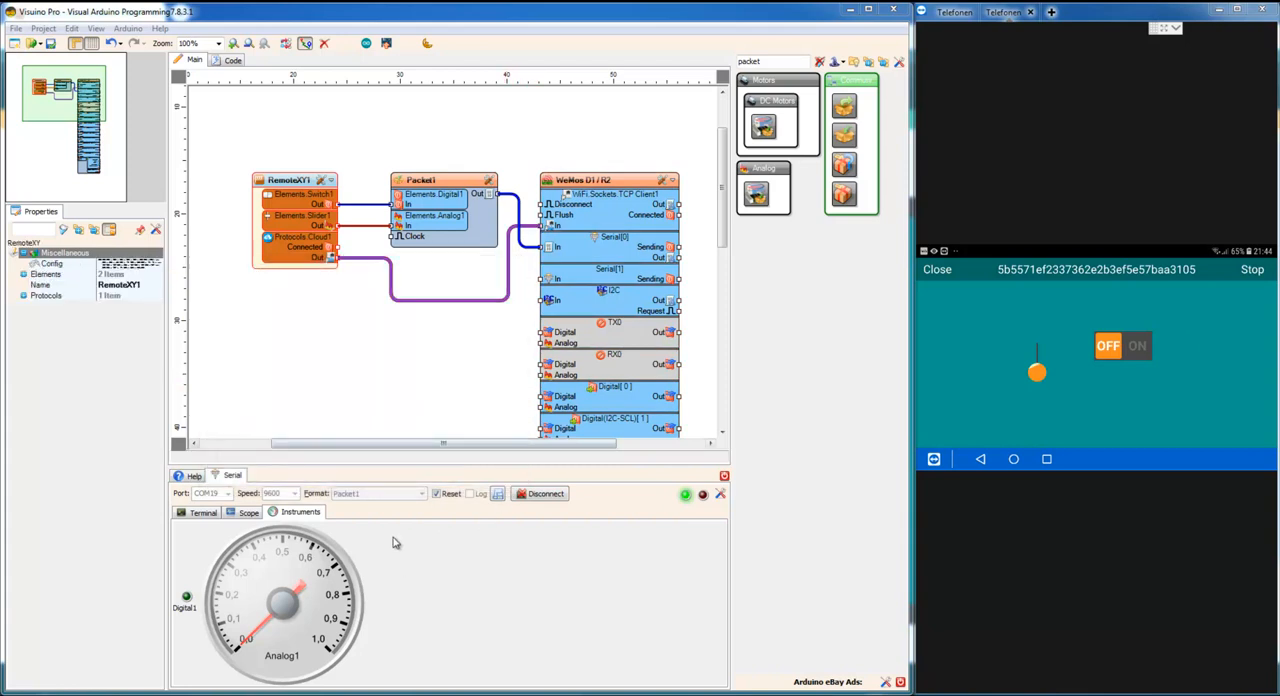
Move the phone slider so the Analog1 gauge reads about 0.73
{"action": "left_click", "coordinate": [290, 180]}
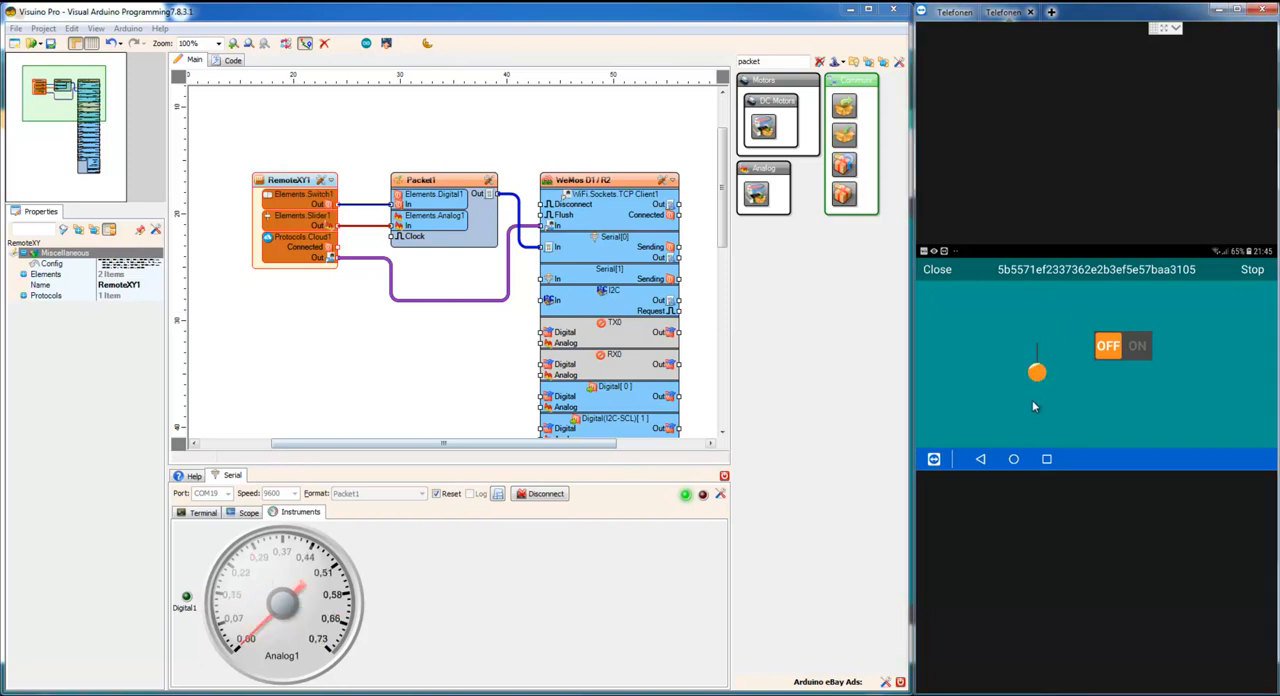
{"action": "mouse_move", "coordinate": [270, 584]}
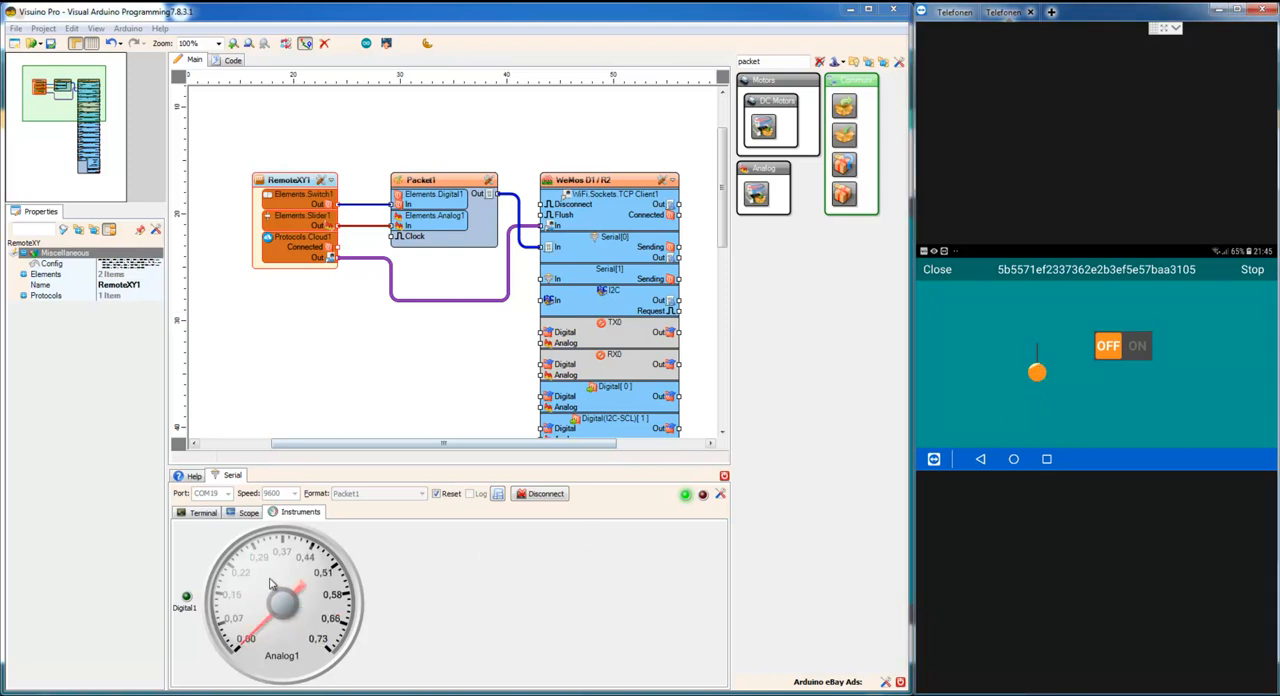